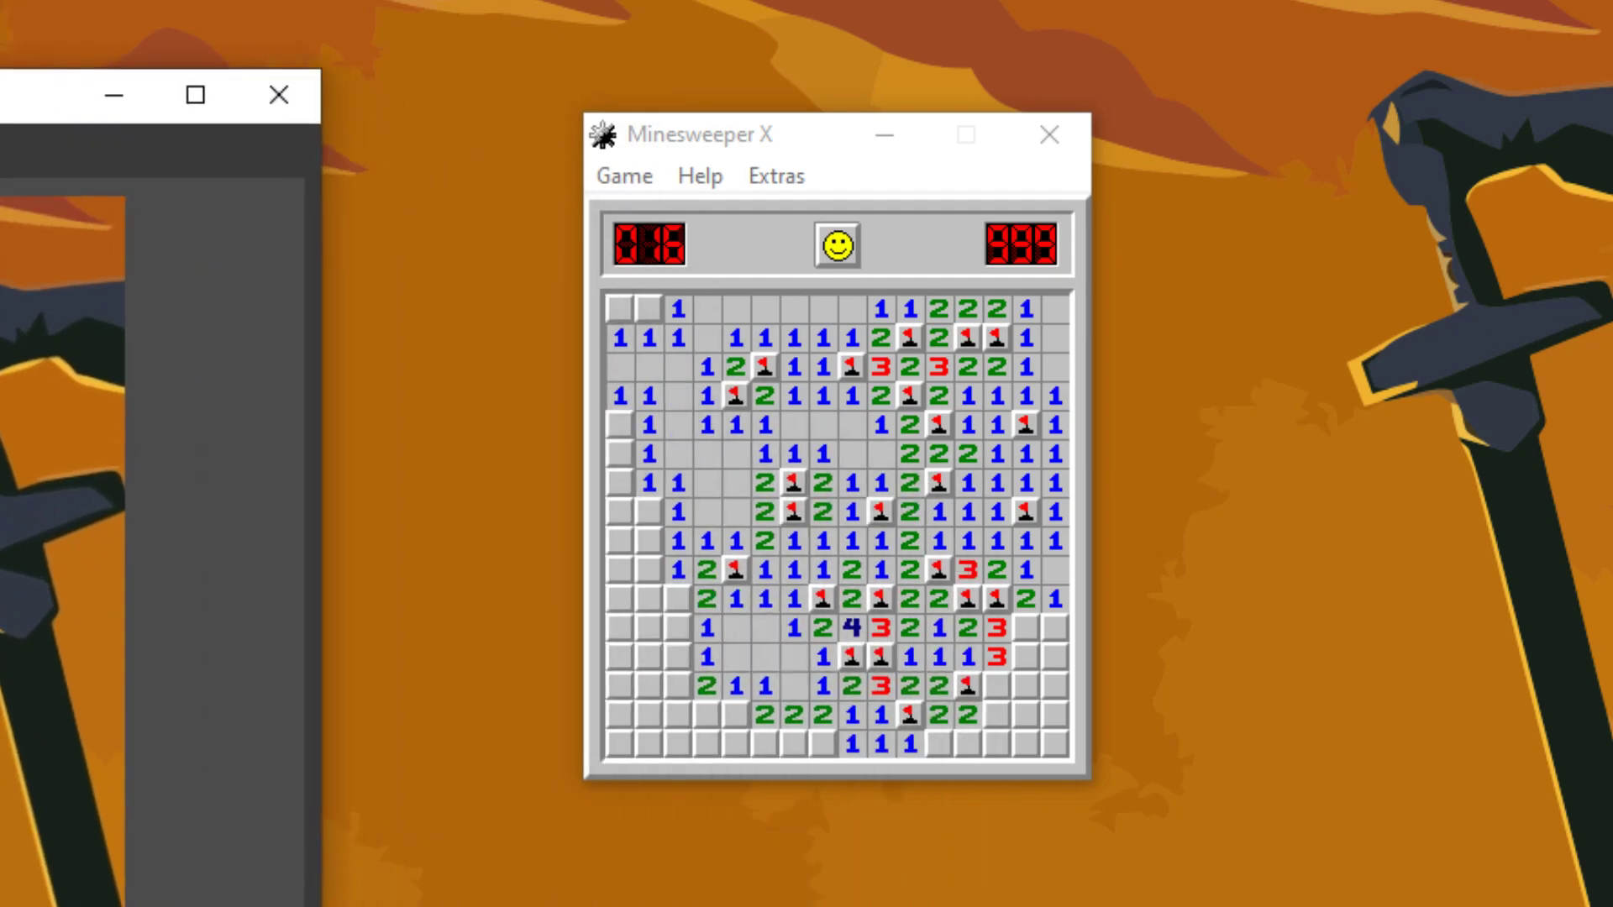
Step: Uncover lower-left cells, then hit the mine in the bottom-right corner, losing the game
click(277, 94)
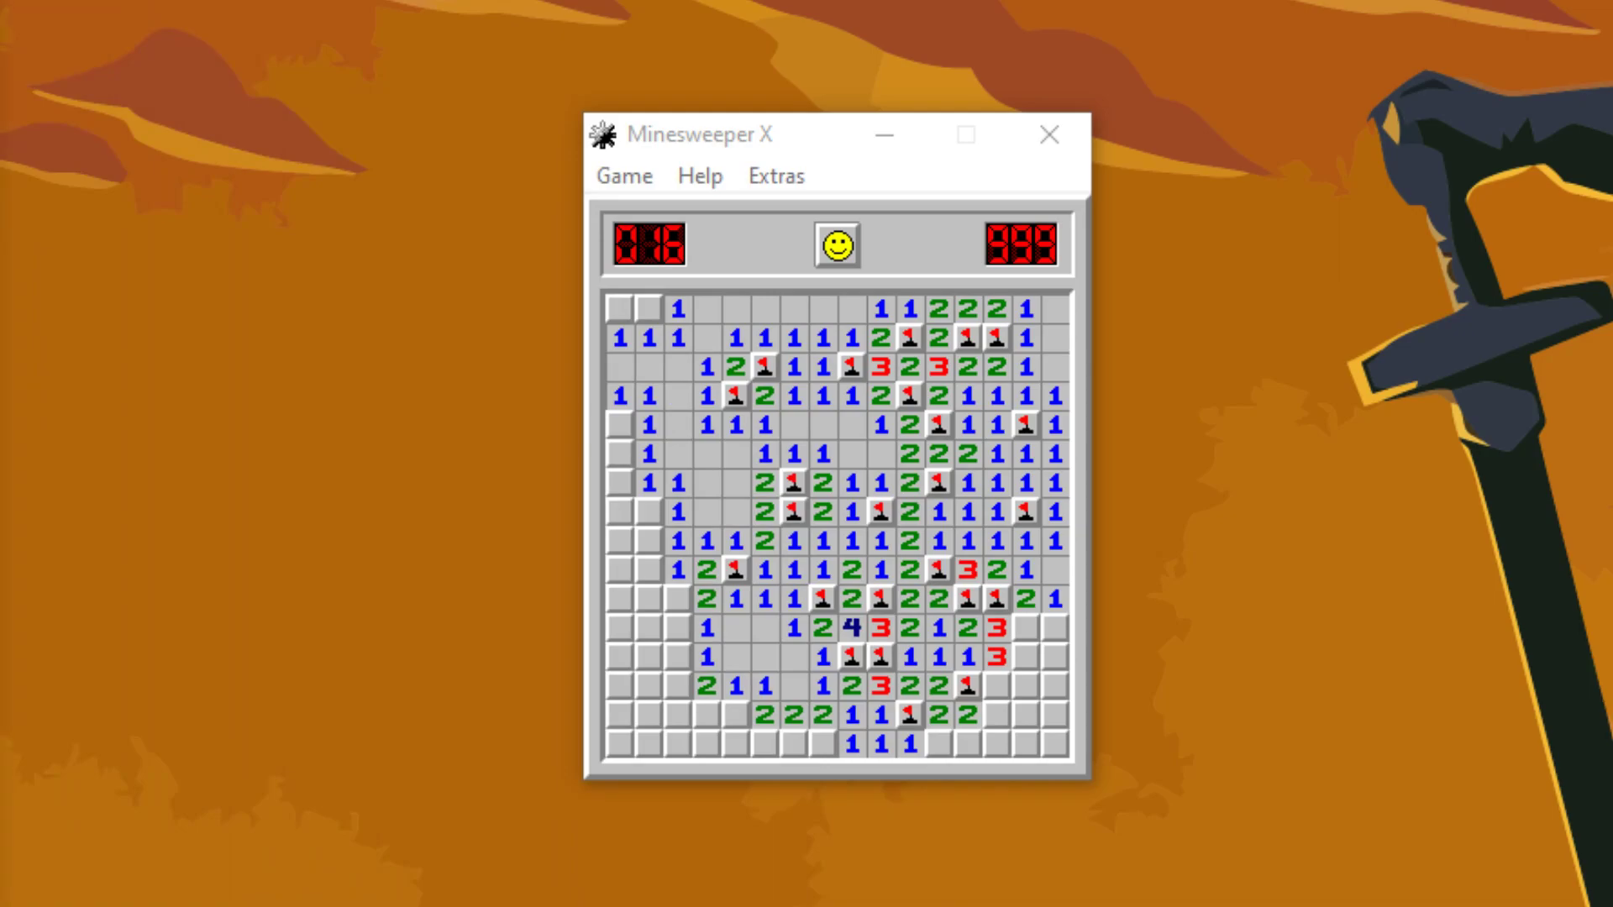
mouse_move(709, 568)
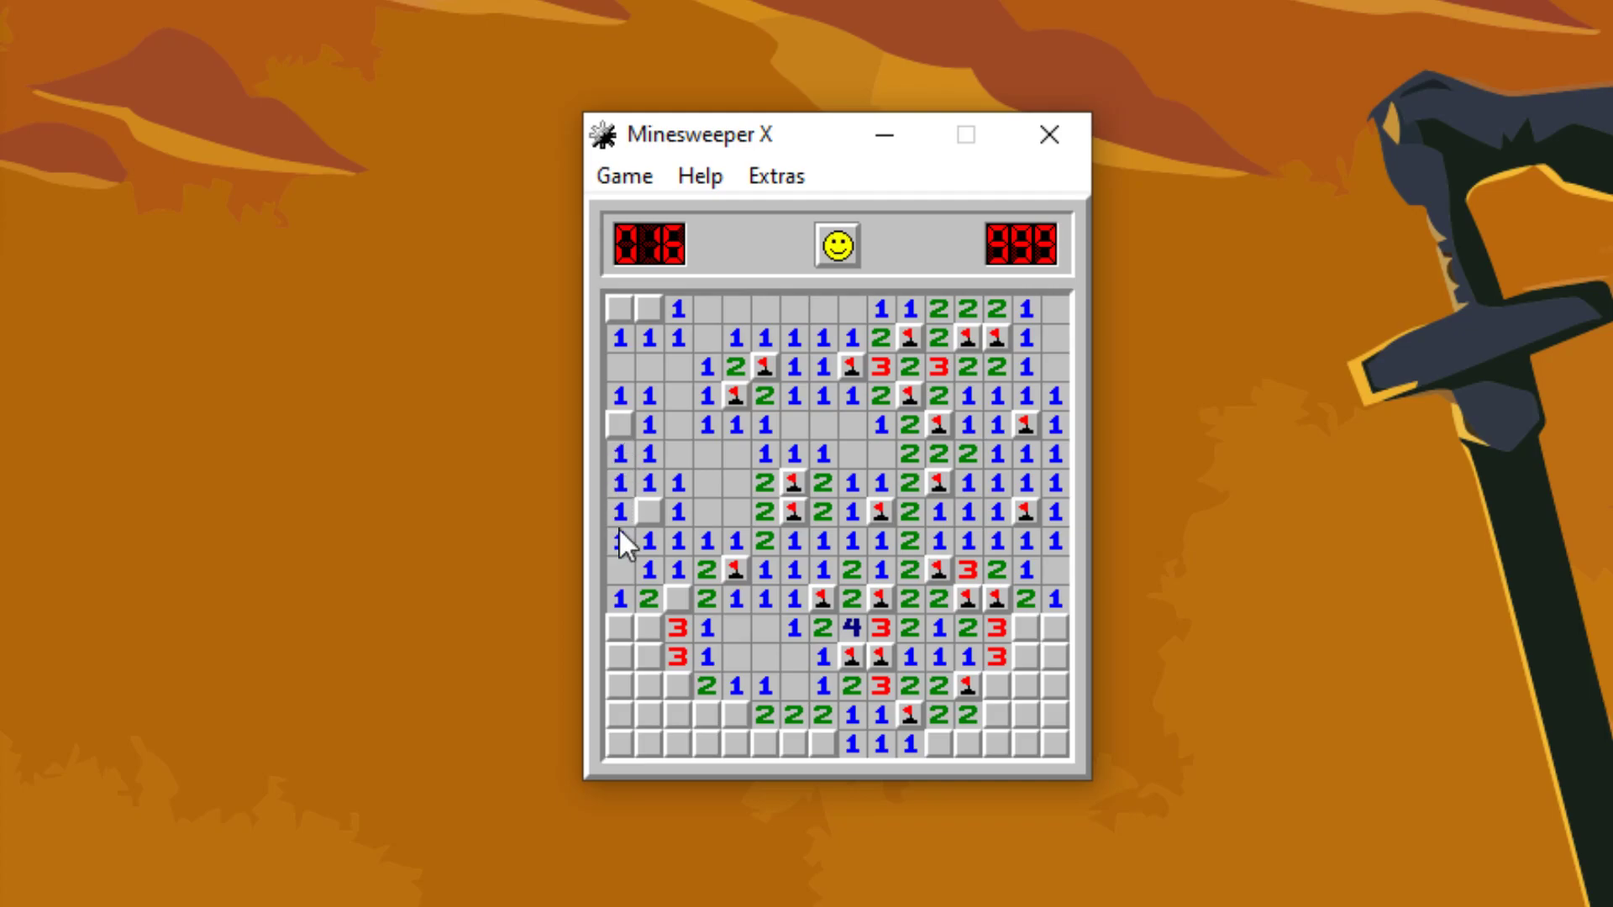
click(628, 719)
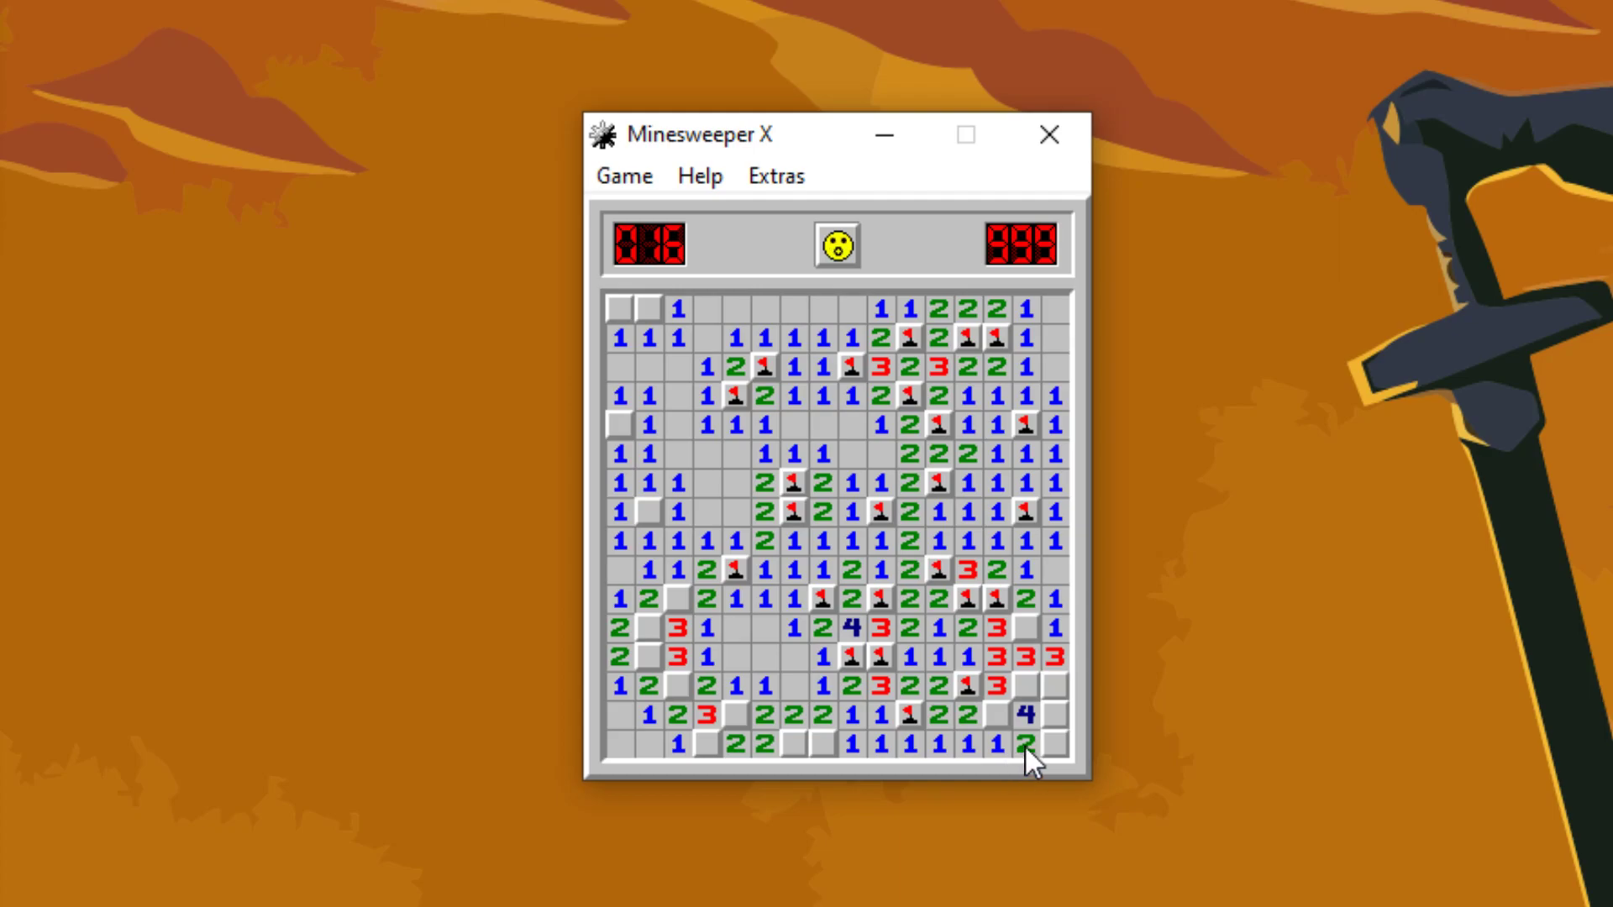
click(1052, 741)
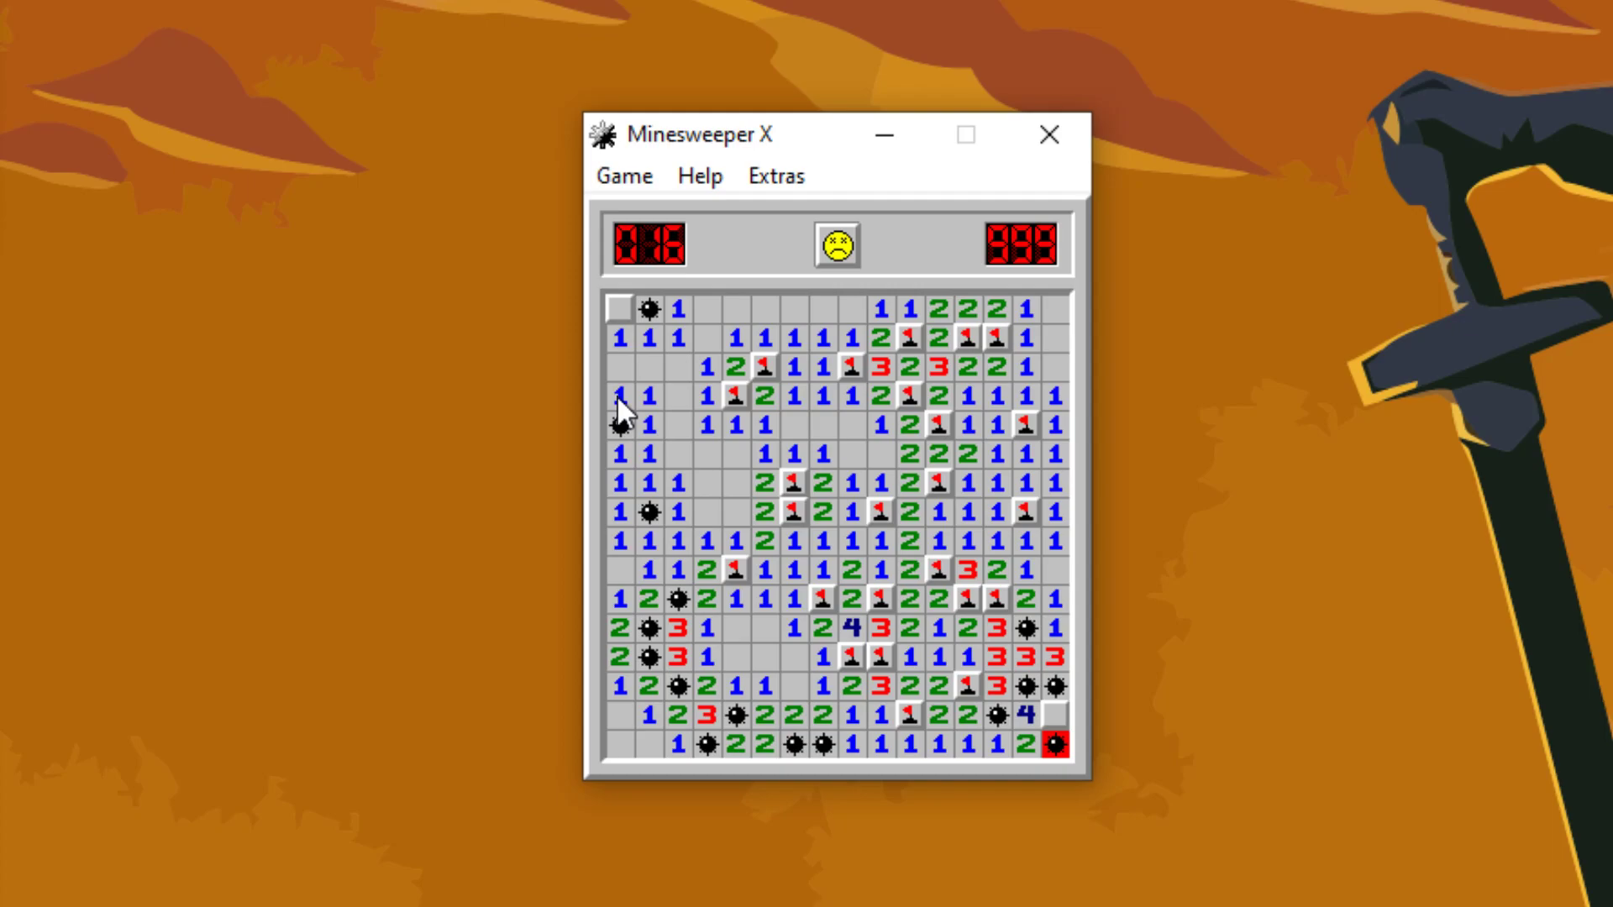
mouse_move(517, 243)
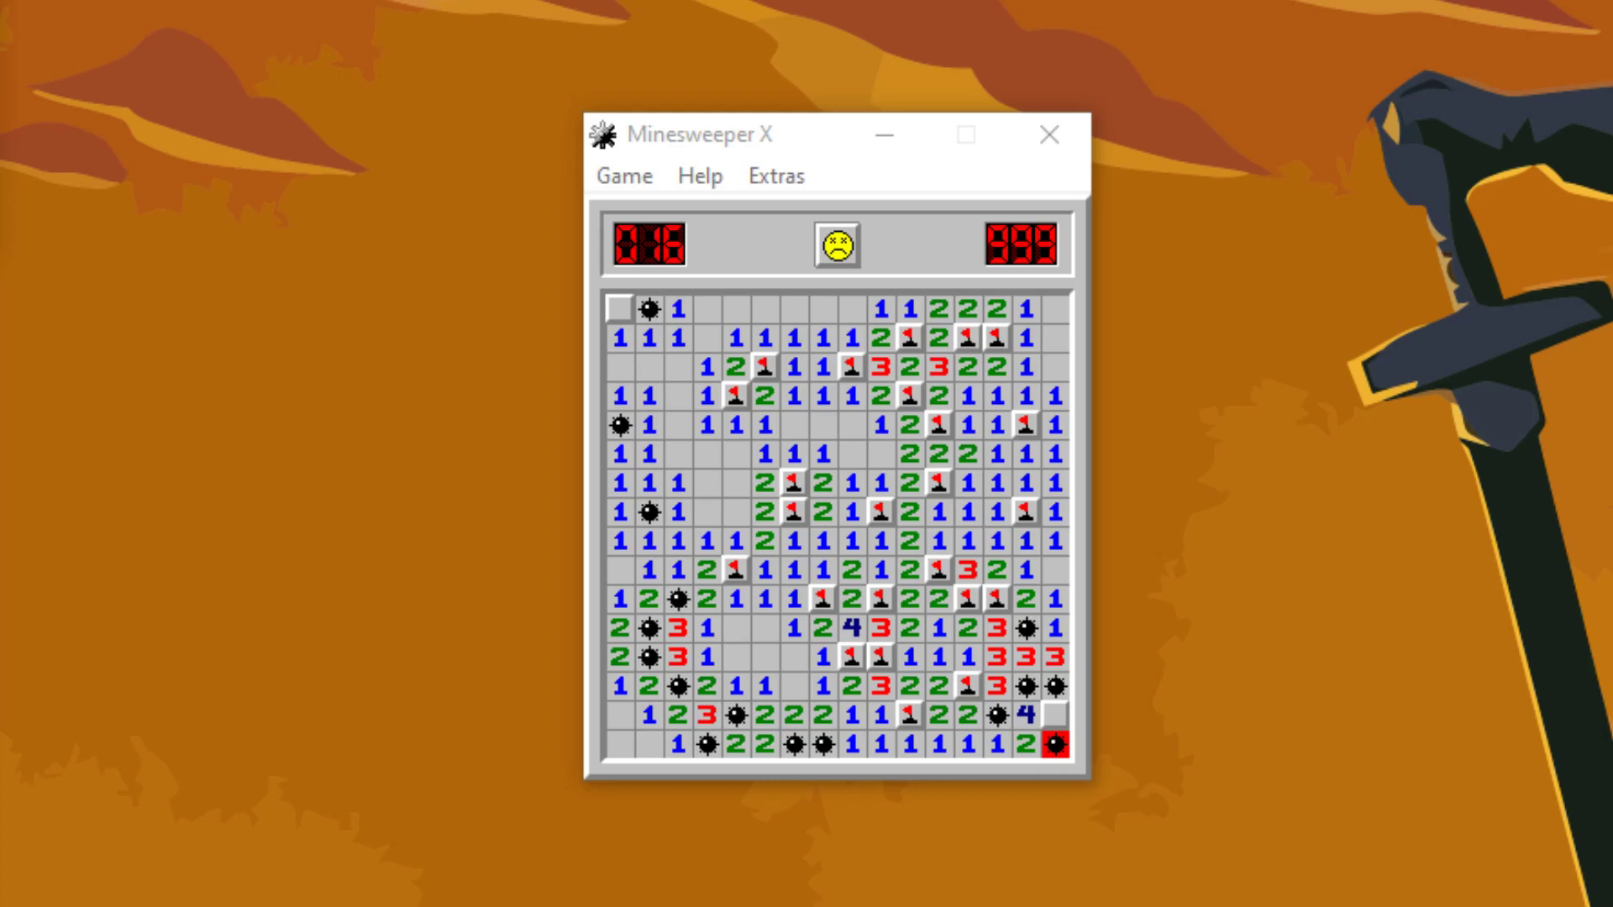
Step: Start a new 40-mine game from the smiley face after the loss
click(837, 246)
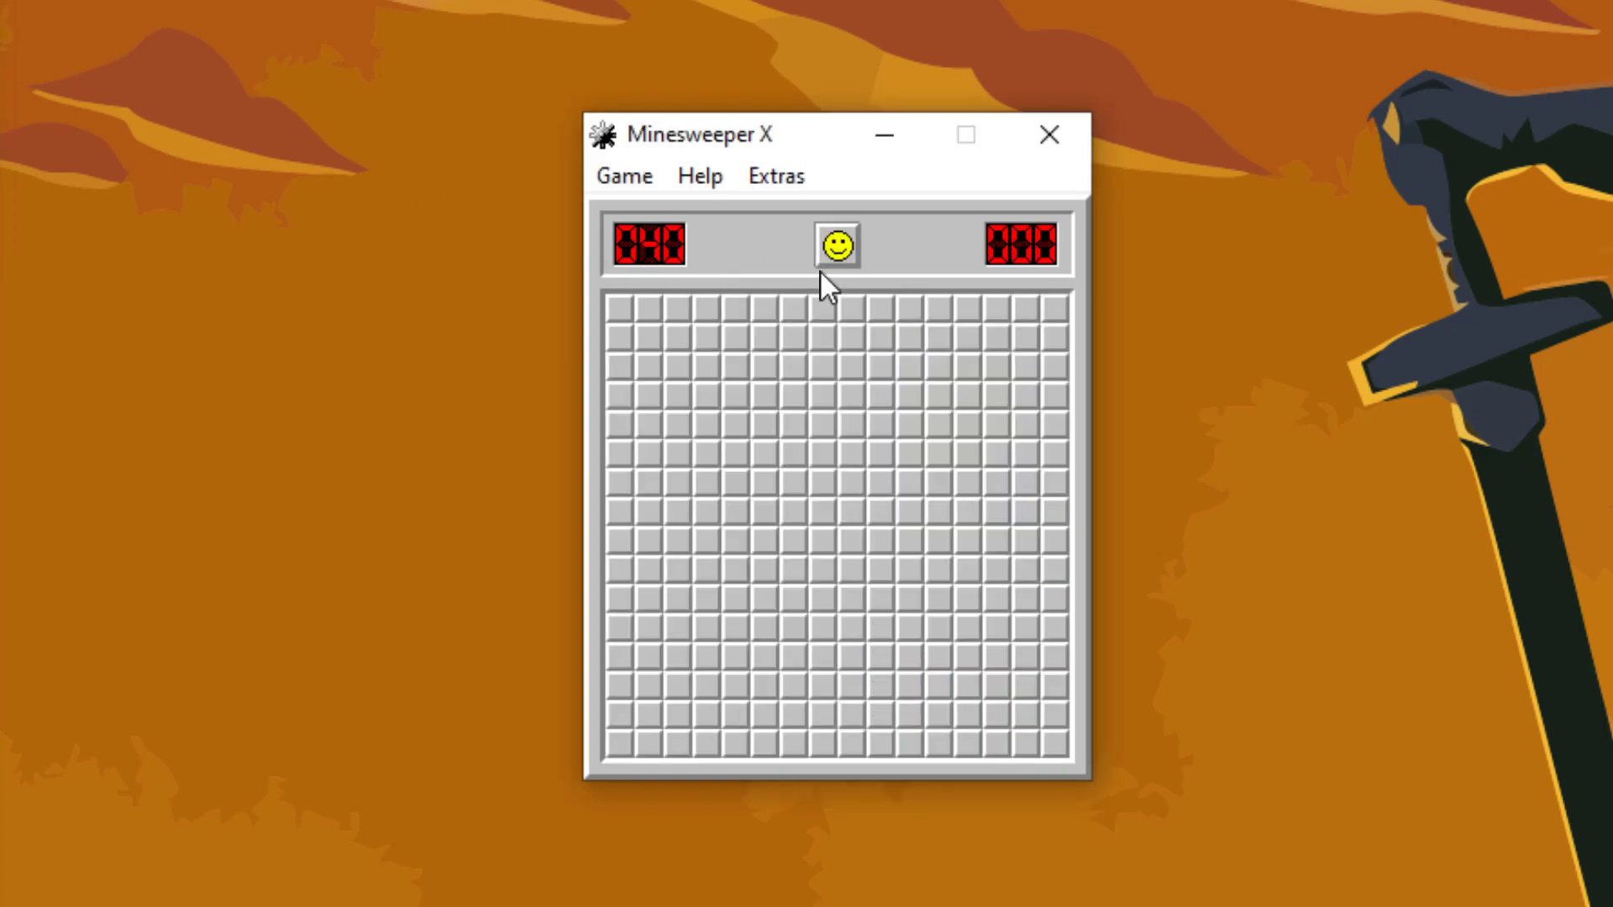
Step: Open the first area near the bottom-left and uncover cells along the left edge and above the opening
click(674, 664)
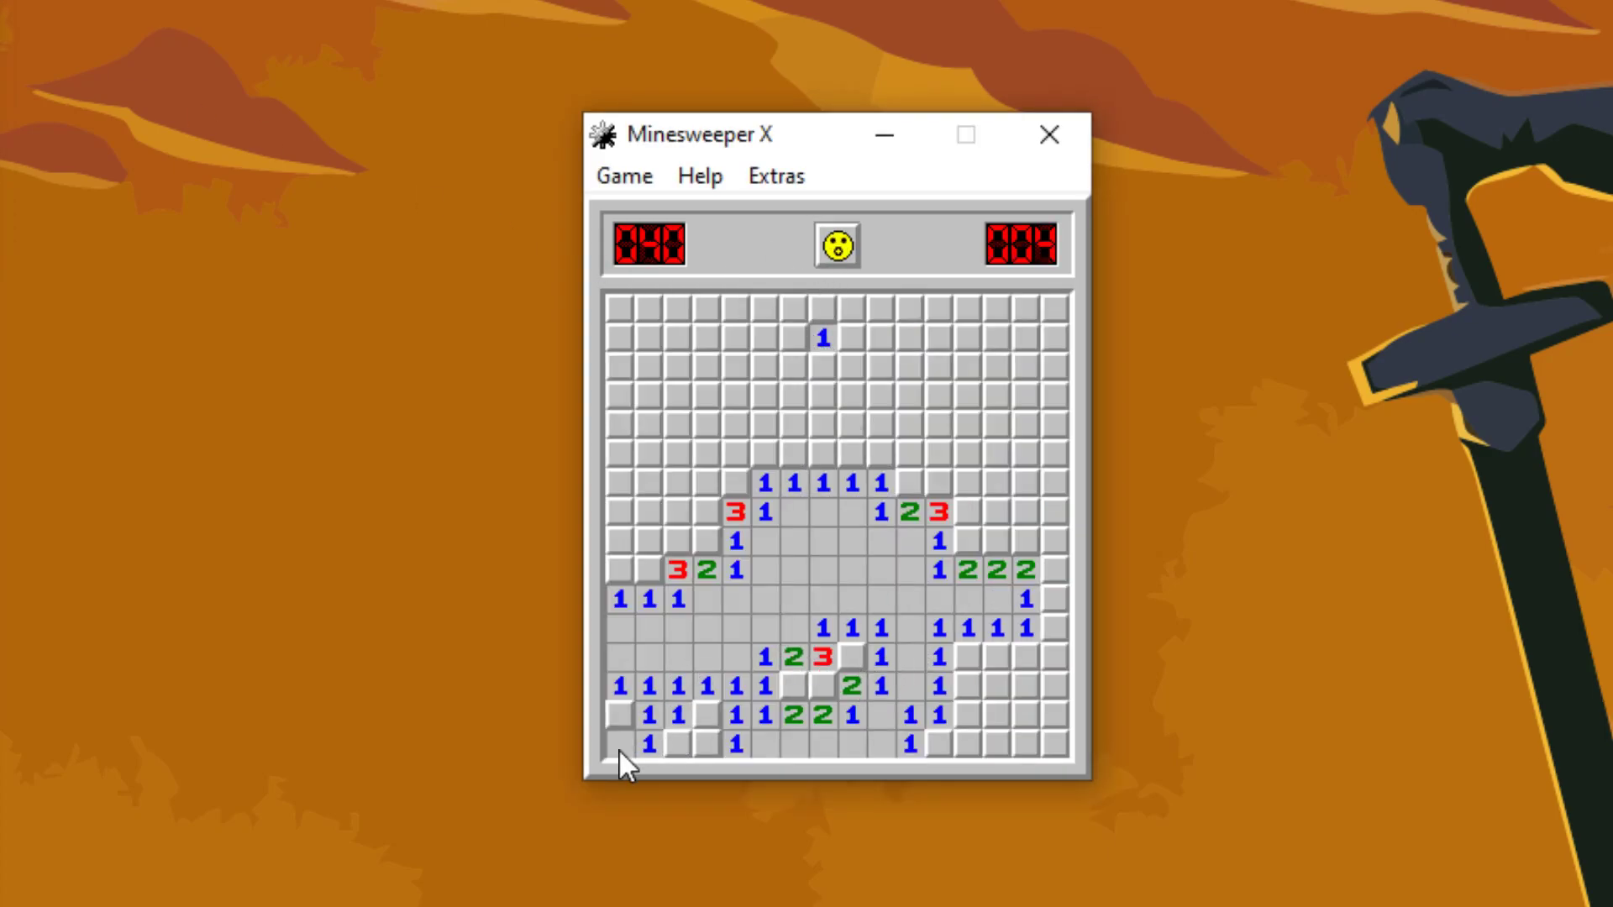
click(614, 746)
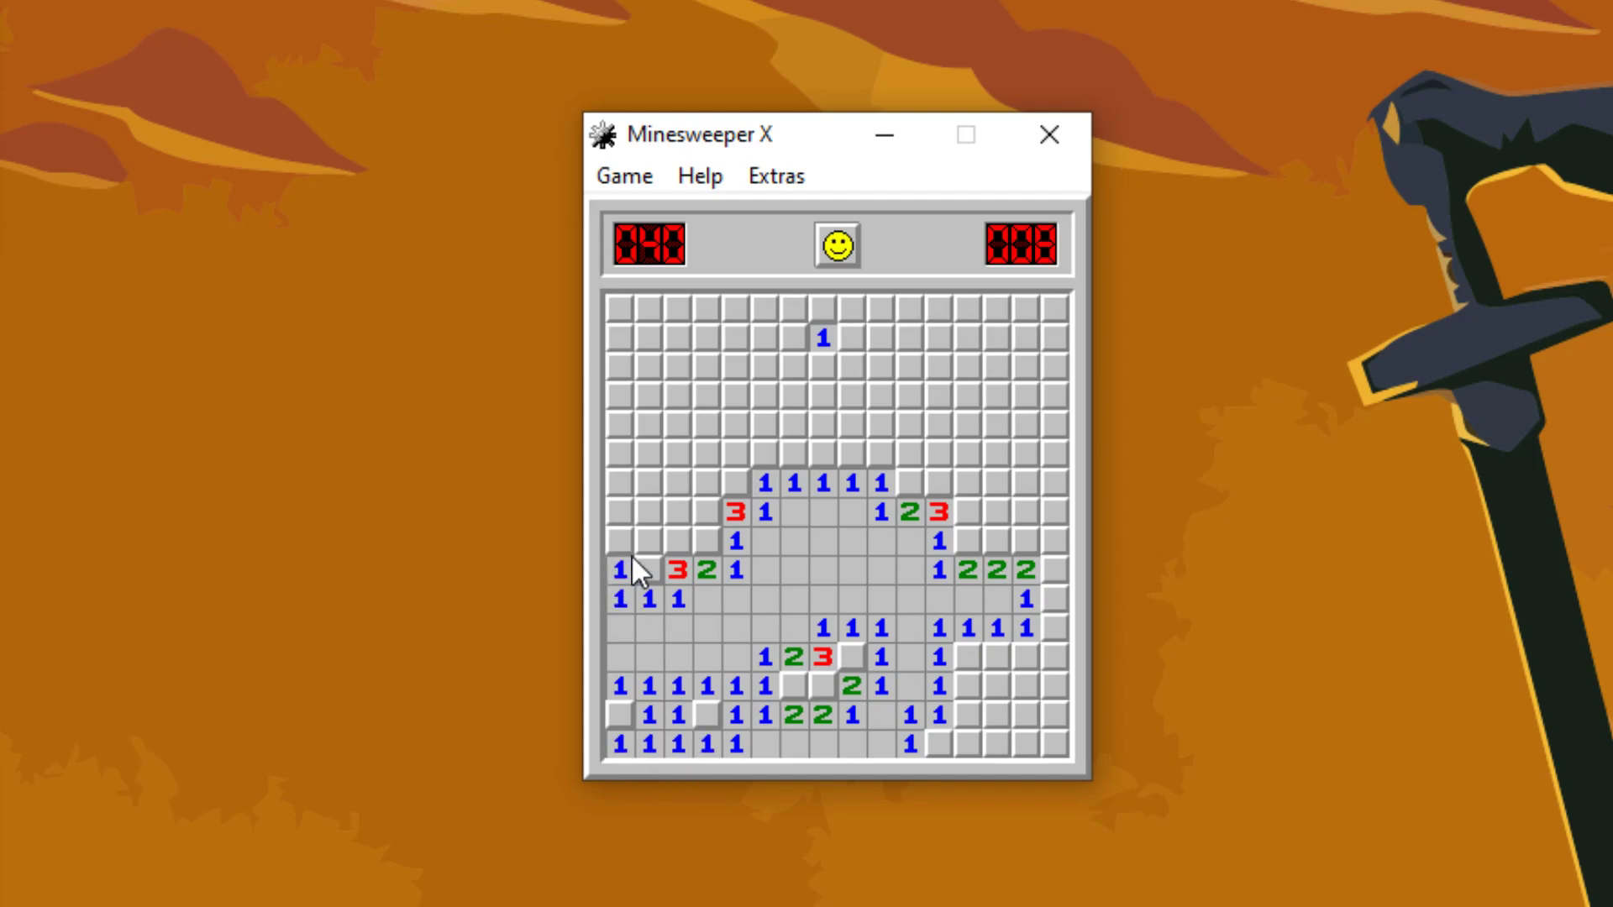
click(635, 540)
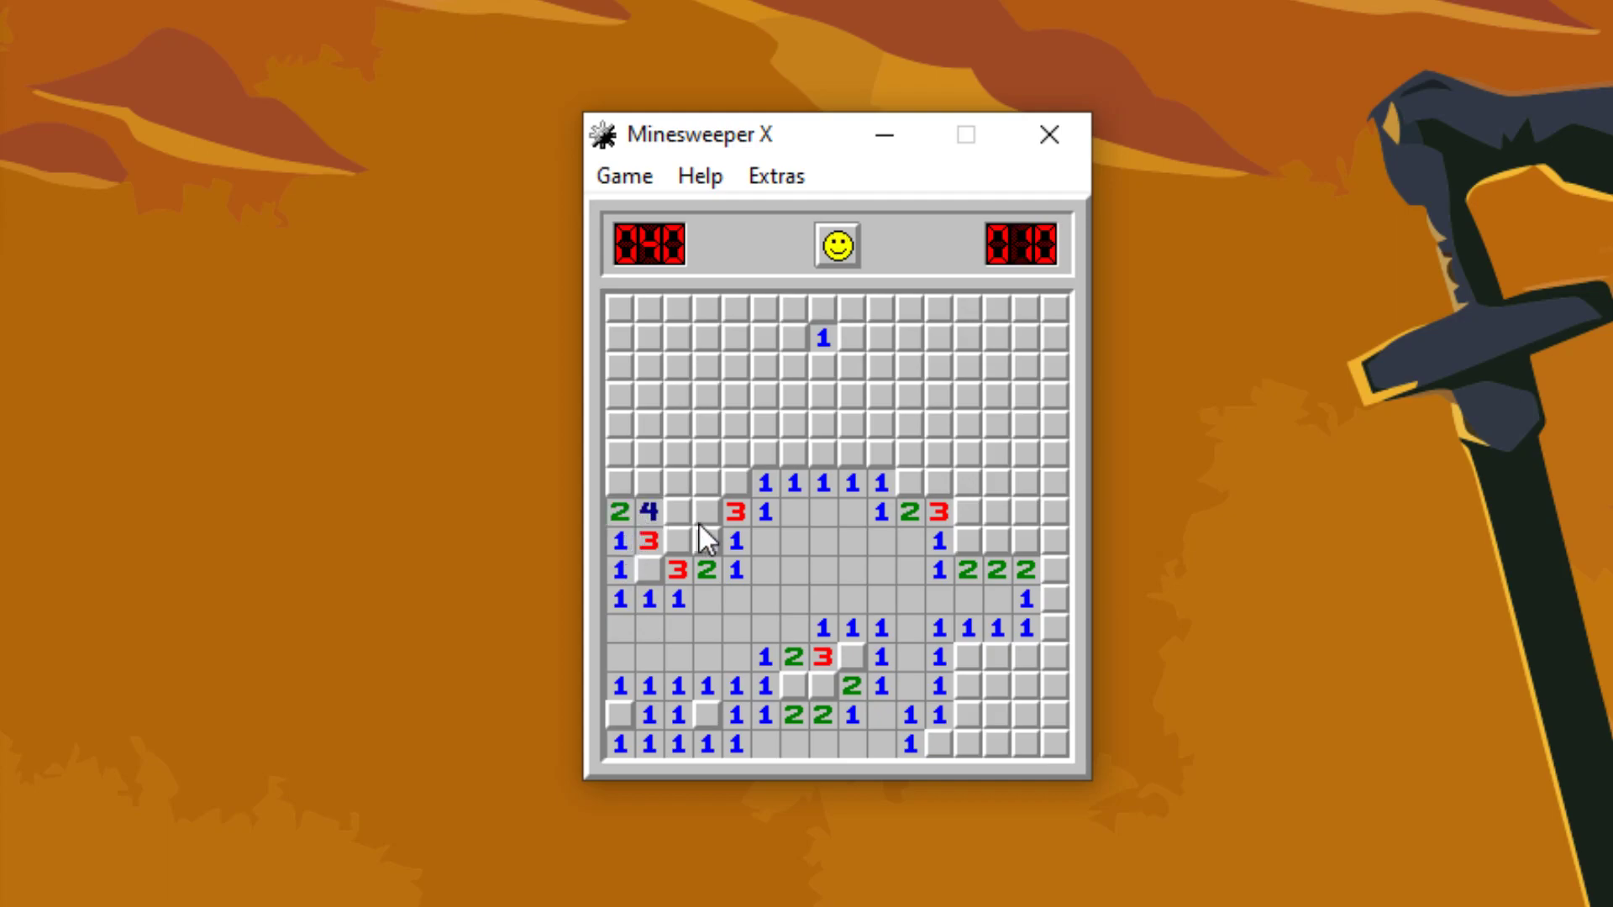
click(703, 512)
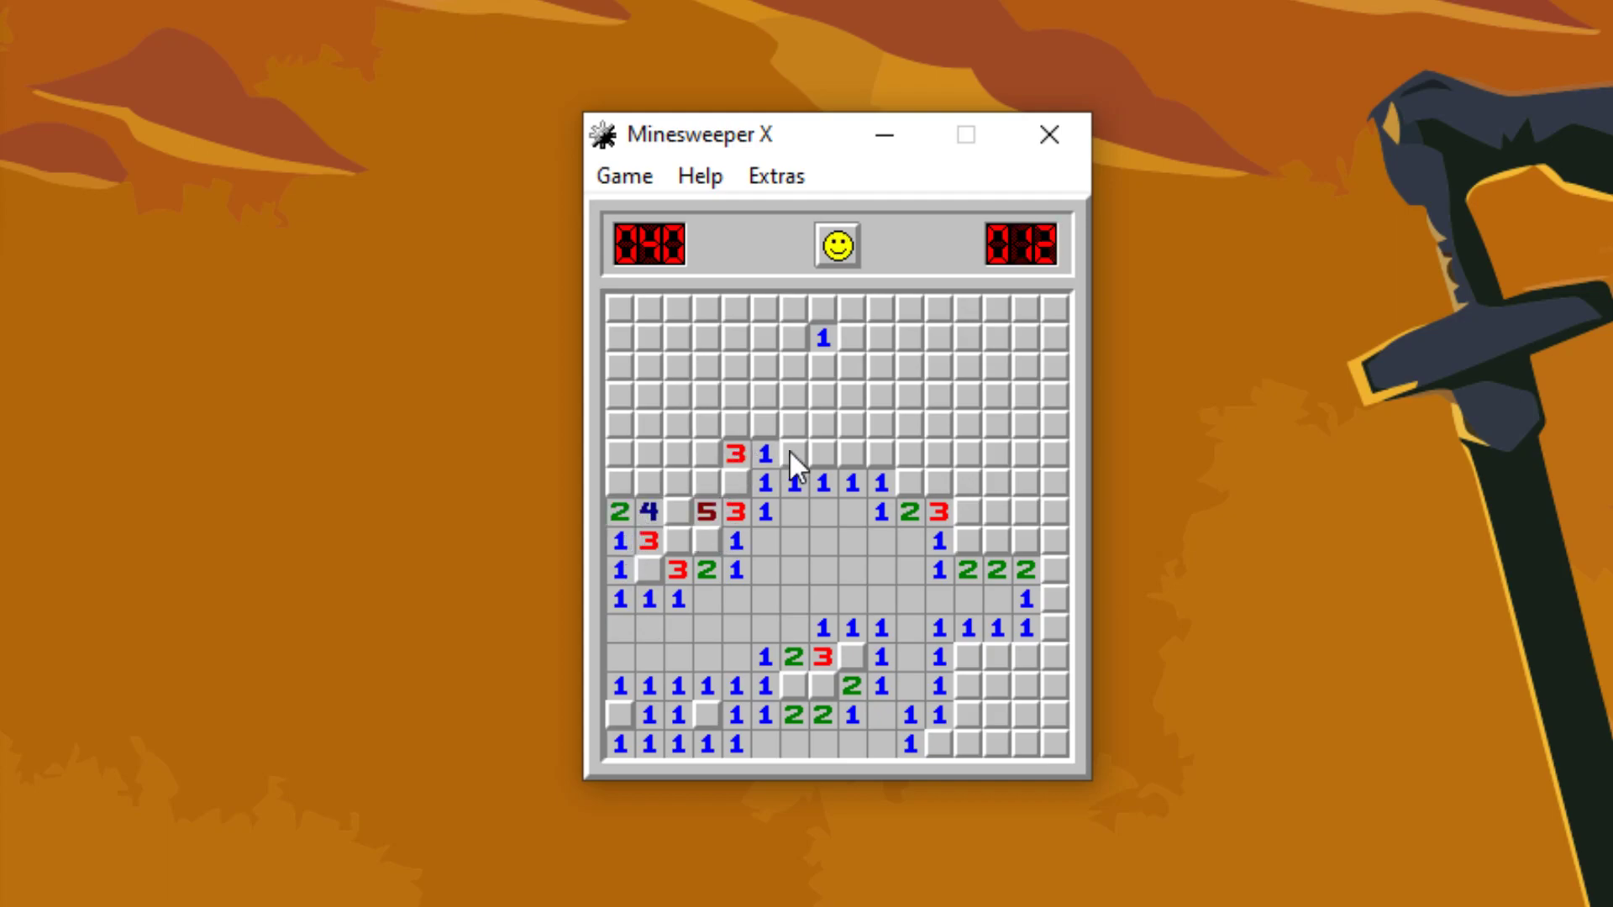
Step: Uncover the upper-middle and top-left regions, including the cell showing 4 left of centre
click(792, 463)
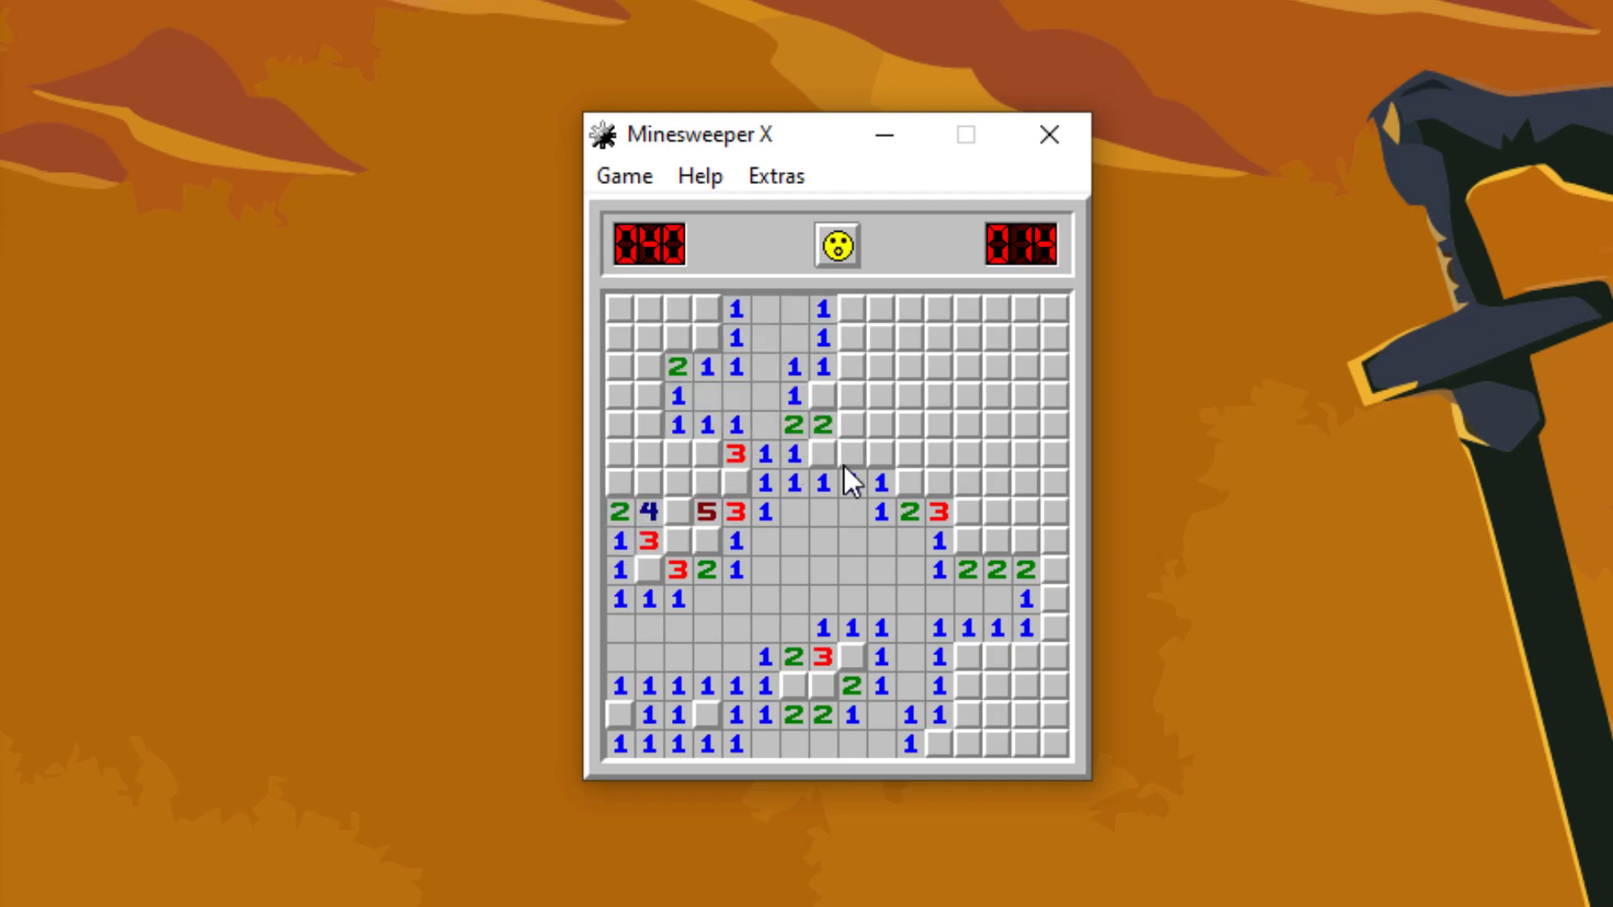
click(638, 454)
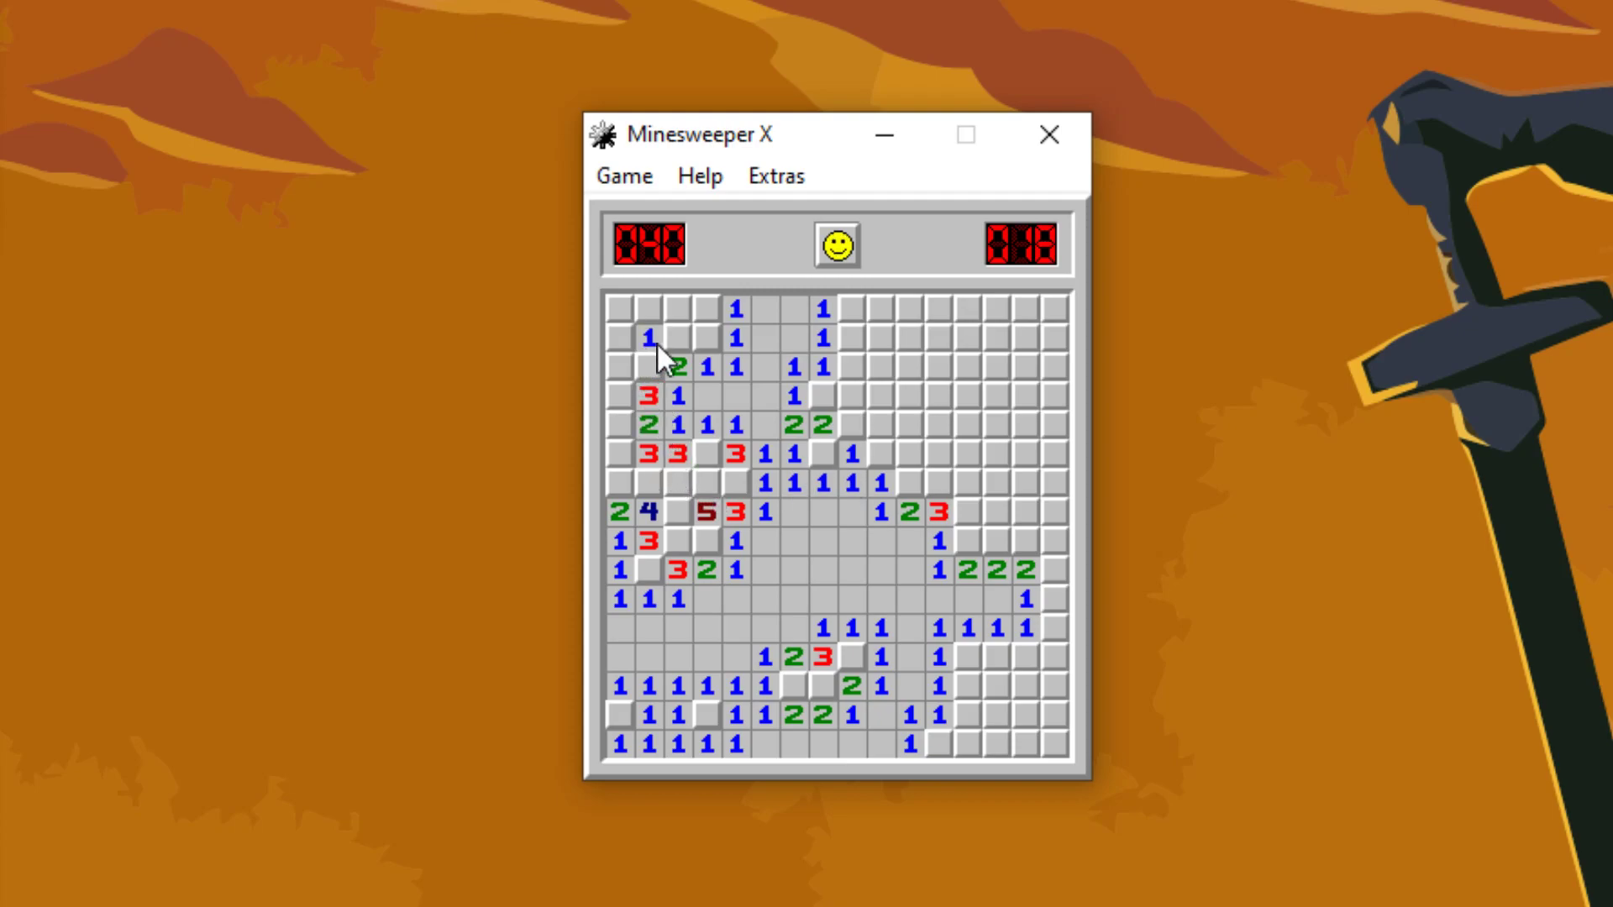
click(653, 329)
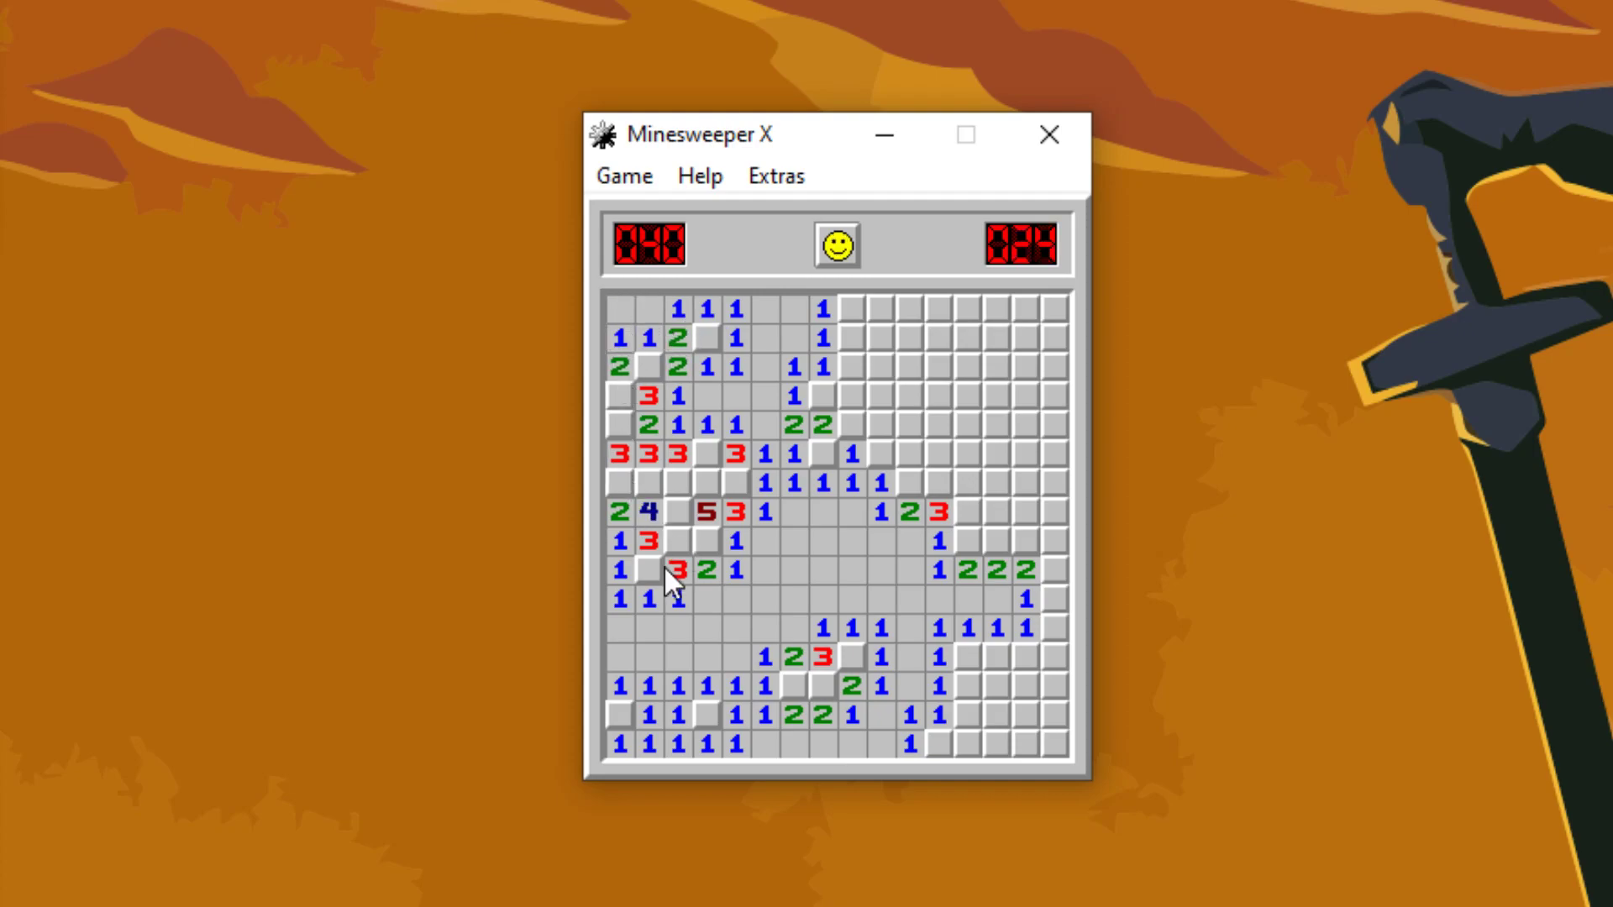
click(675, 480)
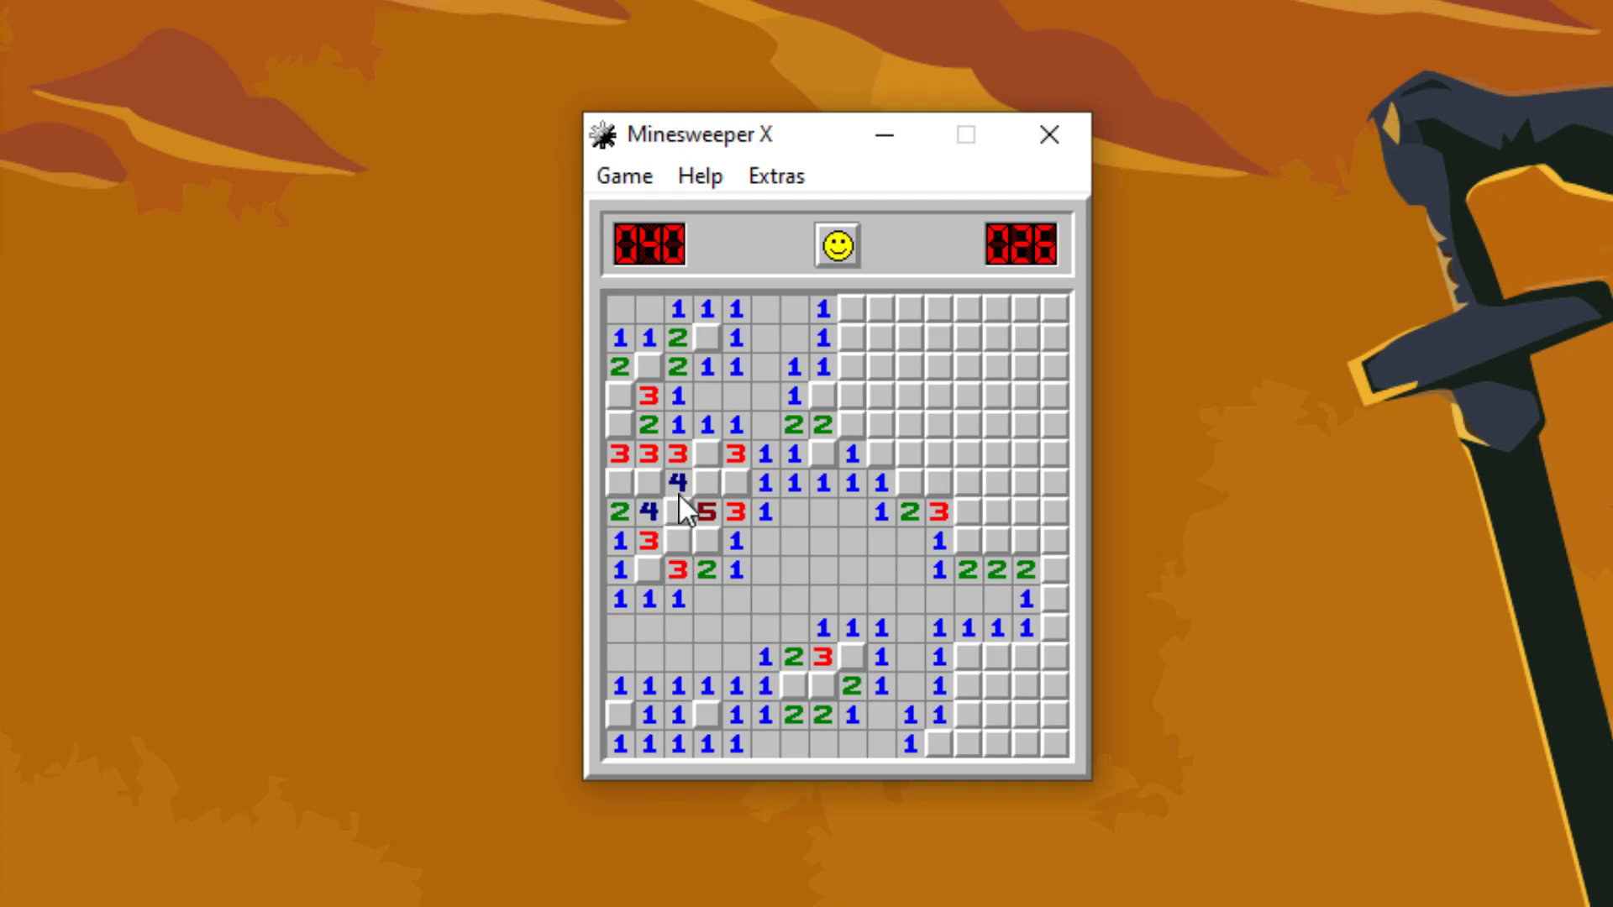
mouse_move(831, 586)
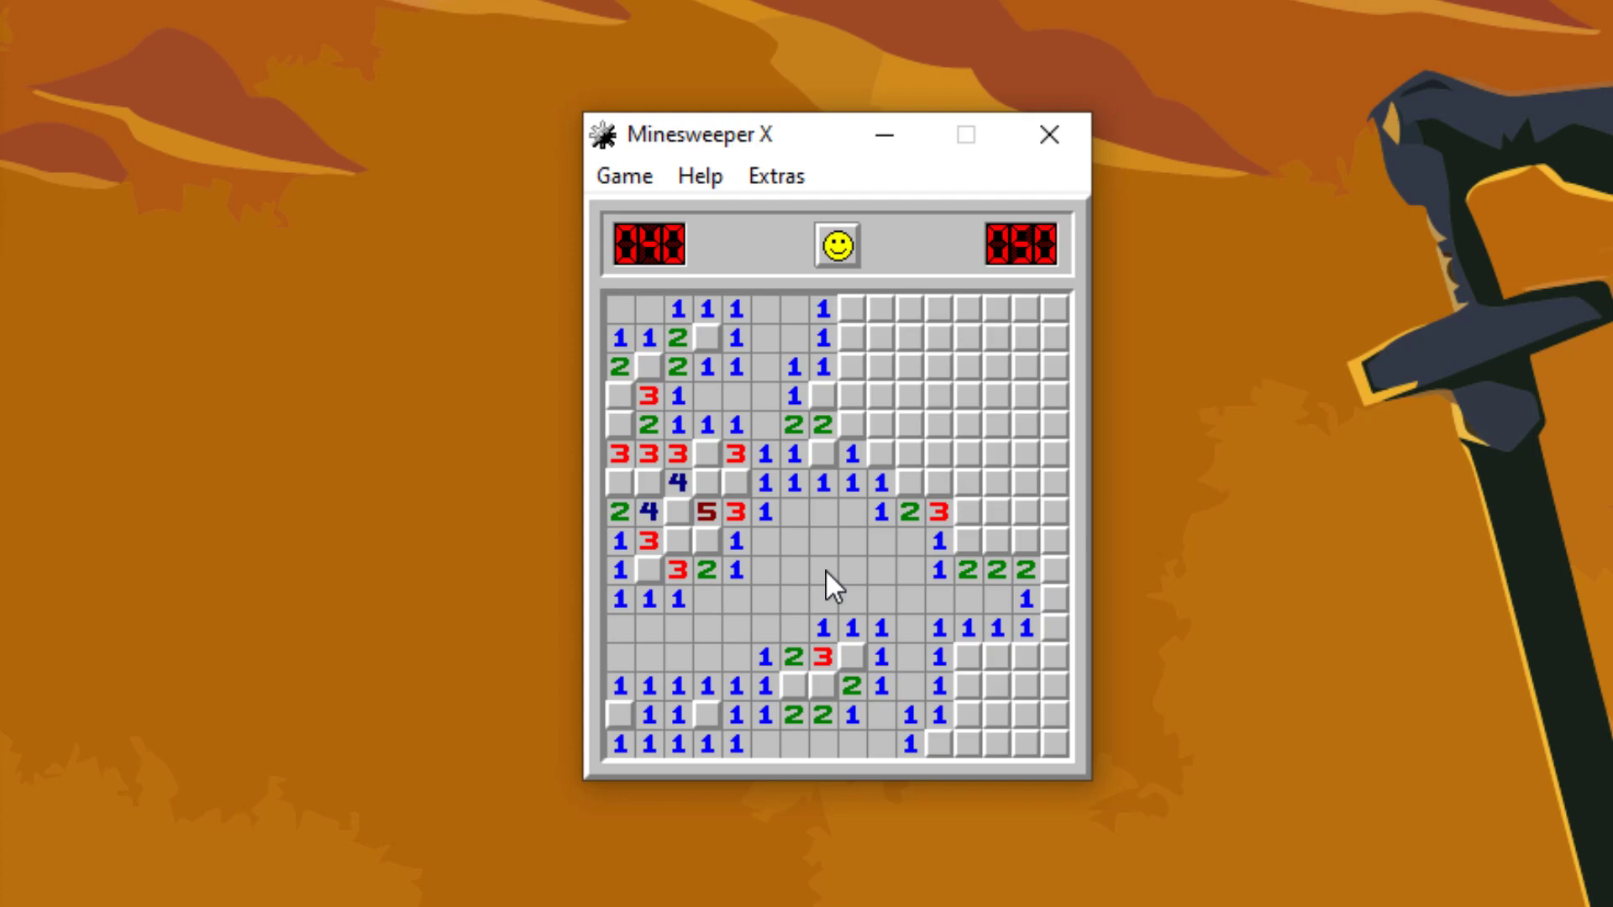
mouse_move(27, 91)
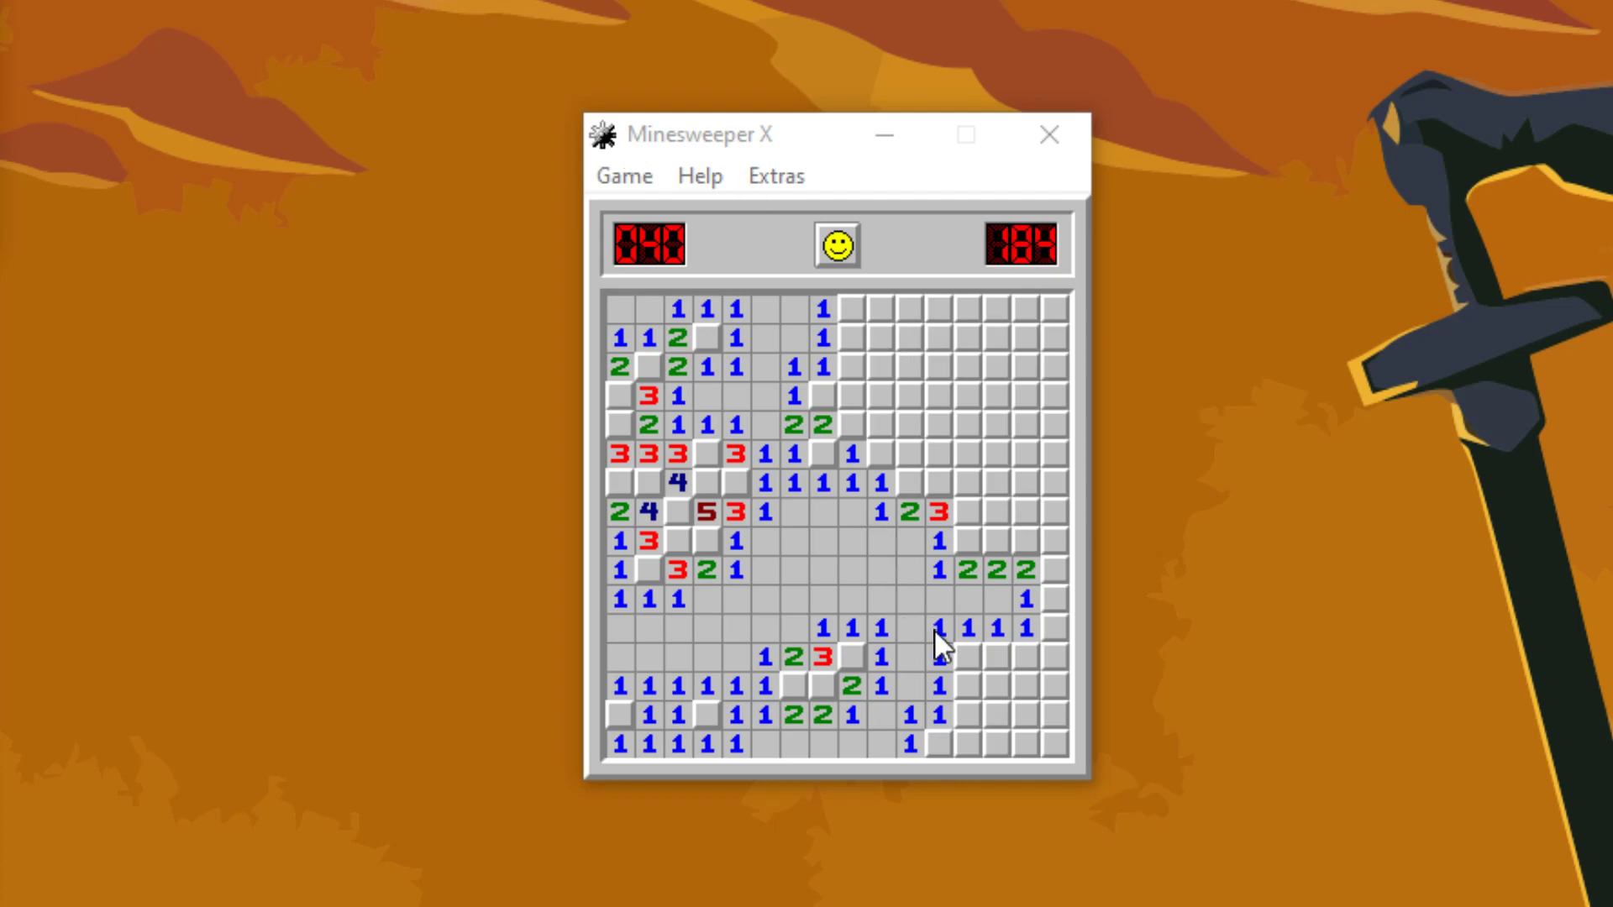
Step: Clear the bottom-right corner area and cells up the right edge to above the middle
click(966, 739)
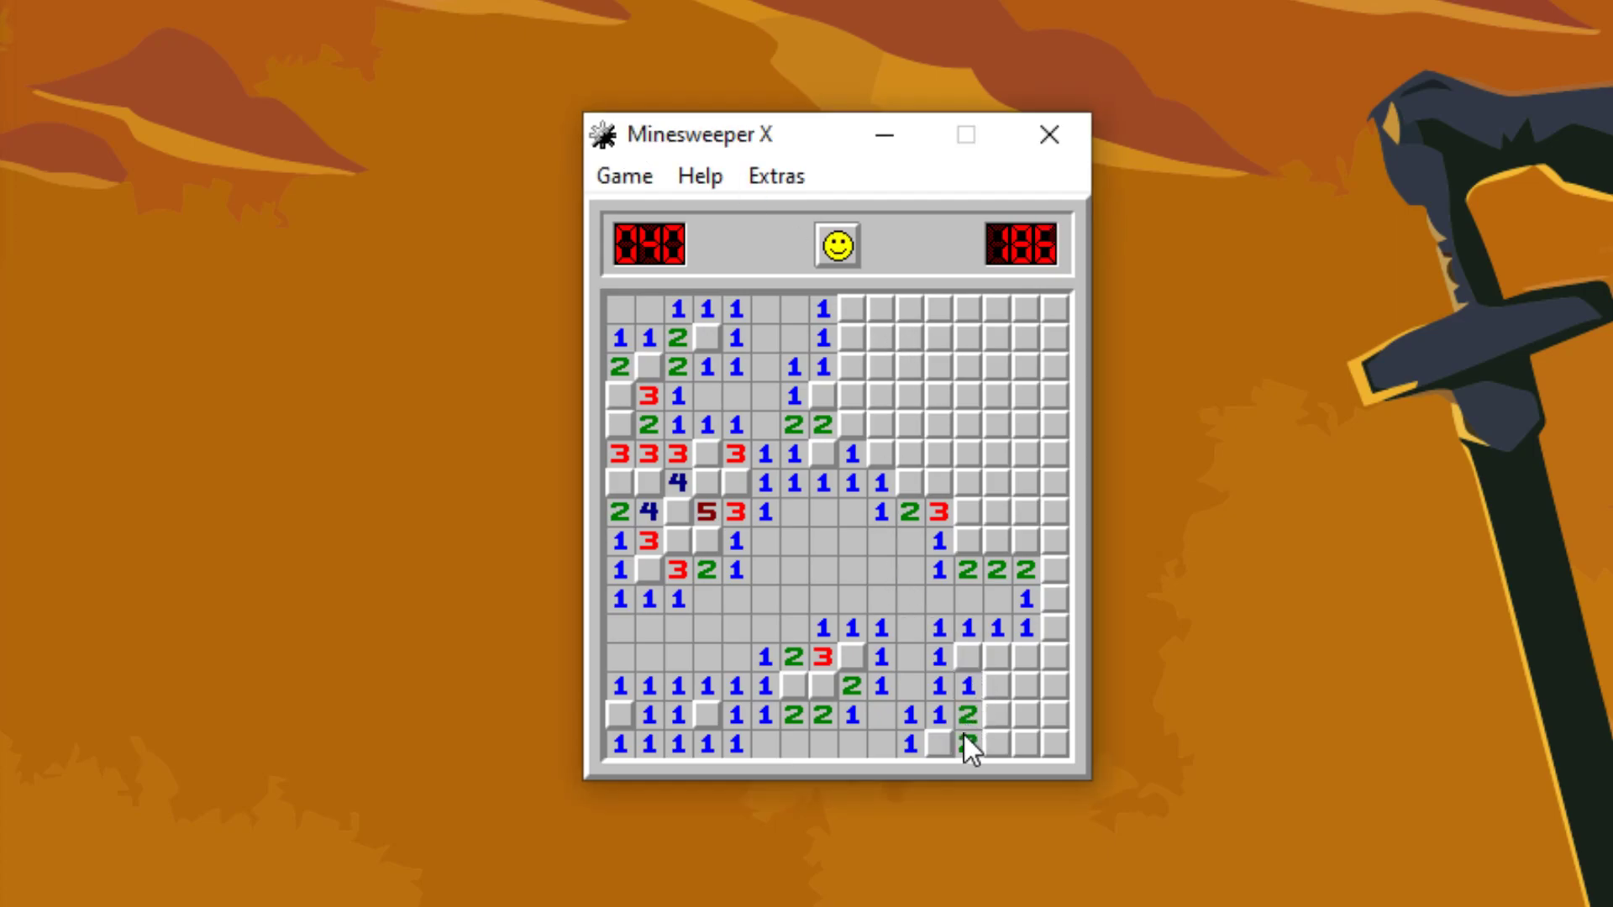
click(971, 746)
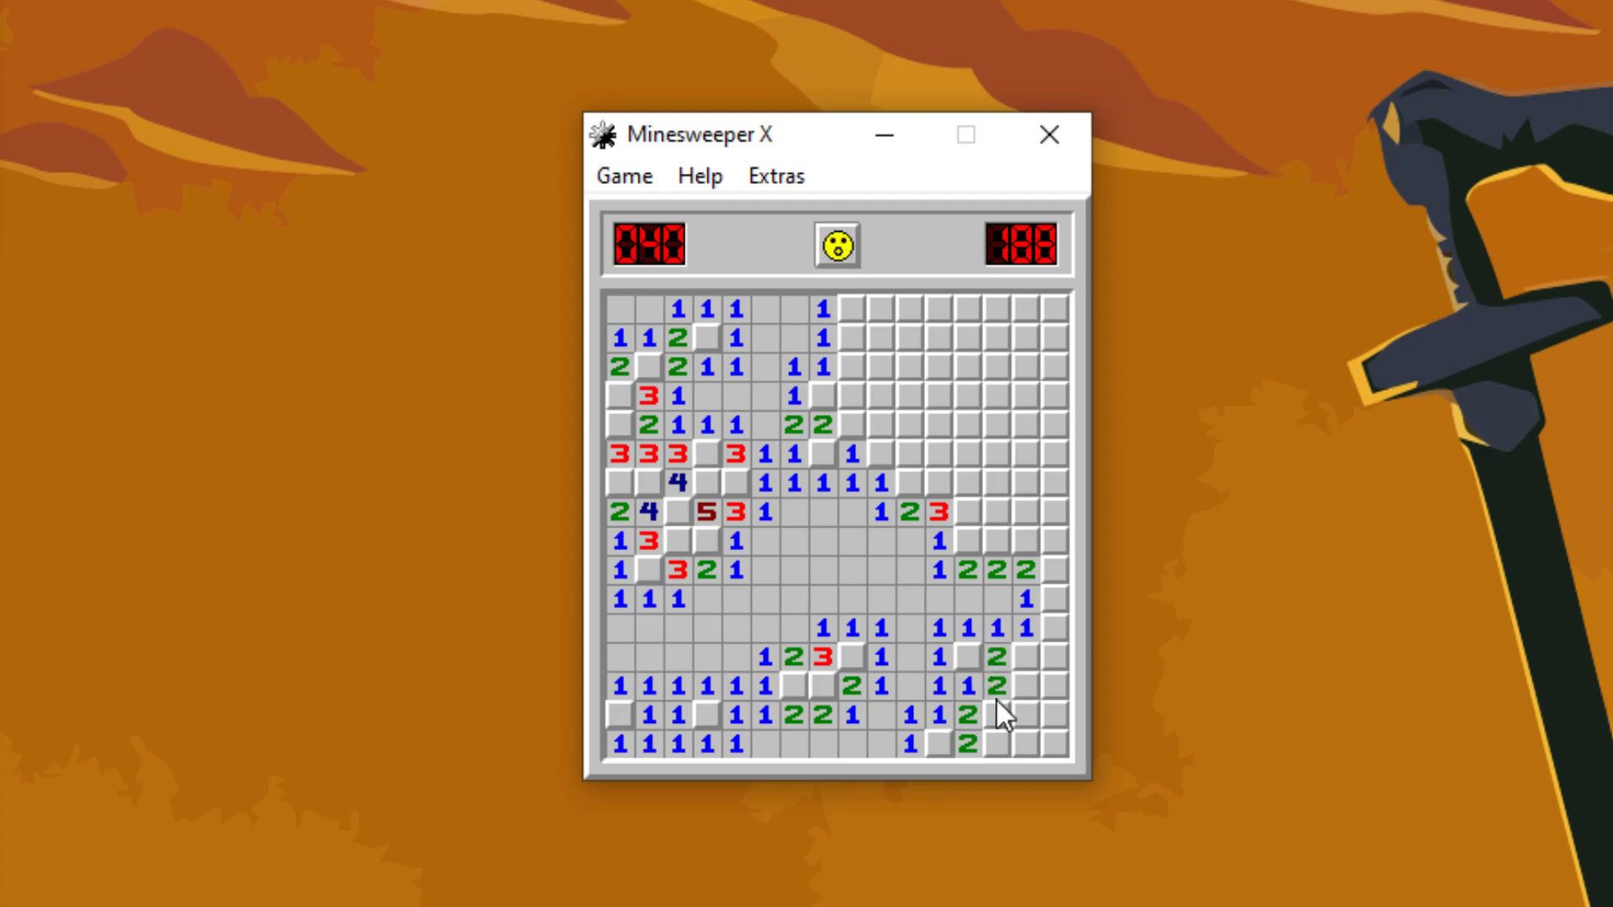
click(1009, 714)
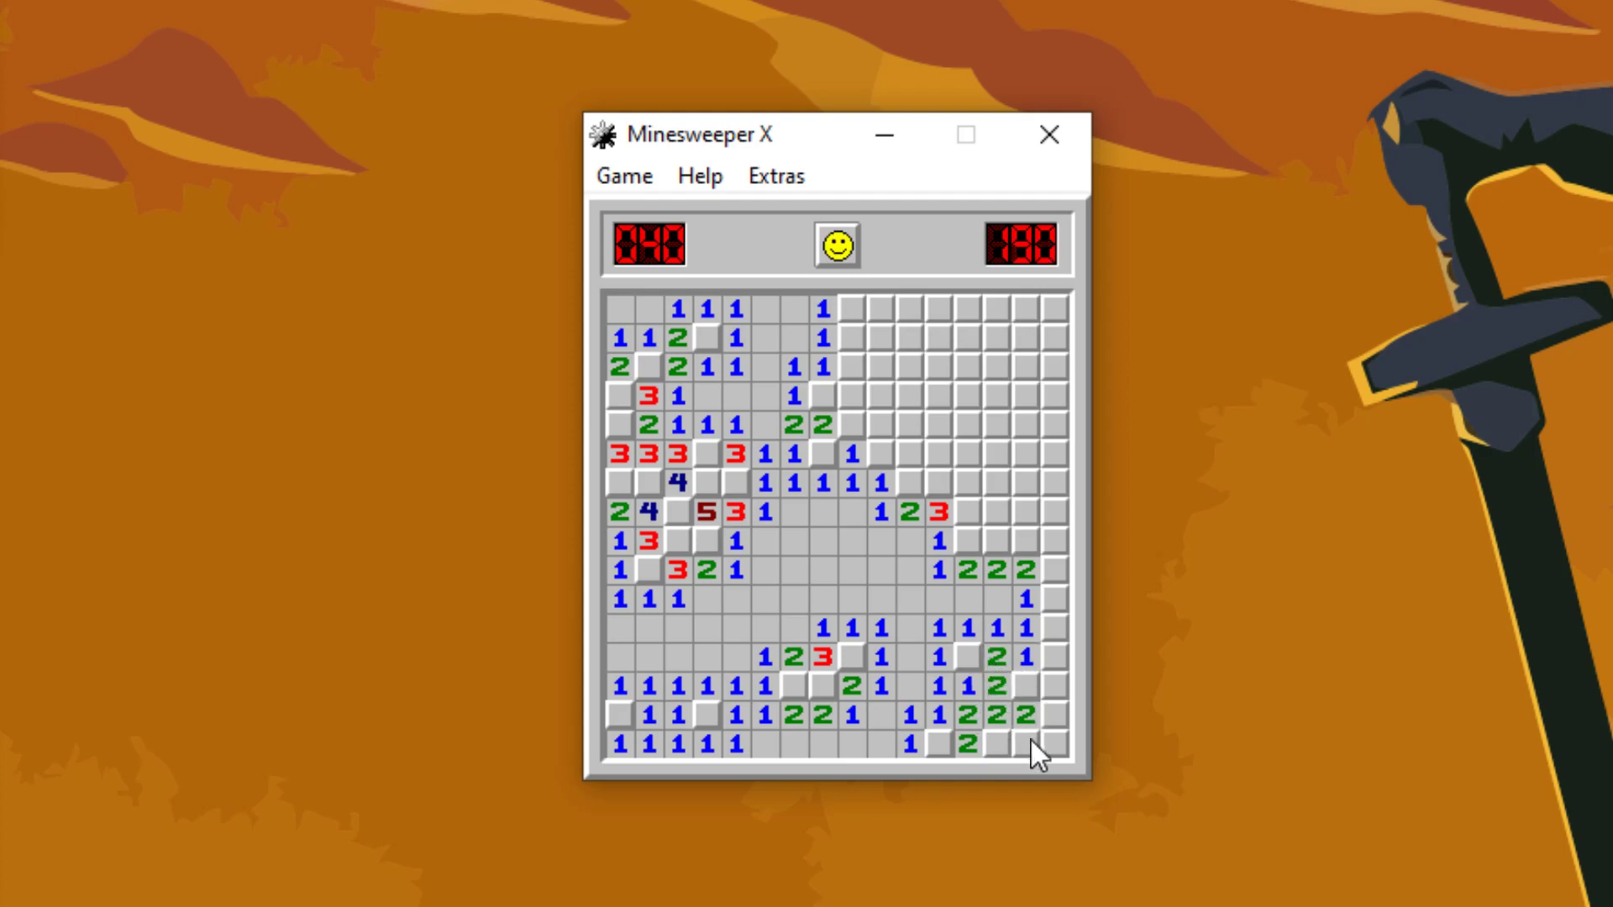
click(1039, 720)
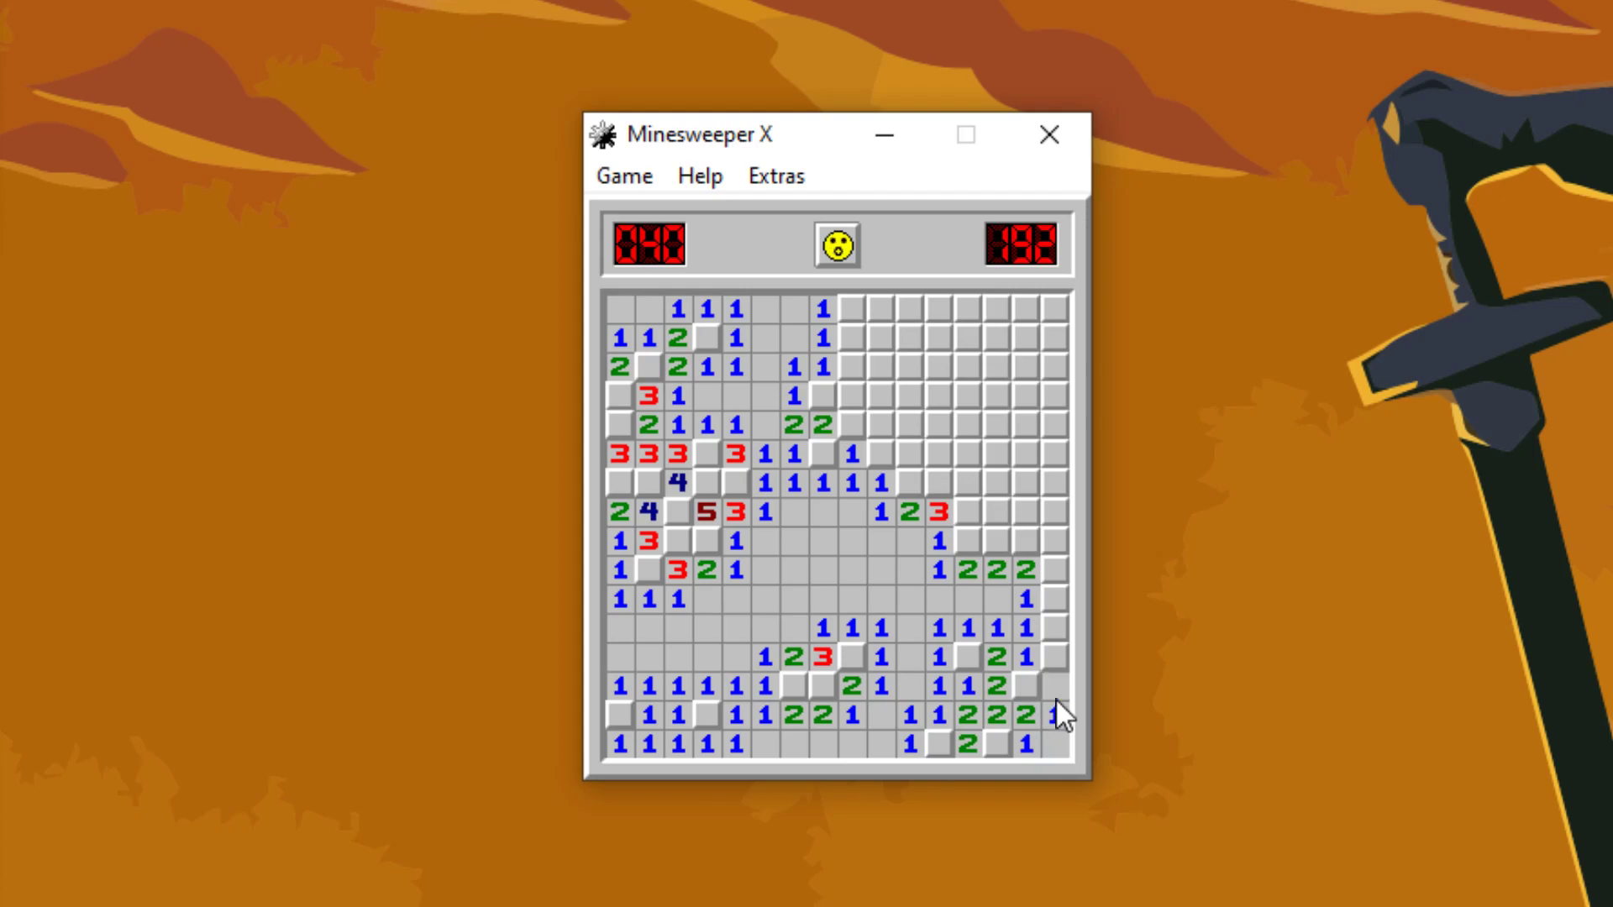
click(1051, 599)
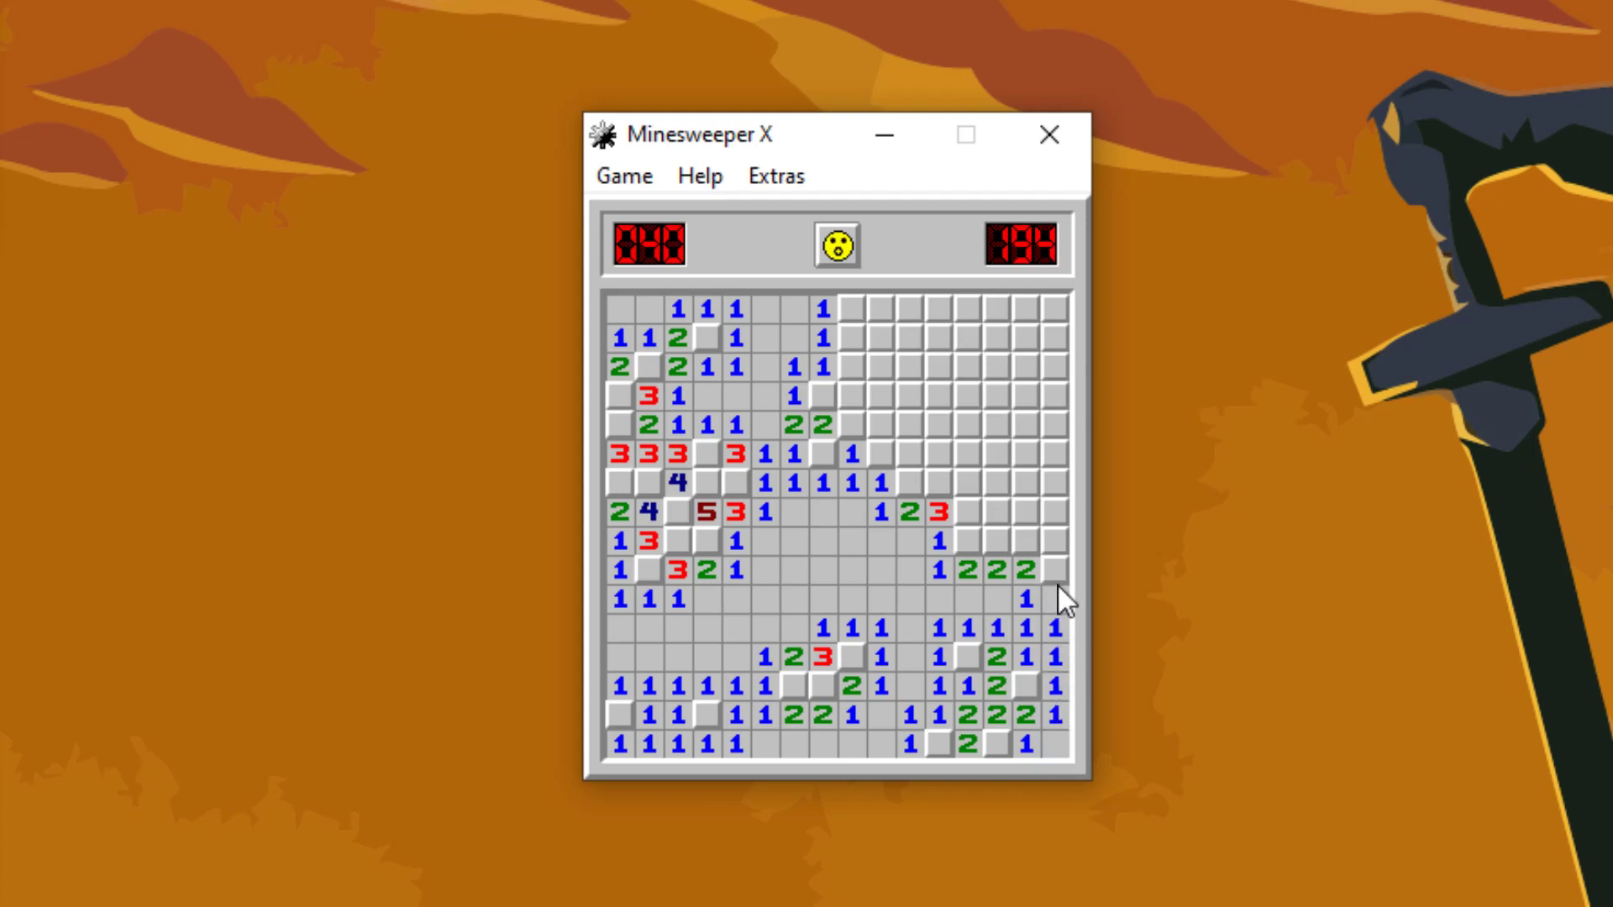
click(1039, 542)
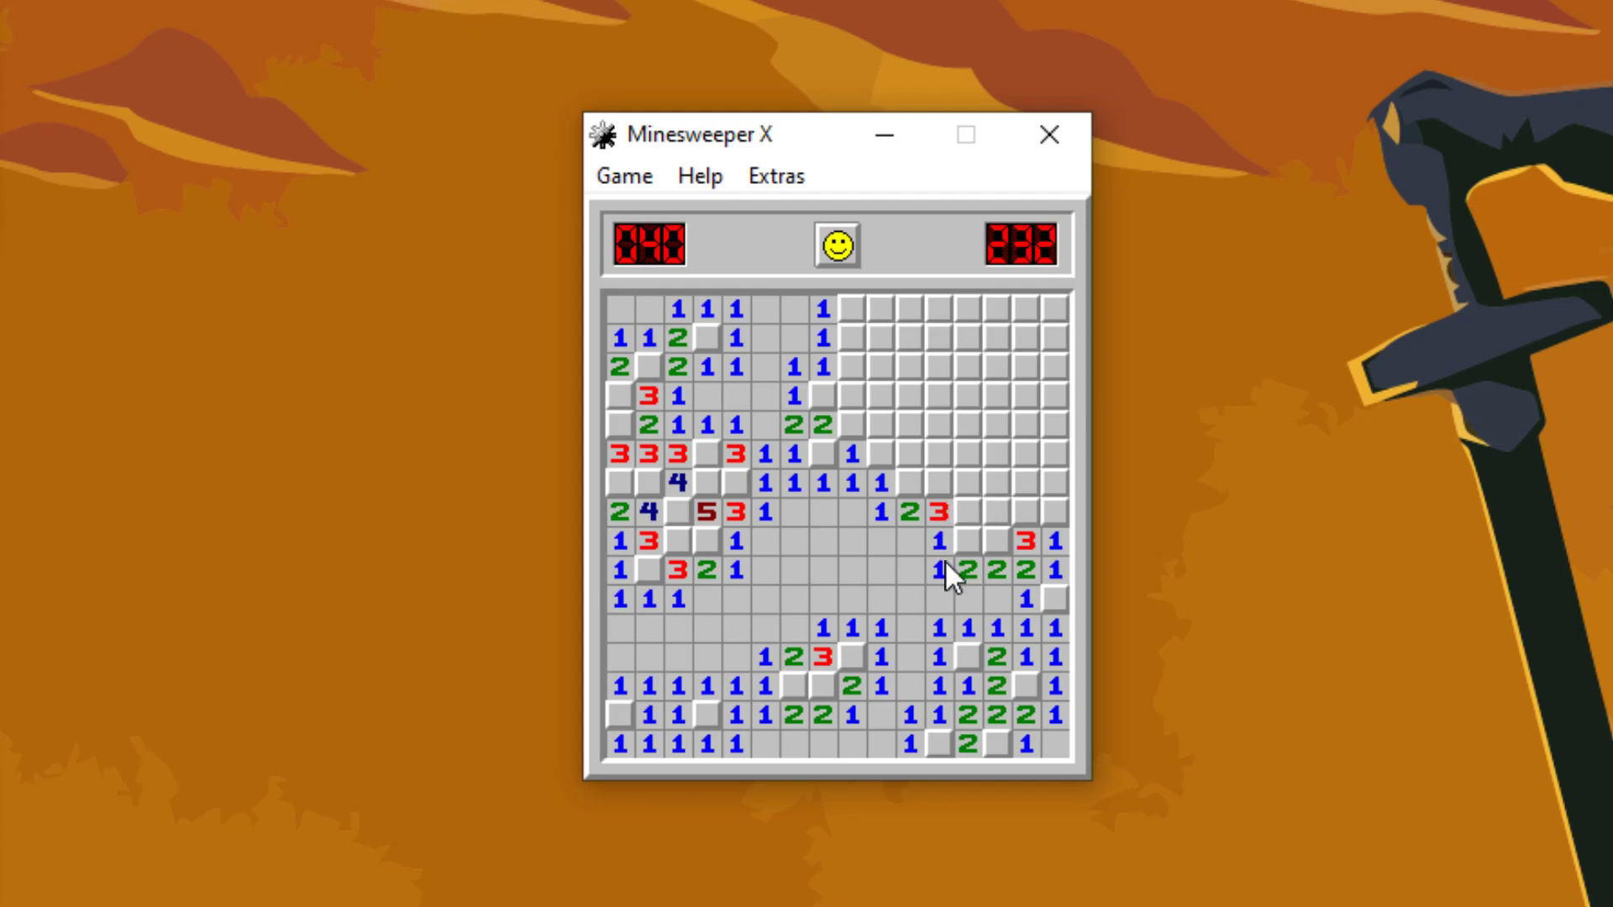
Step: Uncover the upper-right quarter from the middle of the board out to its right edge
click(962, 484)
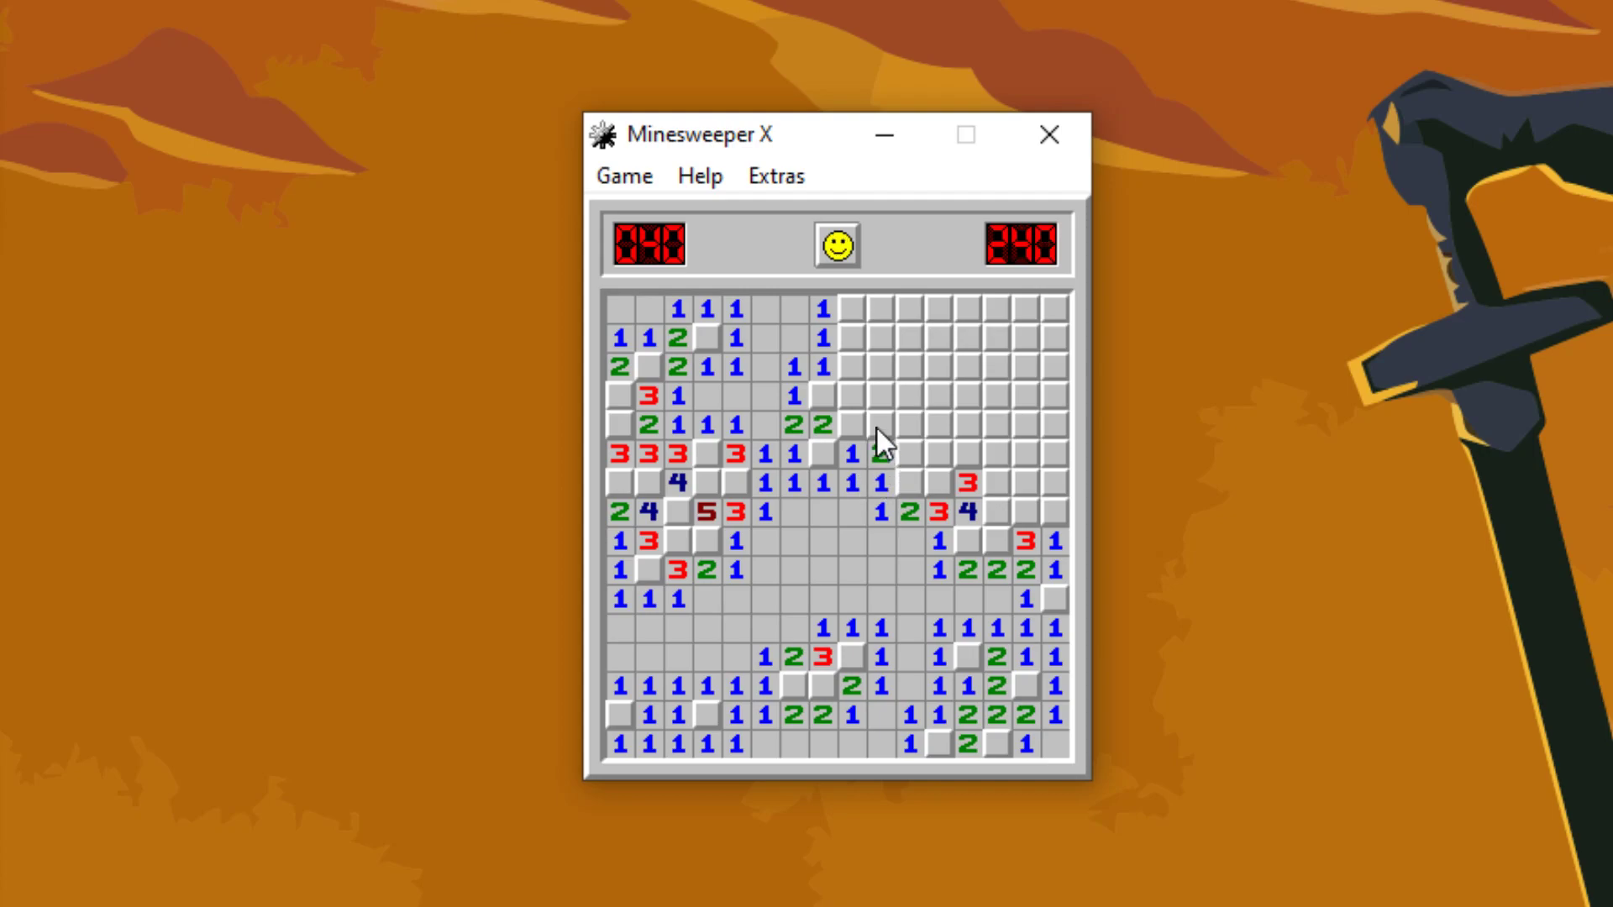
click(859, 463)
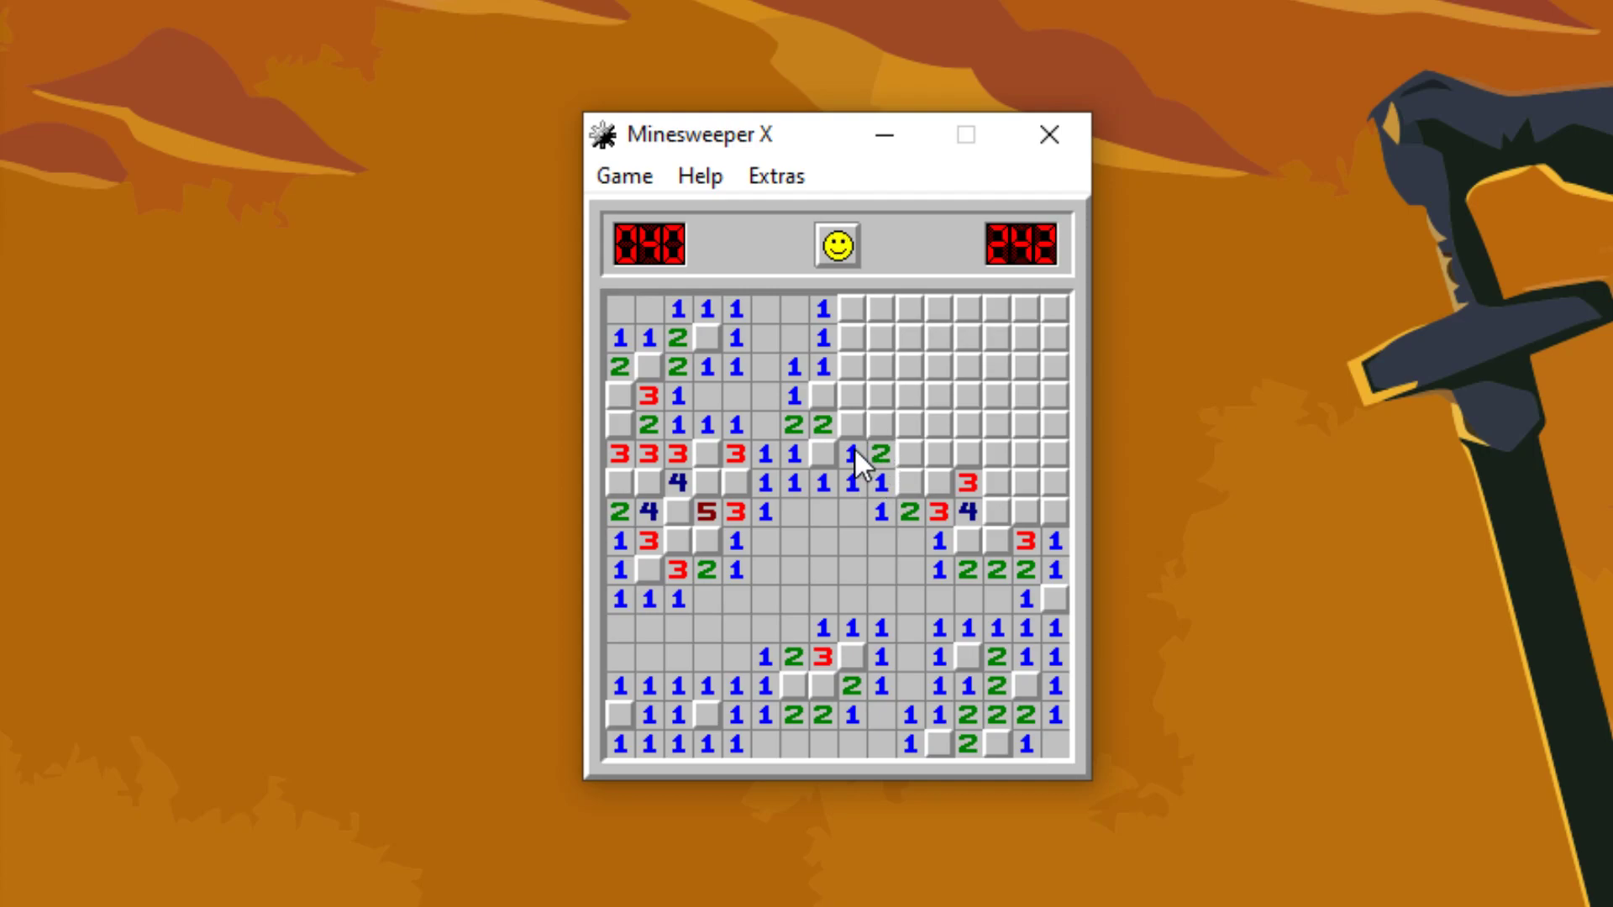
click(845, 425)
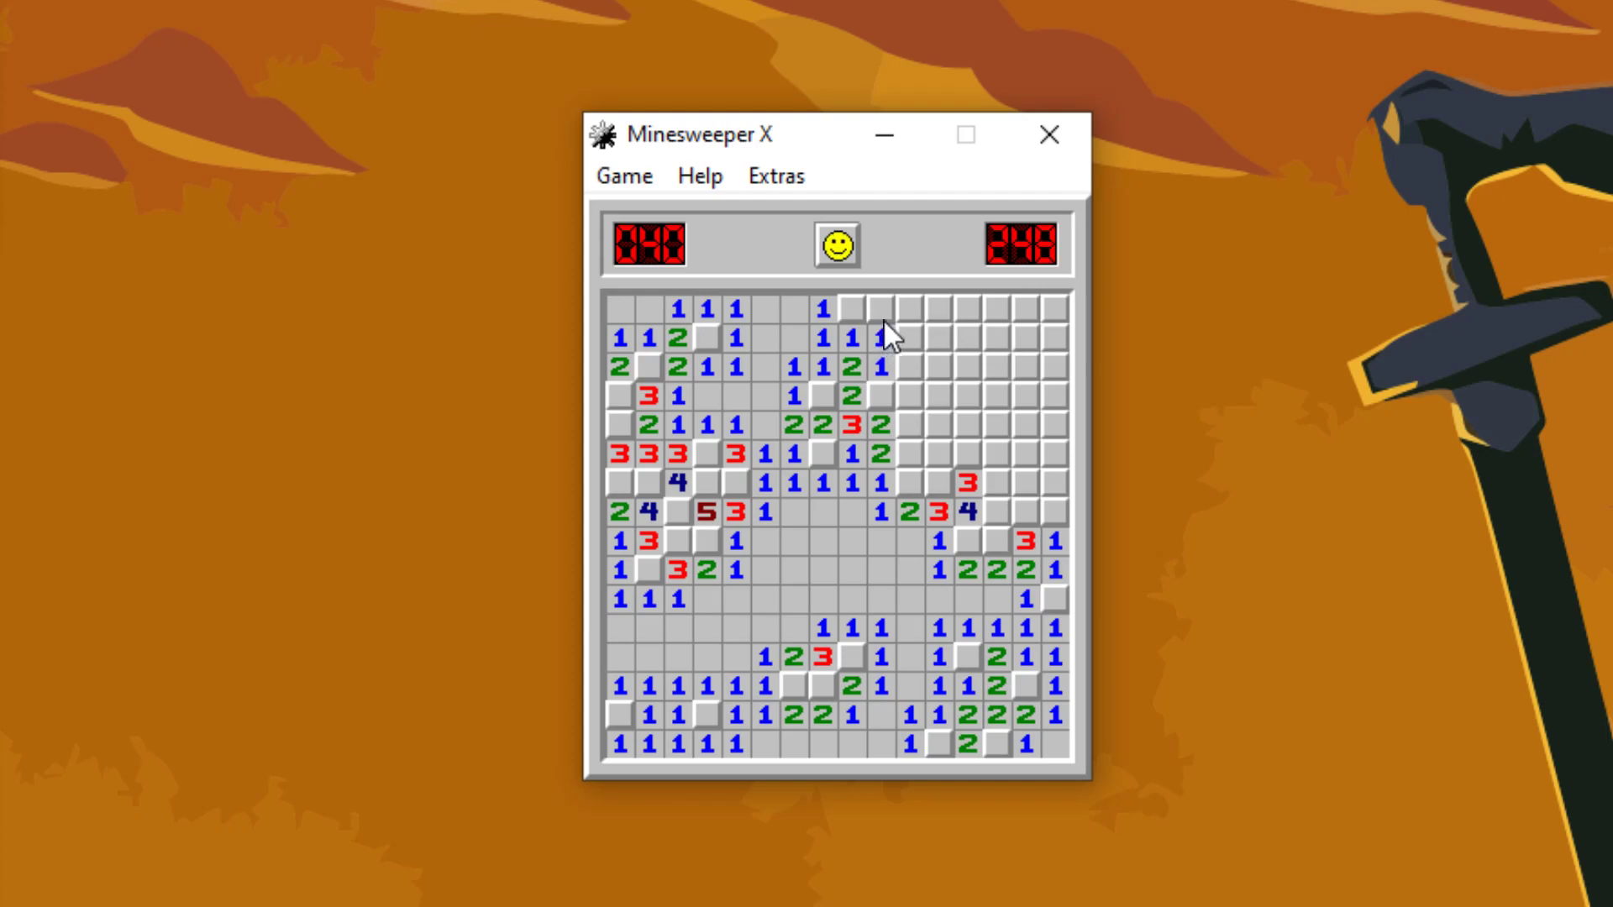
click(887, 335)
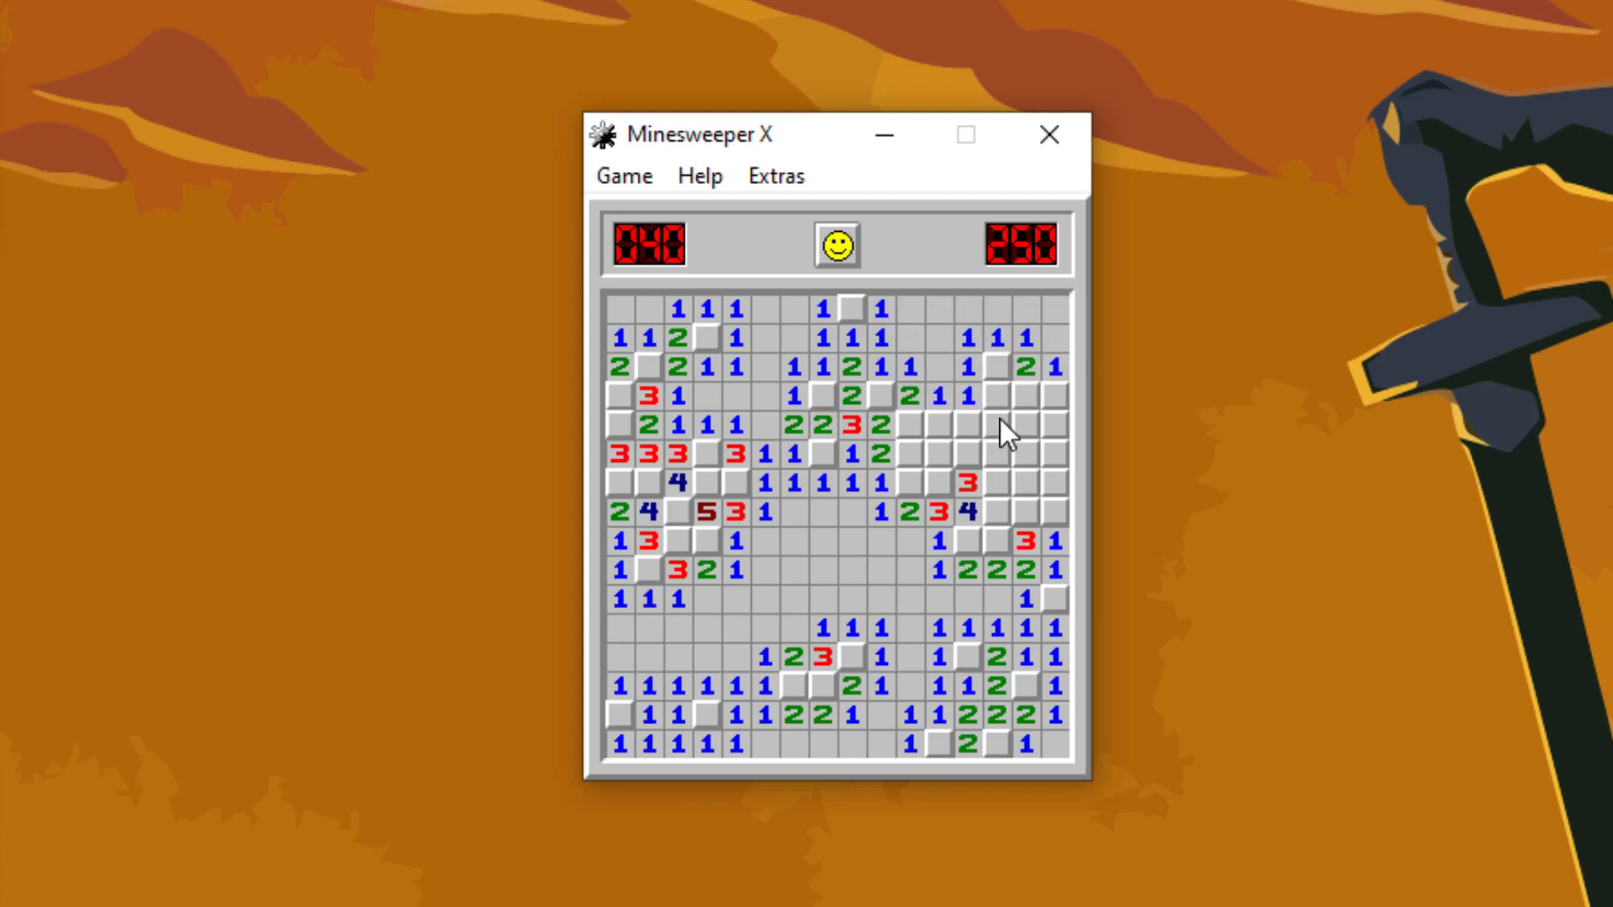
click(992, 425)
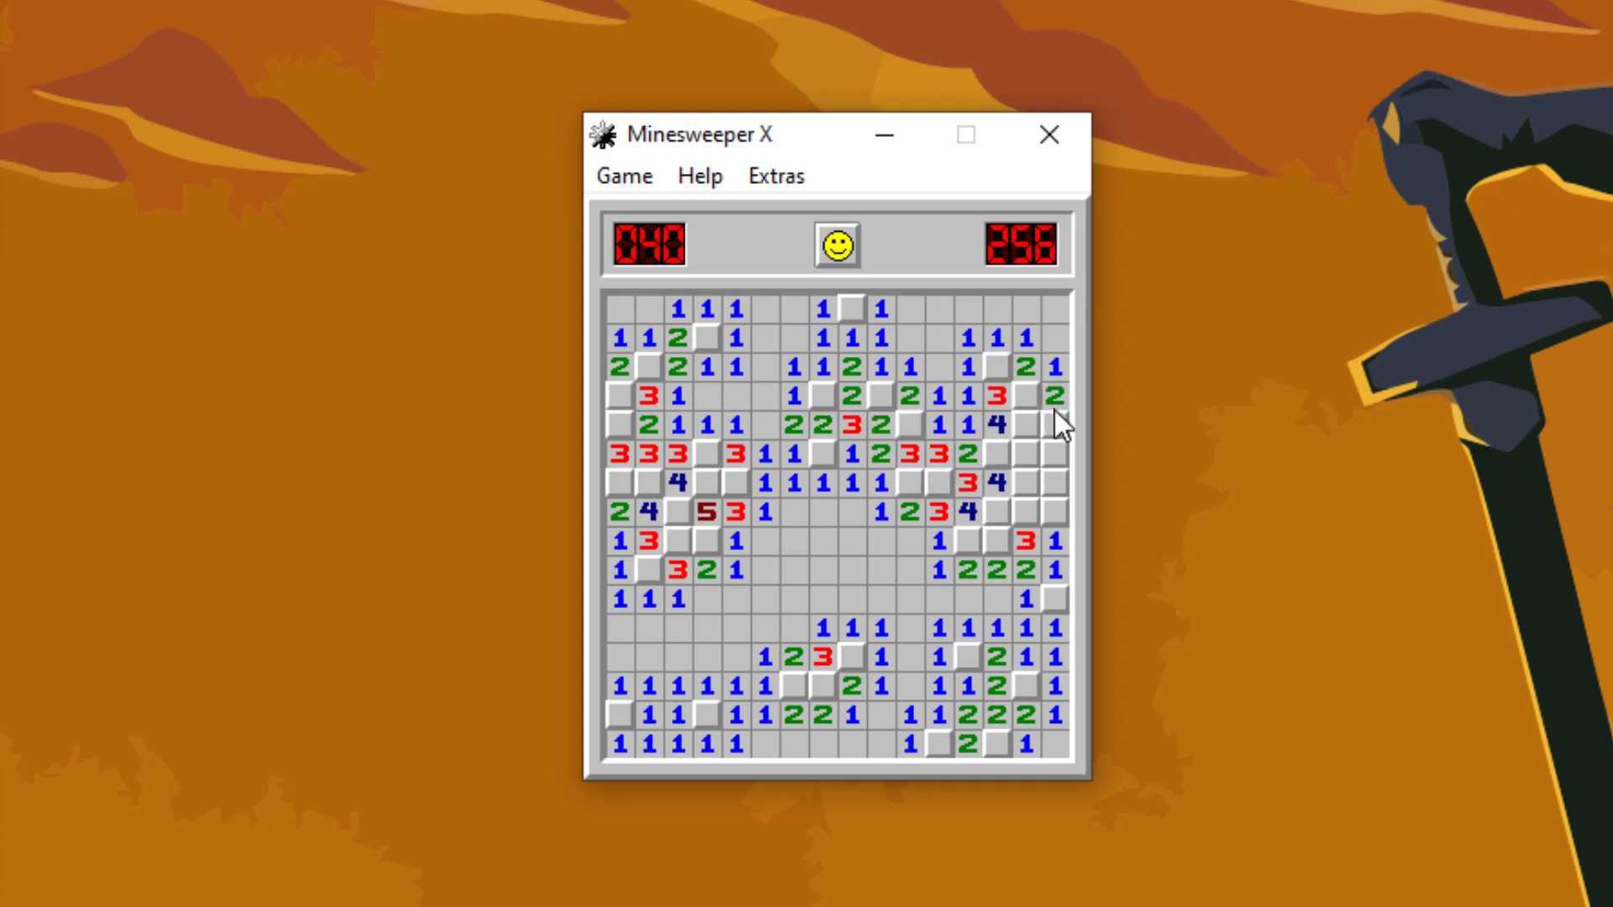
click(1049, 426)
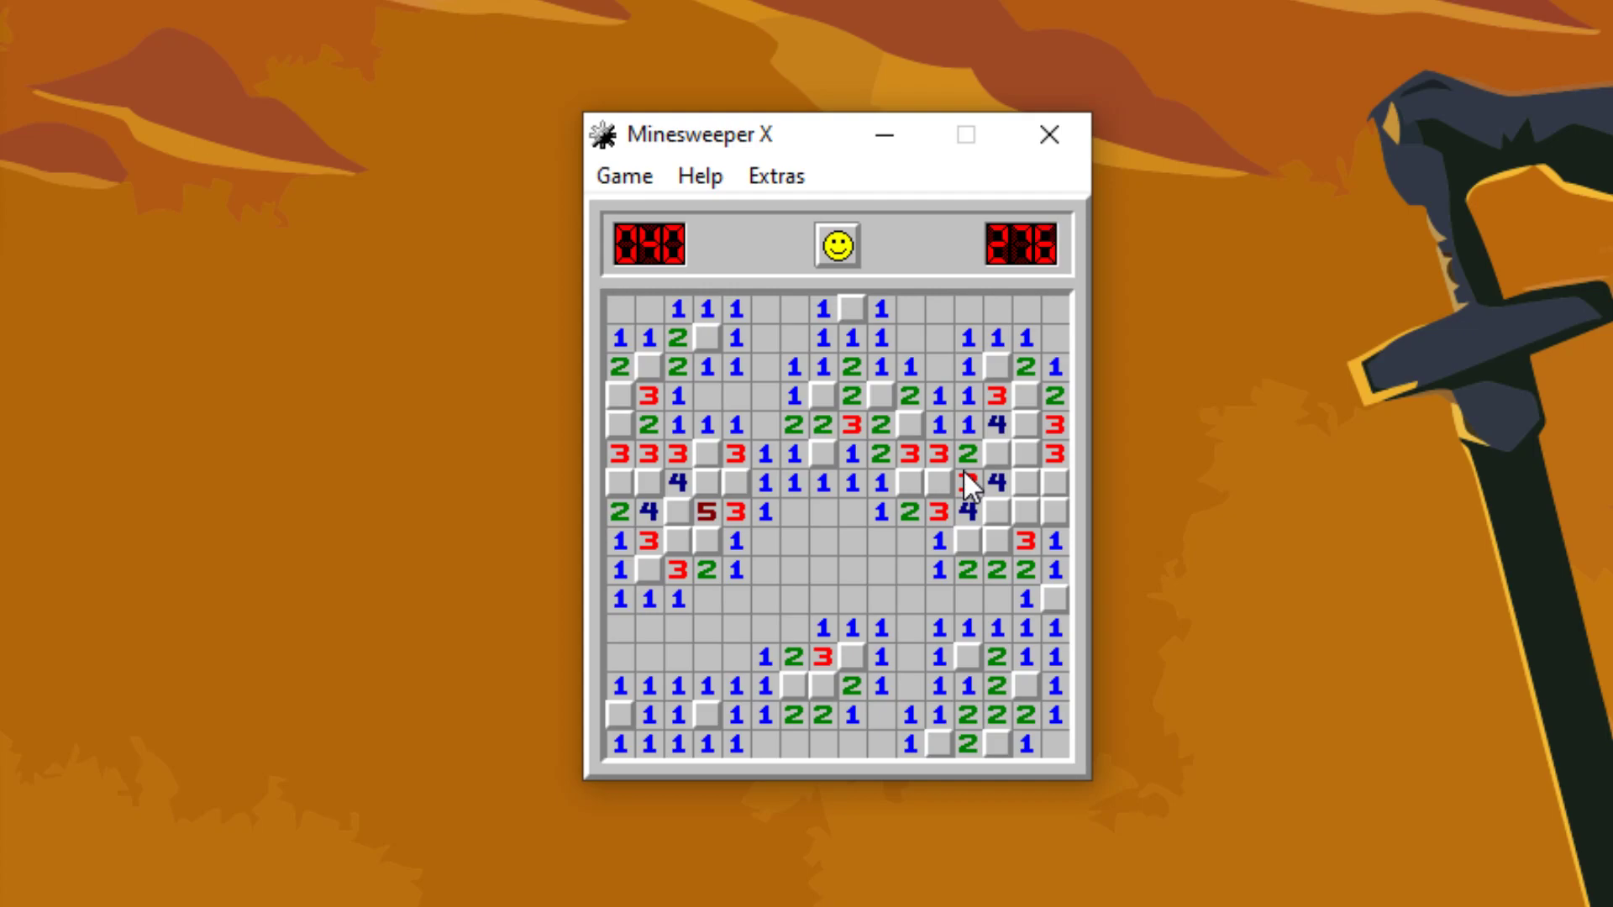
Step: Flag the remaining mines on the right and left, then clear the last right-edge squares to win at 308
click(967, 484)
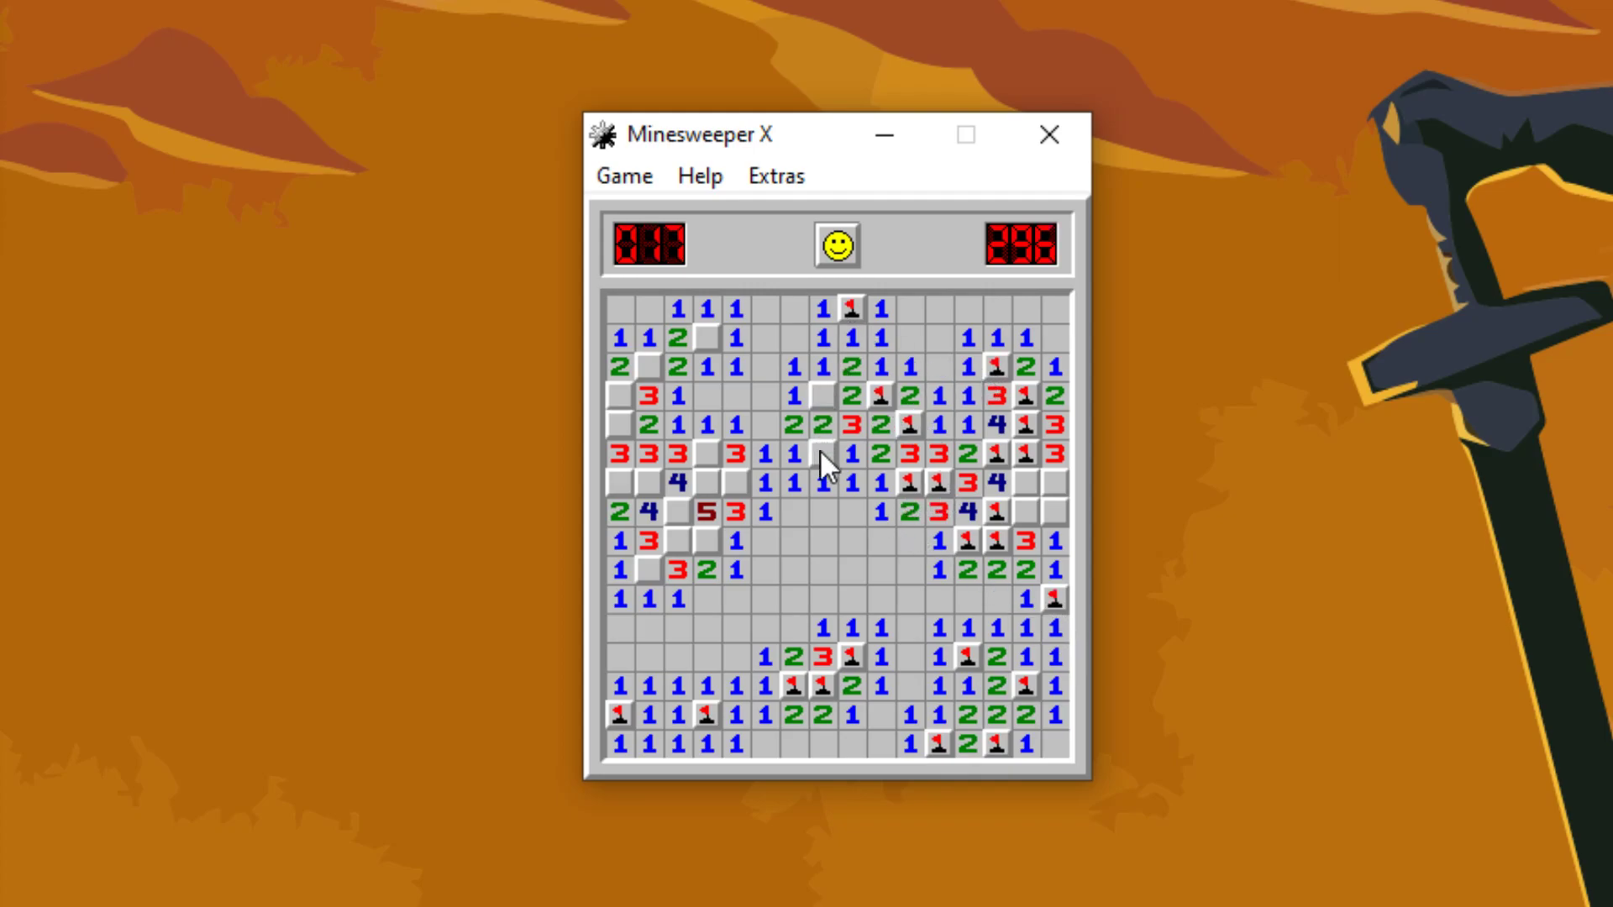
click(681, 540)
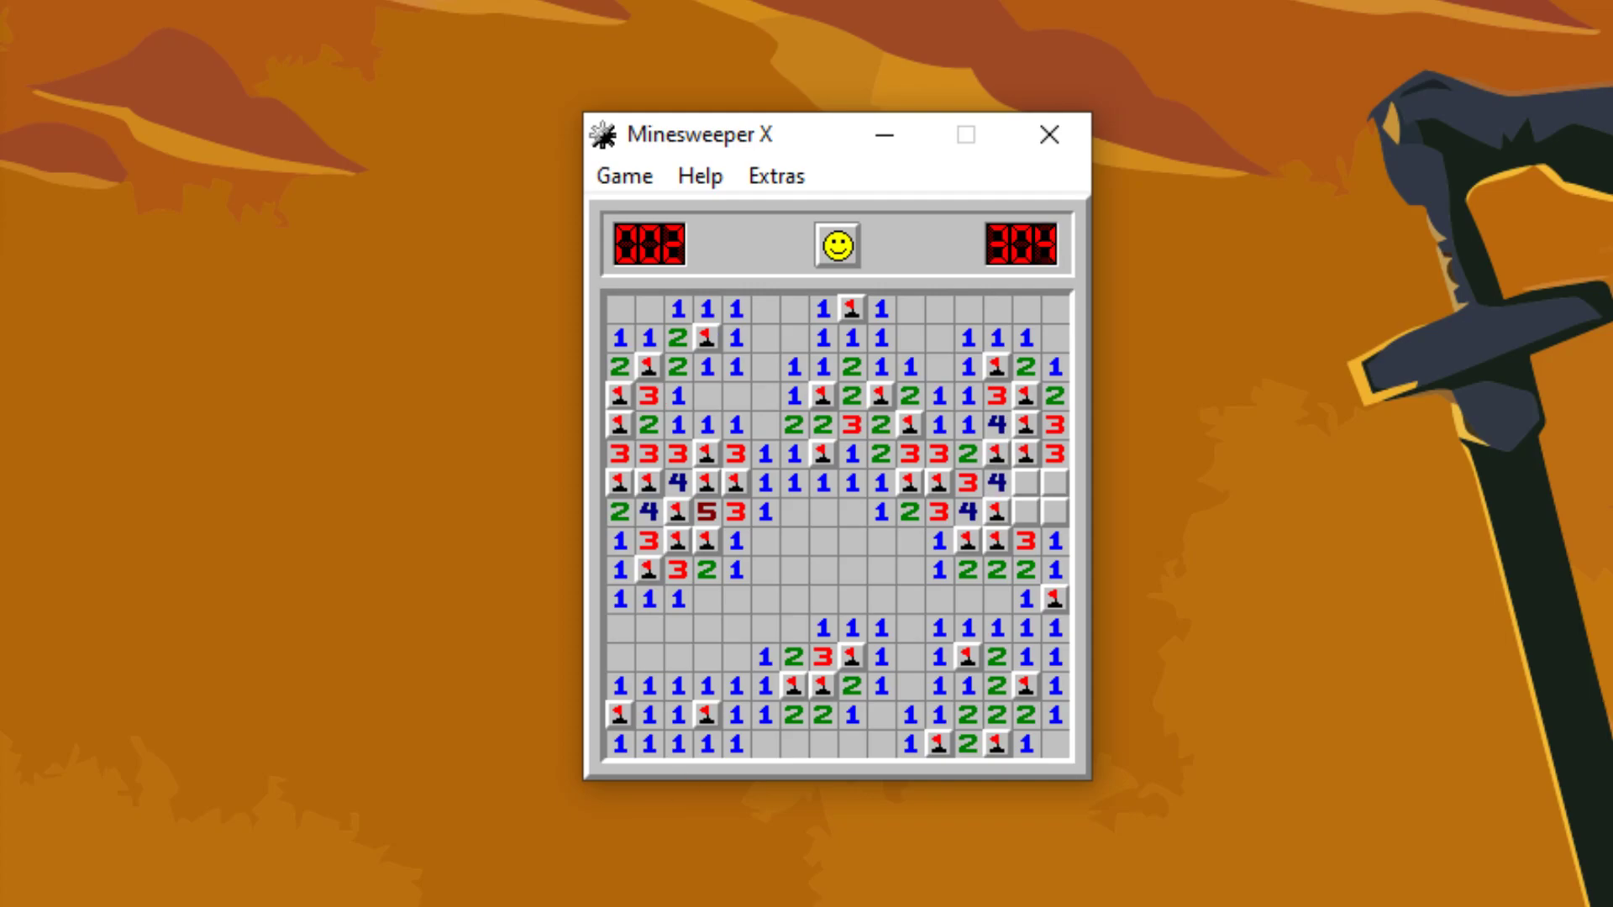
click(1023, 481)
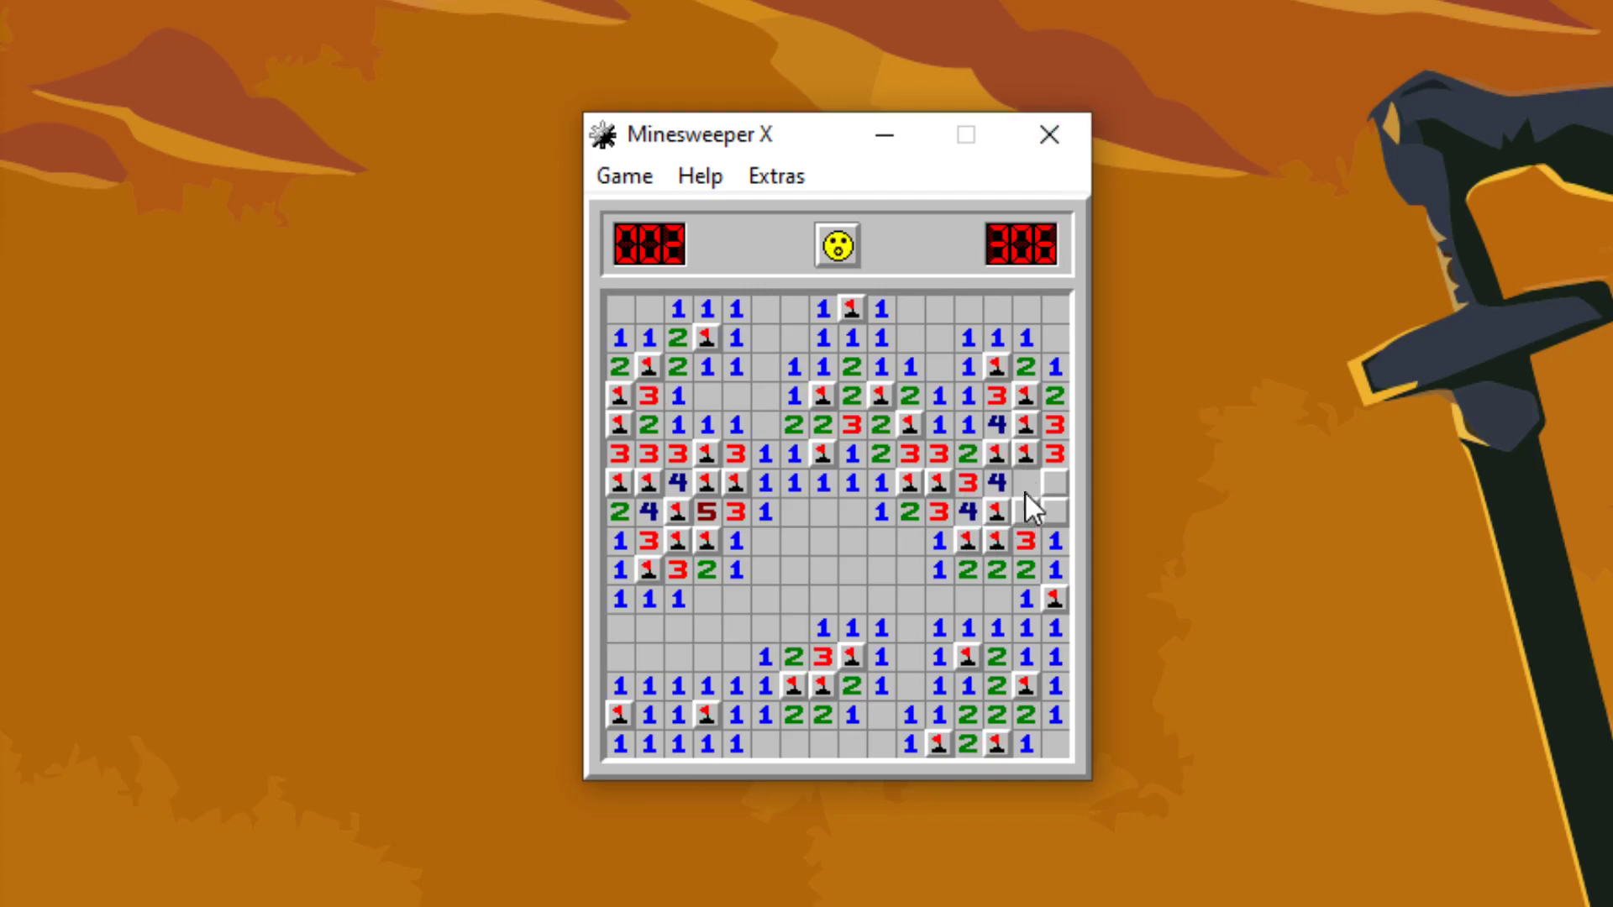
click(1041, 508)
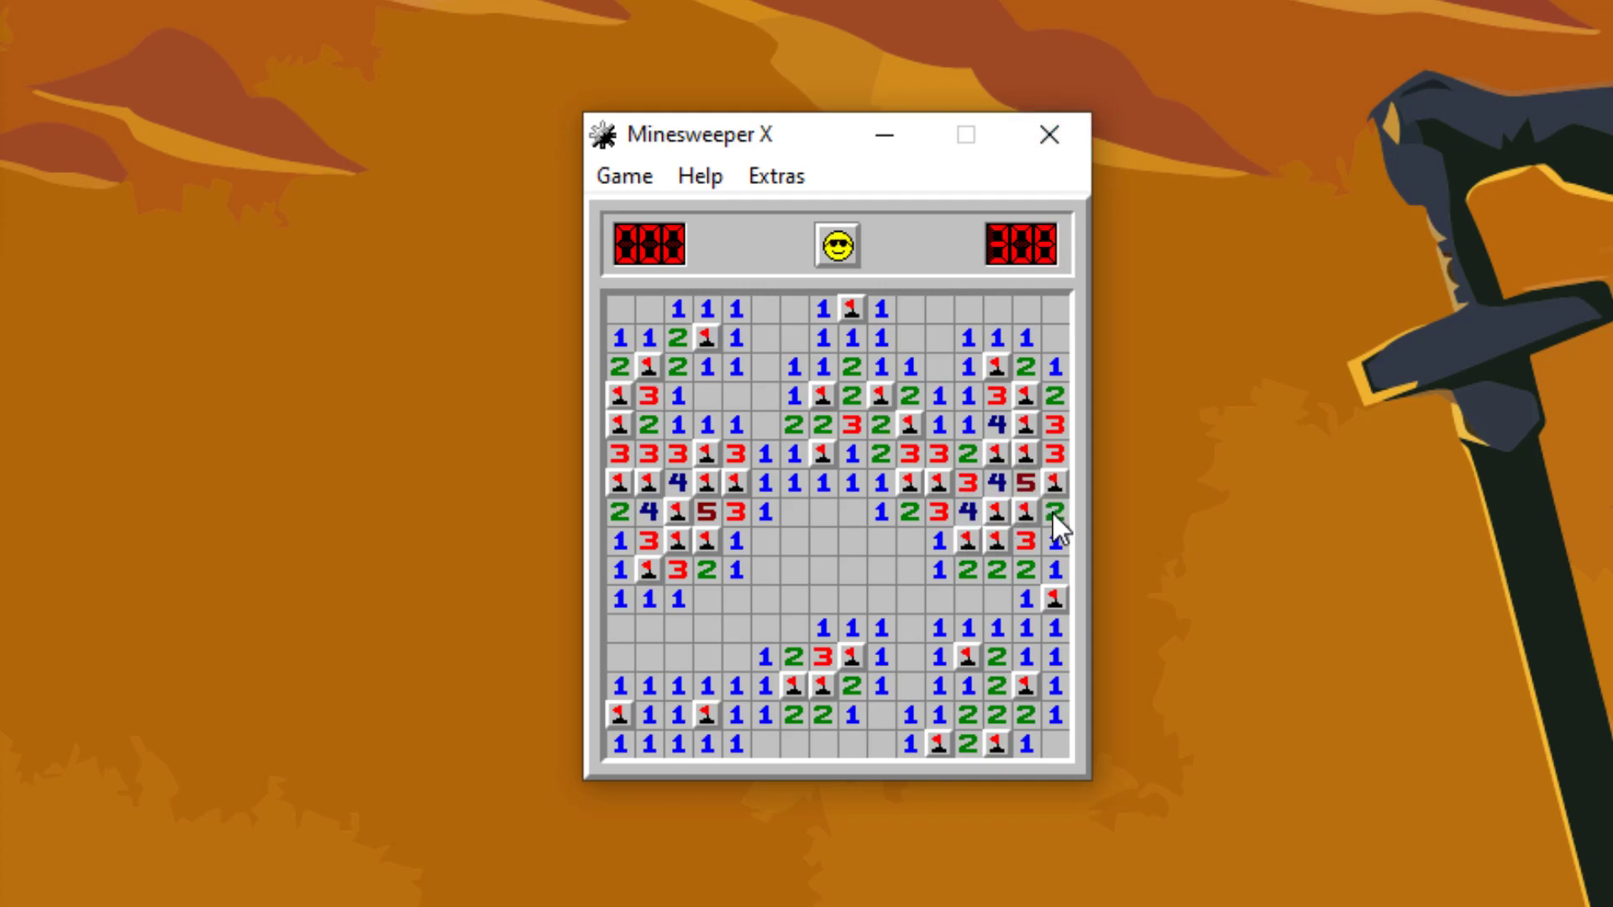
Step: Start a fresh board and open a large central area plus the lower-right and bottom rows
click(835, 245)
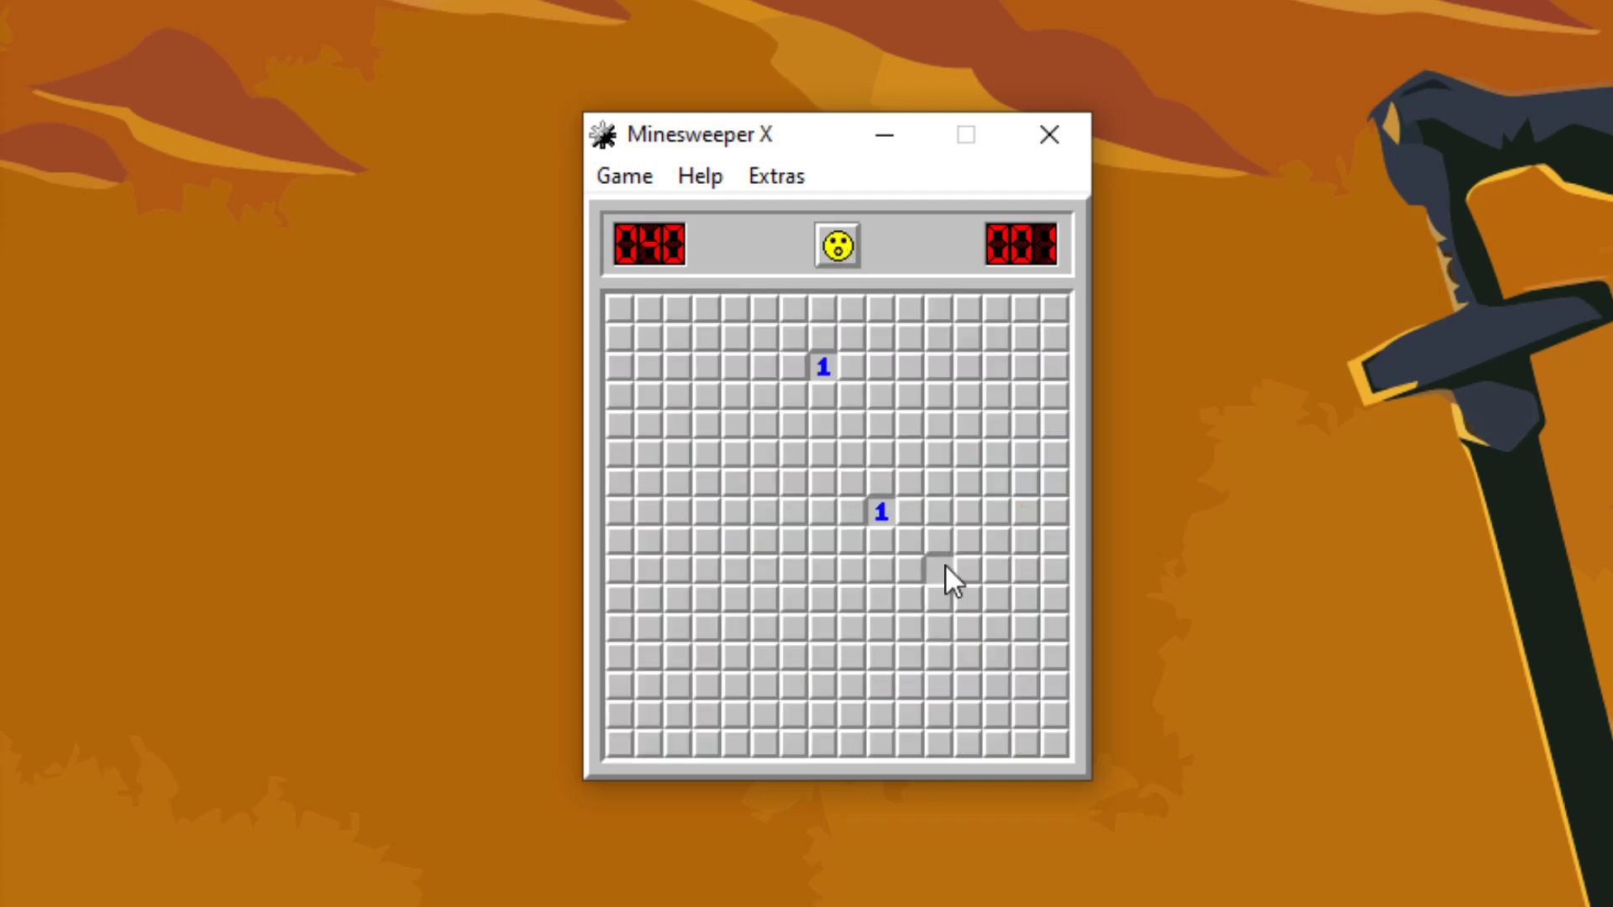
click(934, 569)
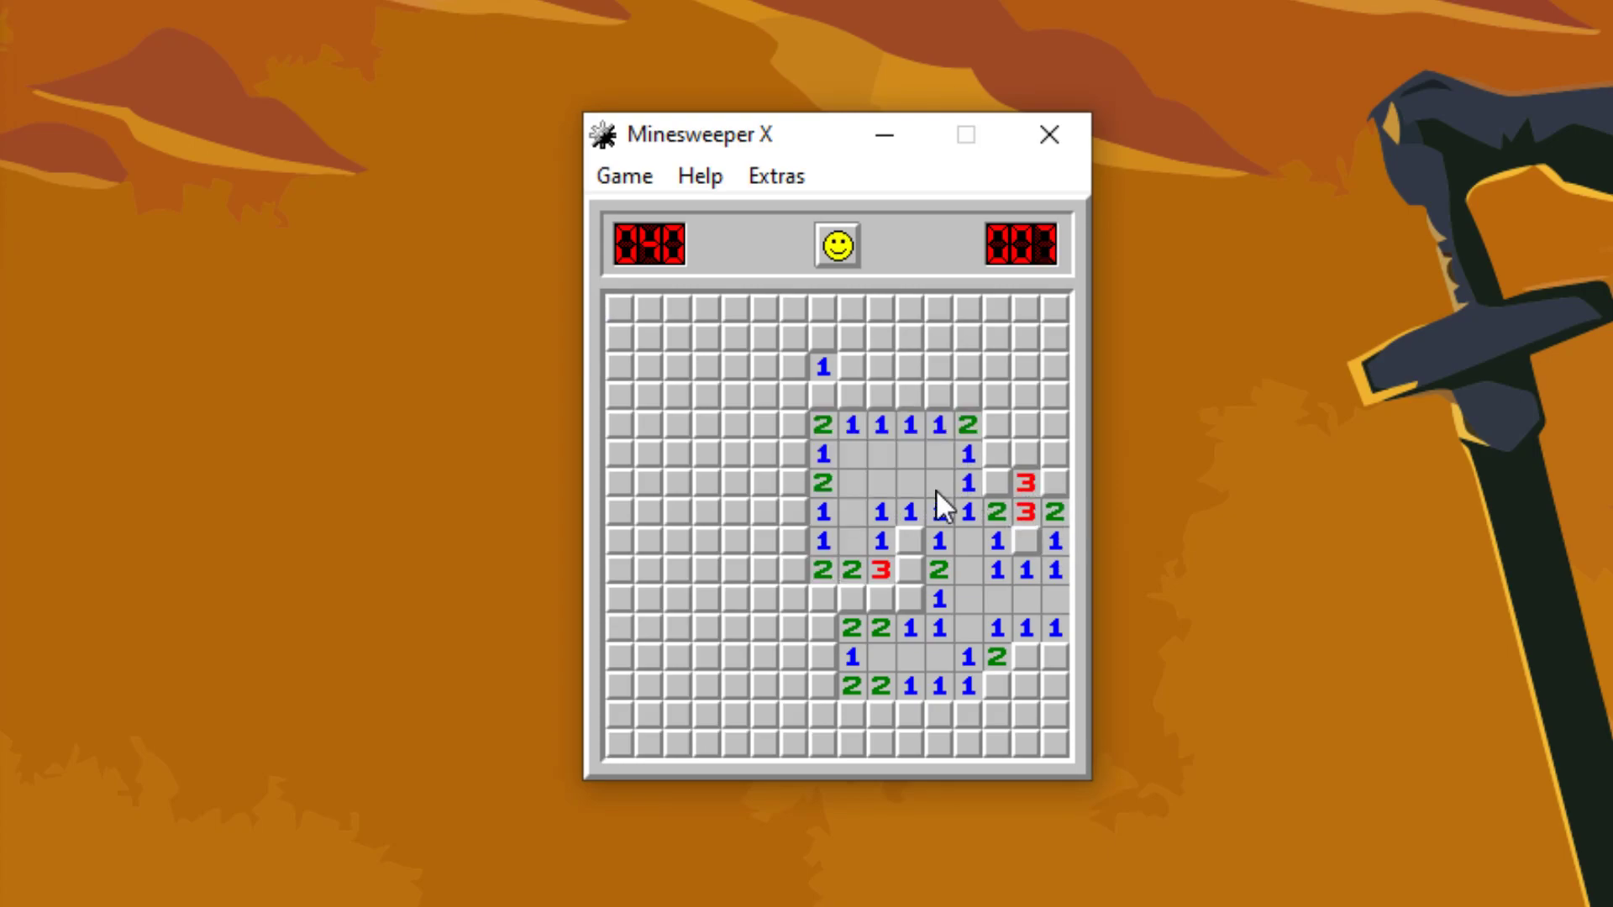
click(939, 713)
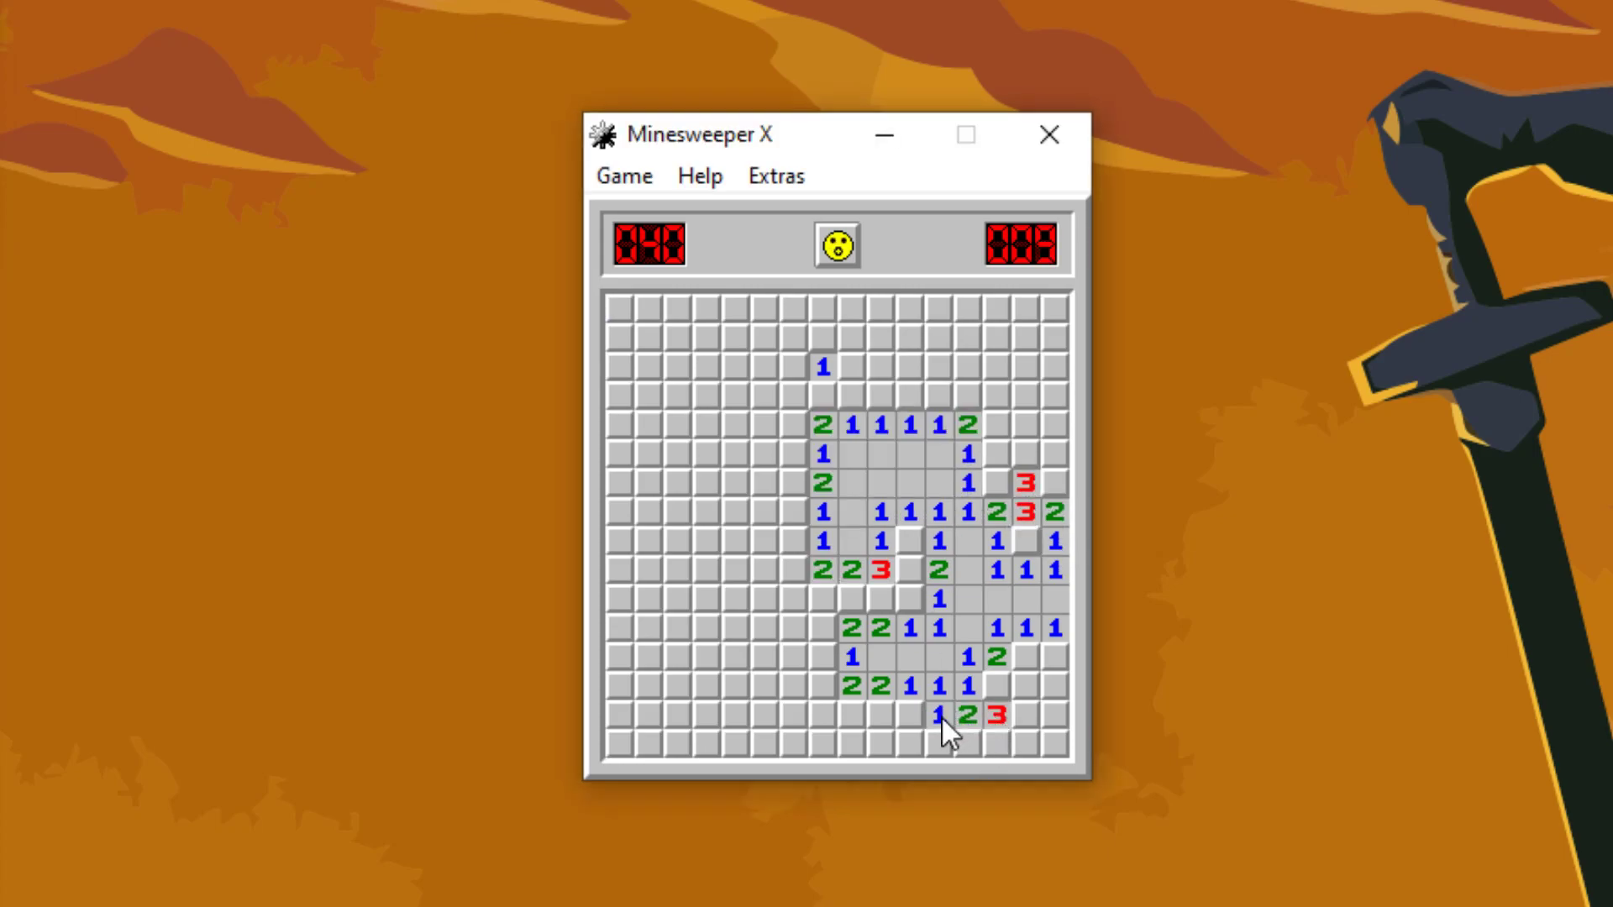
click(938, 741)
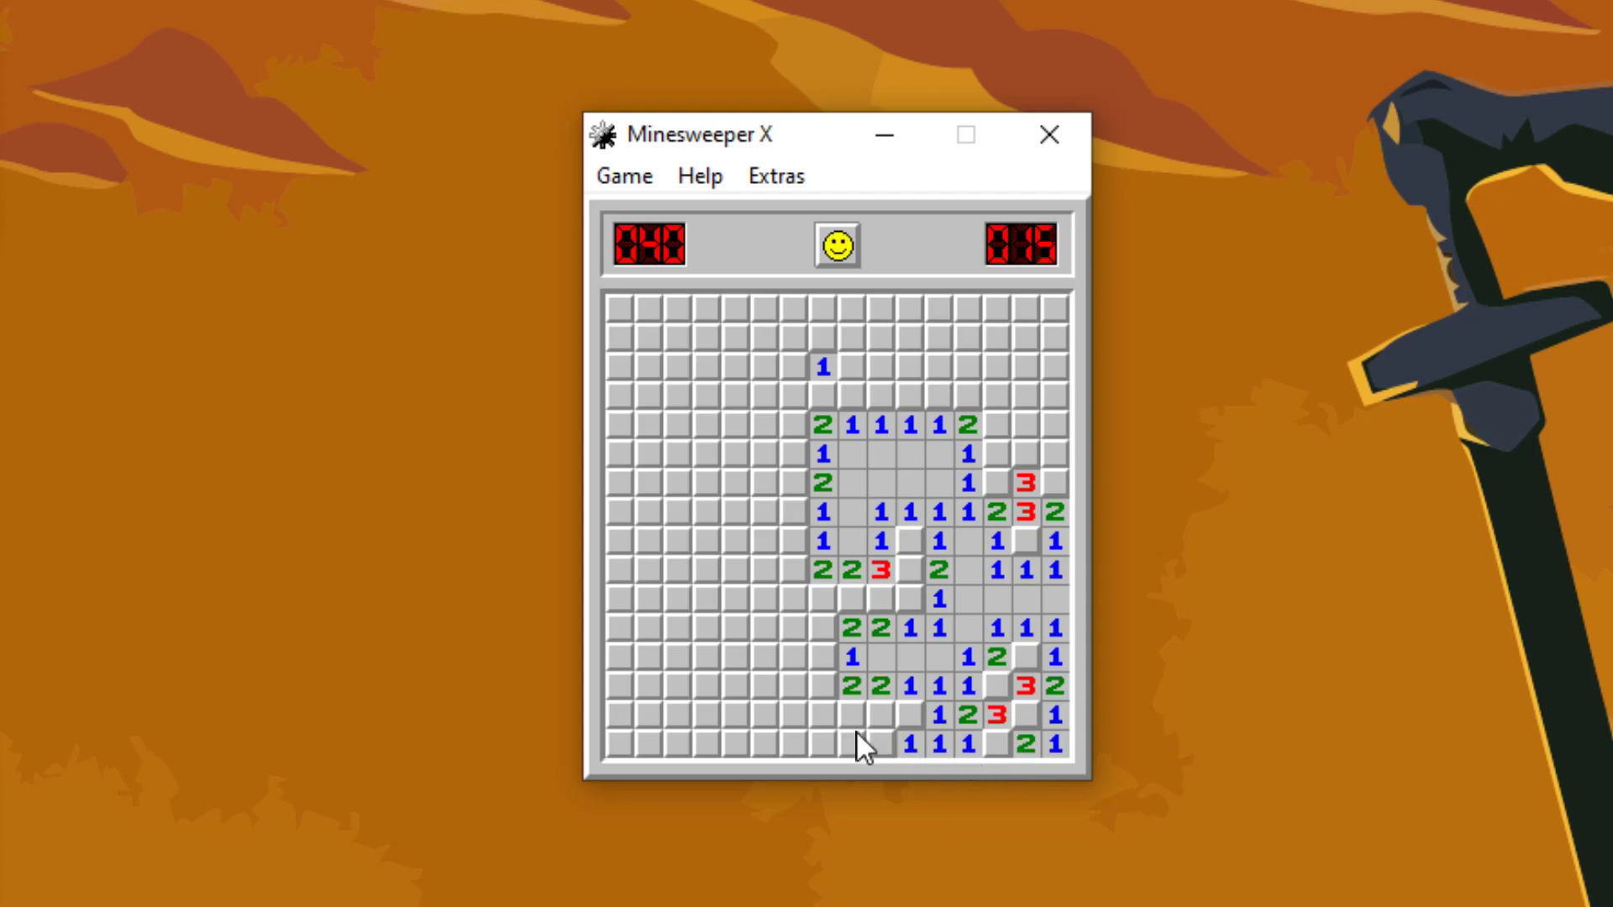
click(862, 687)
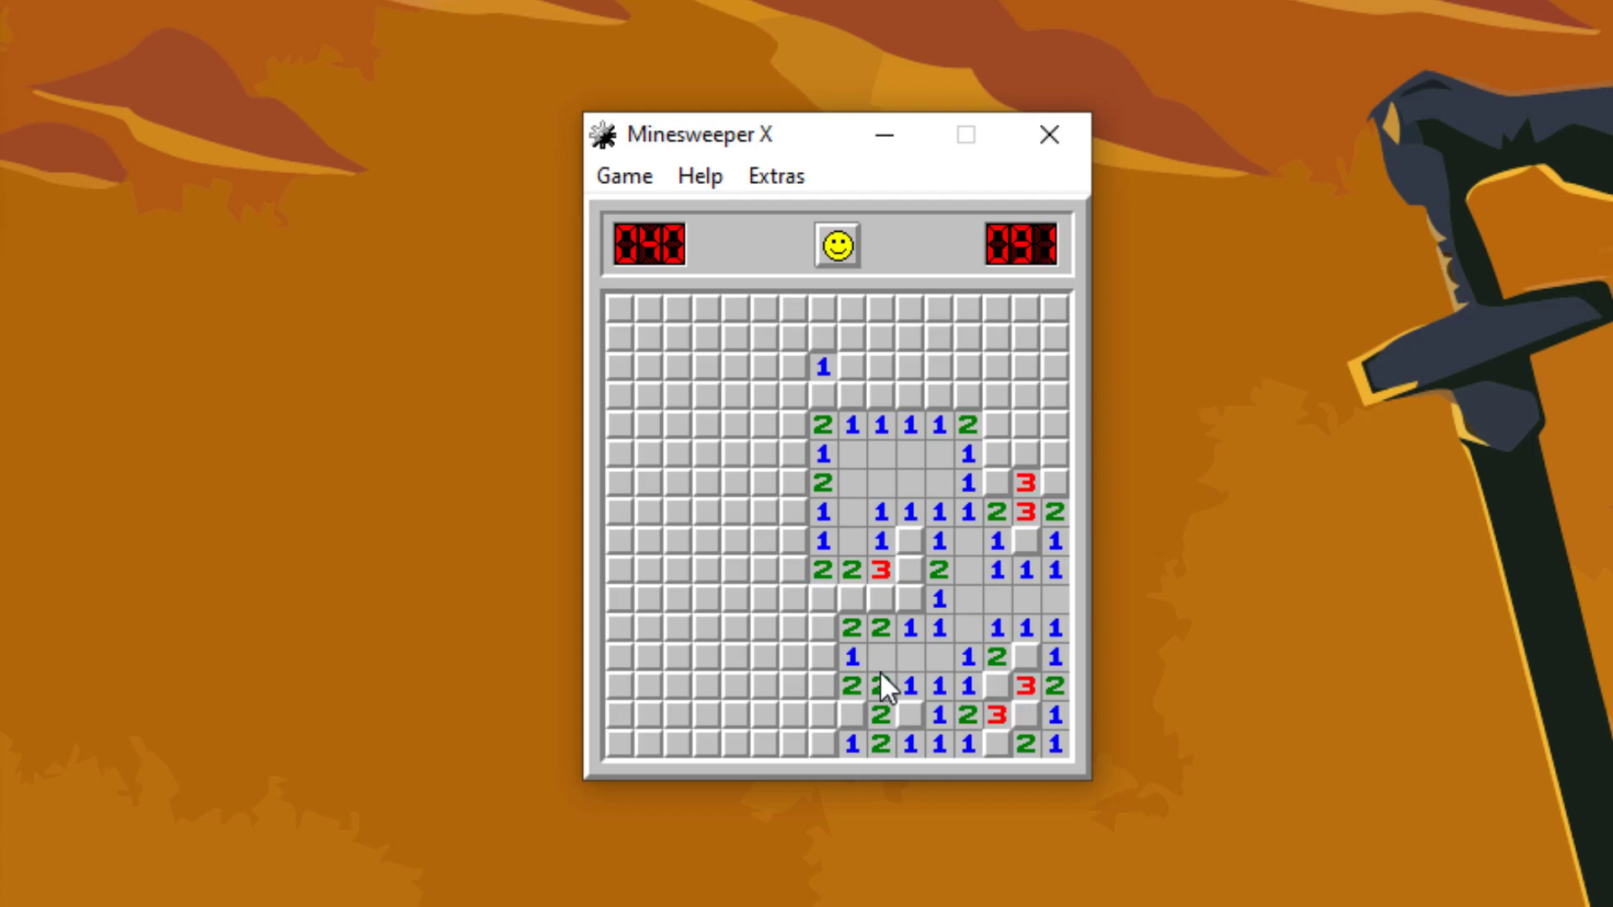
Step: Flag and clear the left side and top-left corner of the board
click(910, 622)
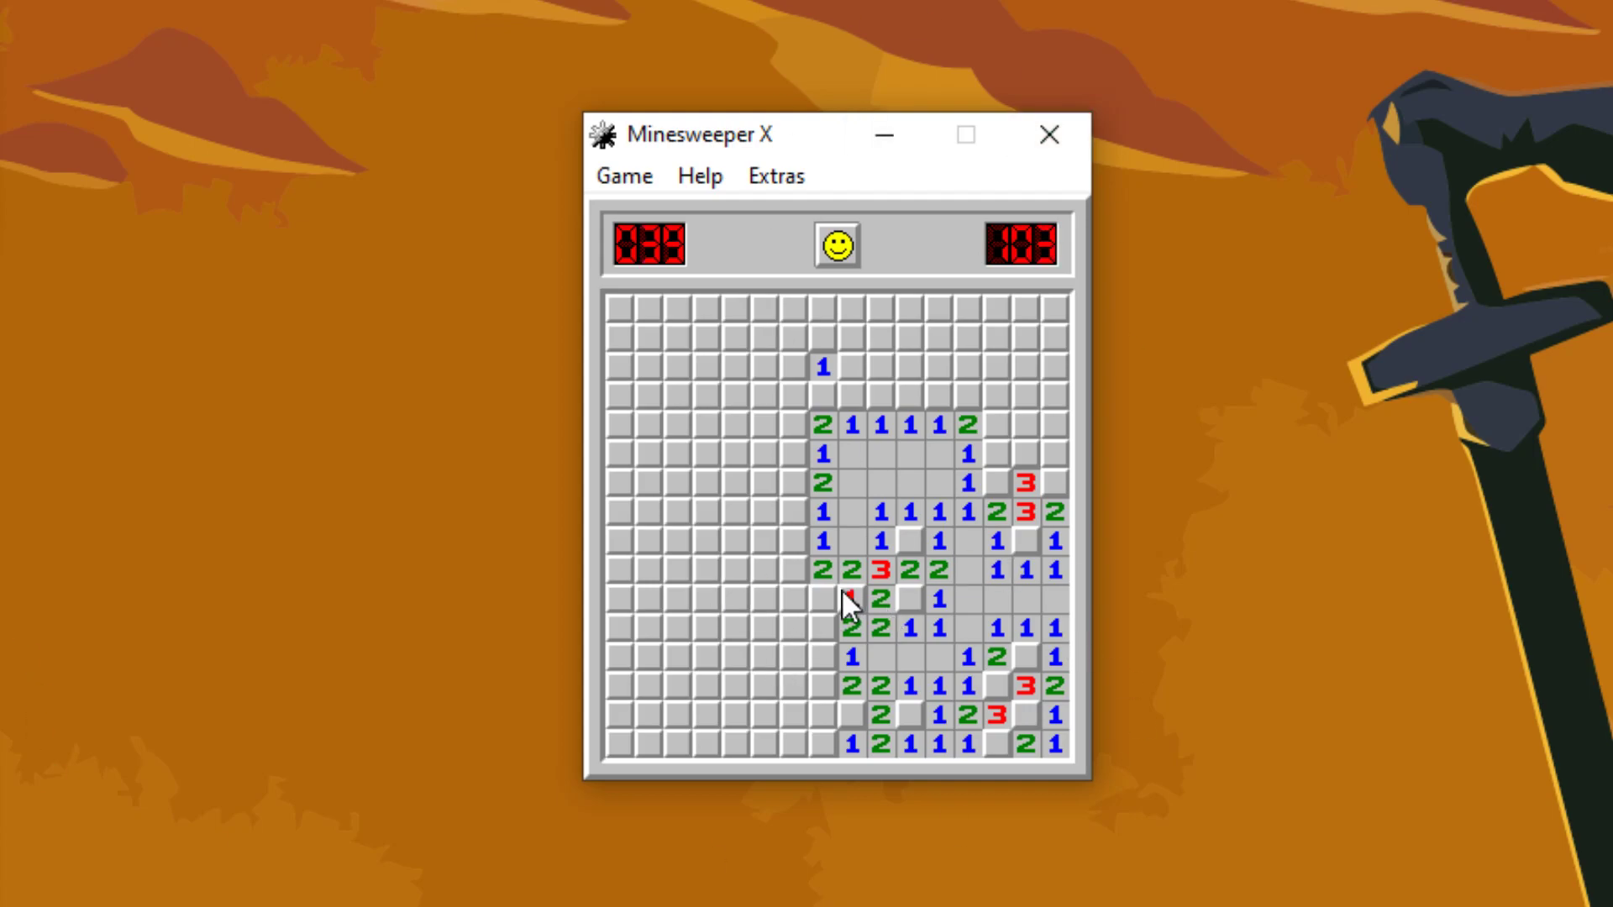
click(843, 601)
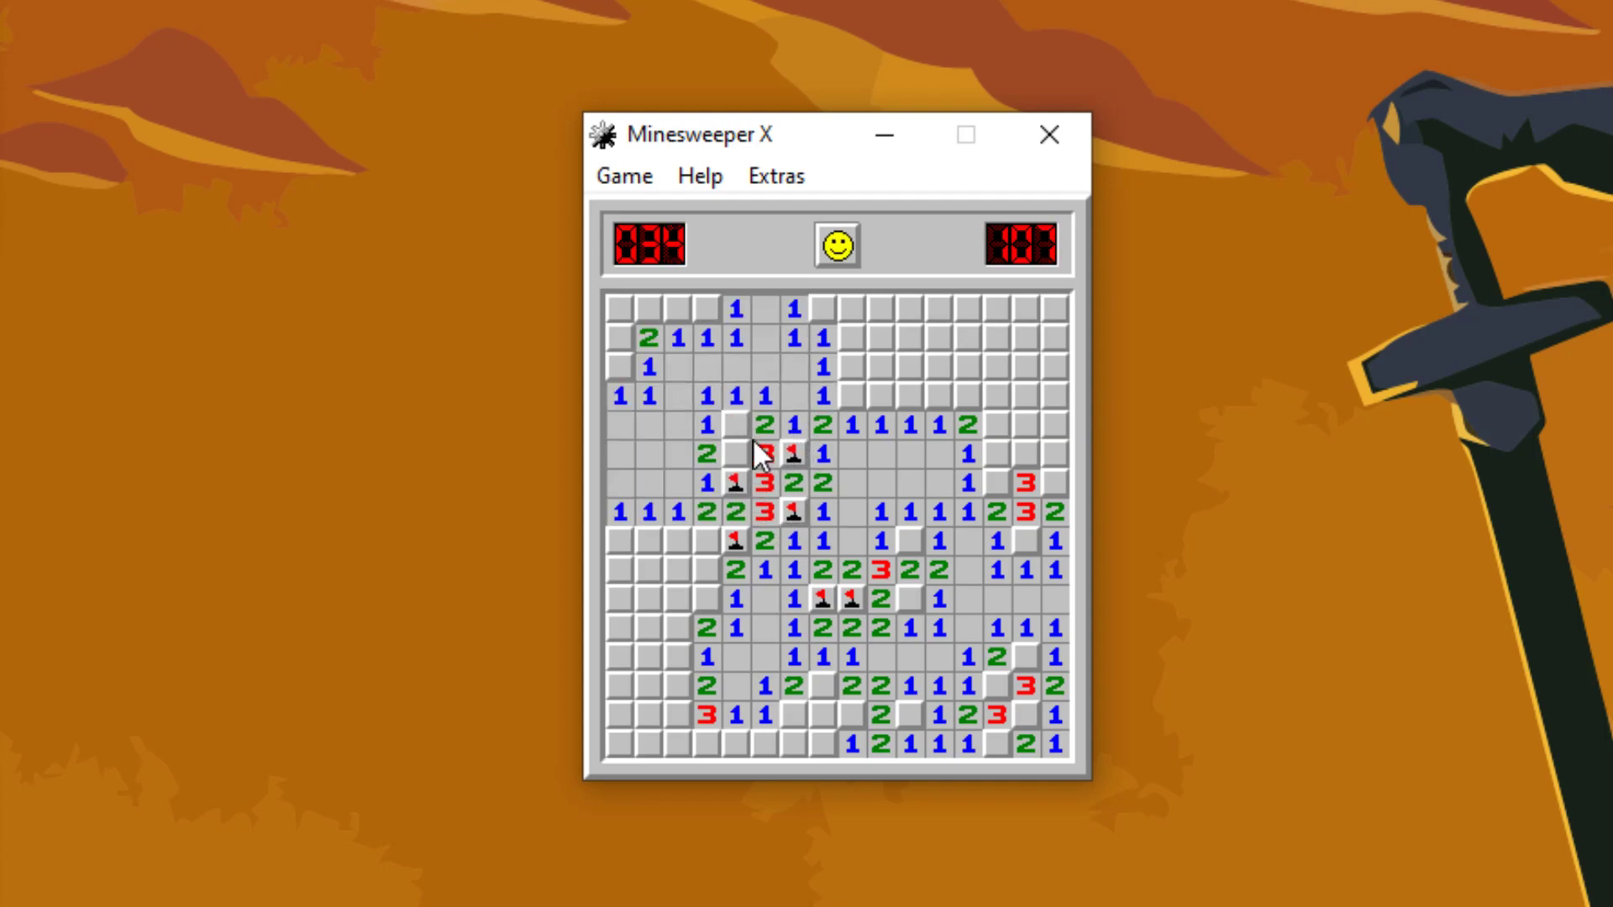
click(659, 562)
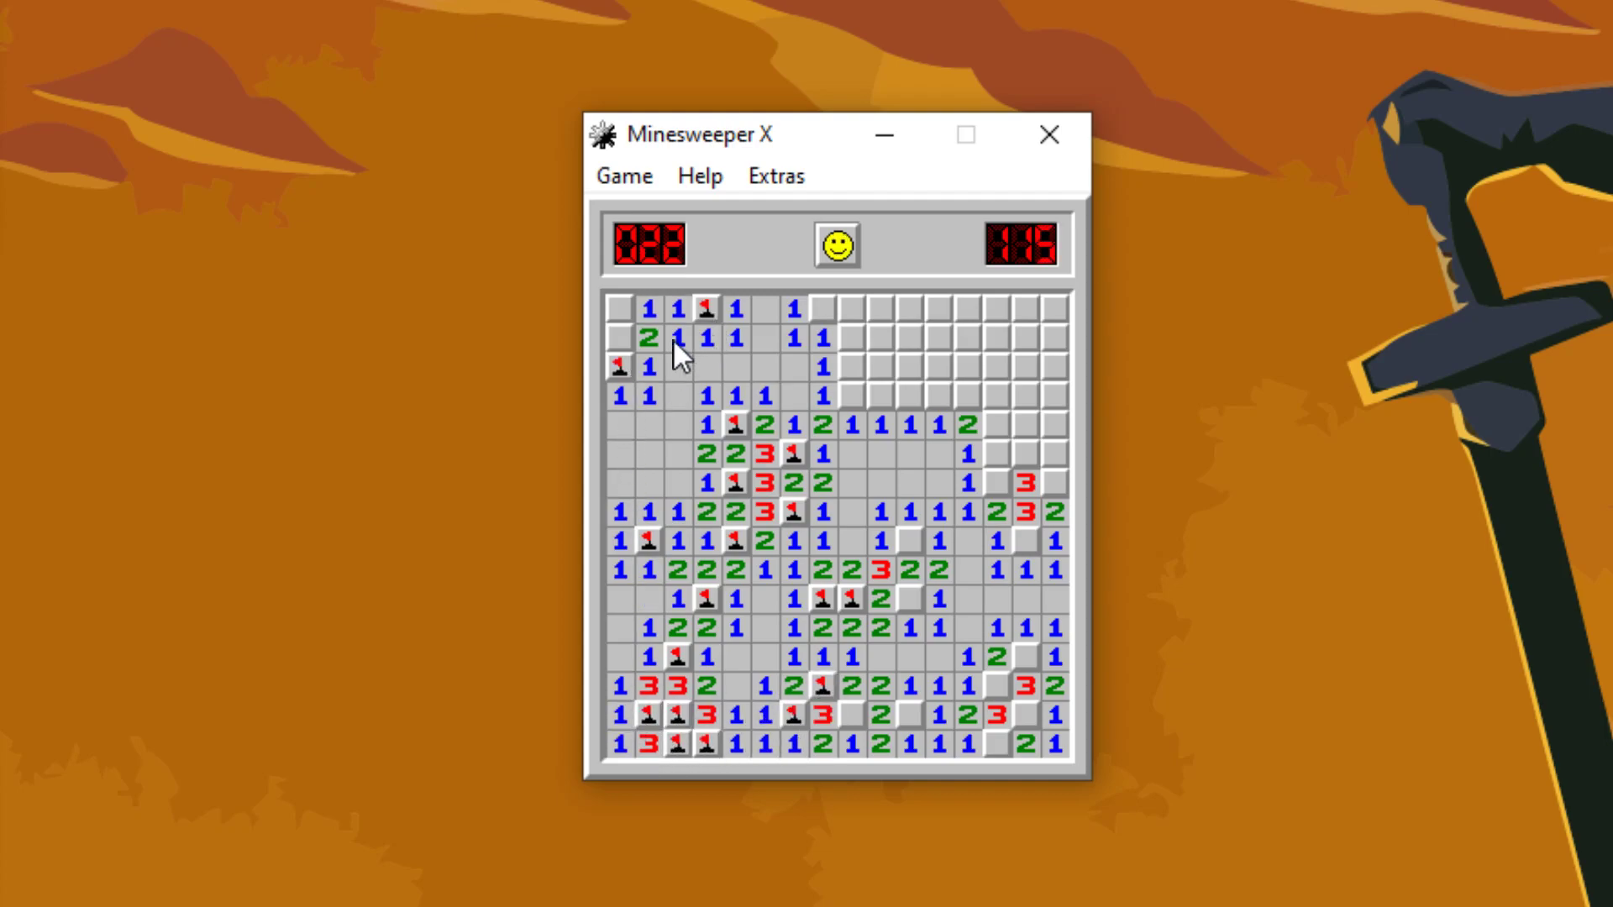
click(848, 395)
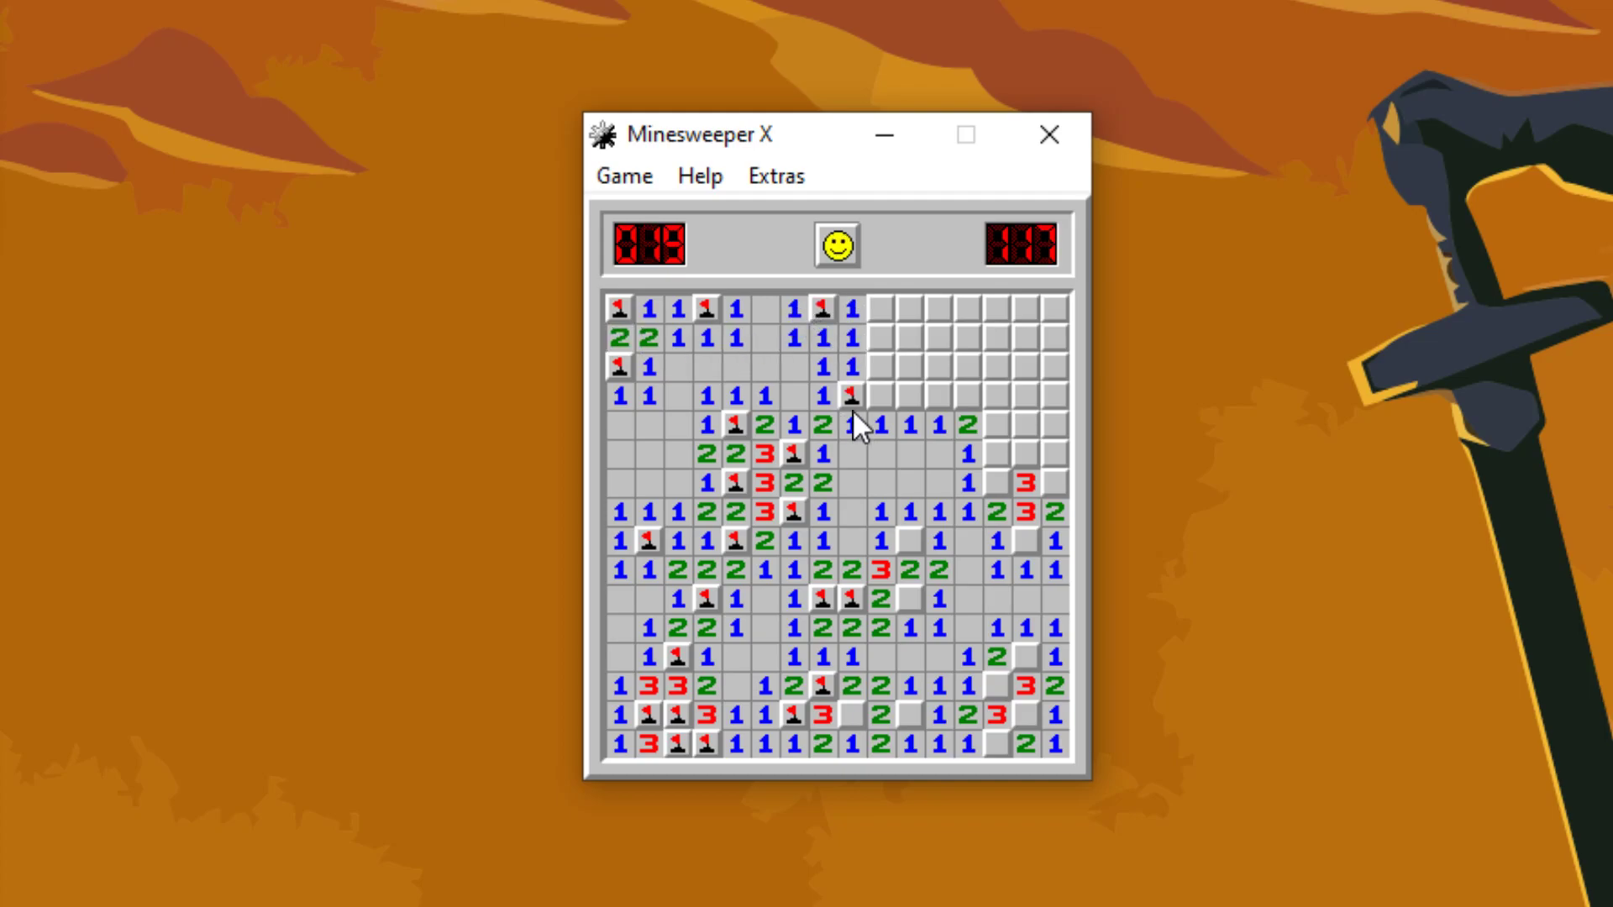
Step: Clear most of the upper-right region, then reset to a fresh covered 40-mine board
click(936, 339)
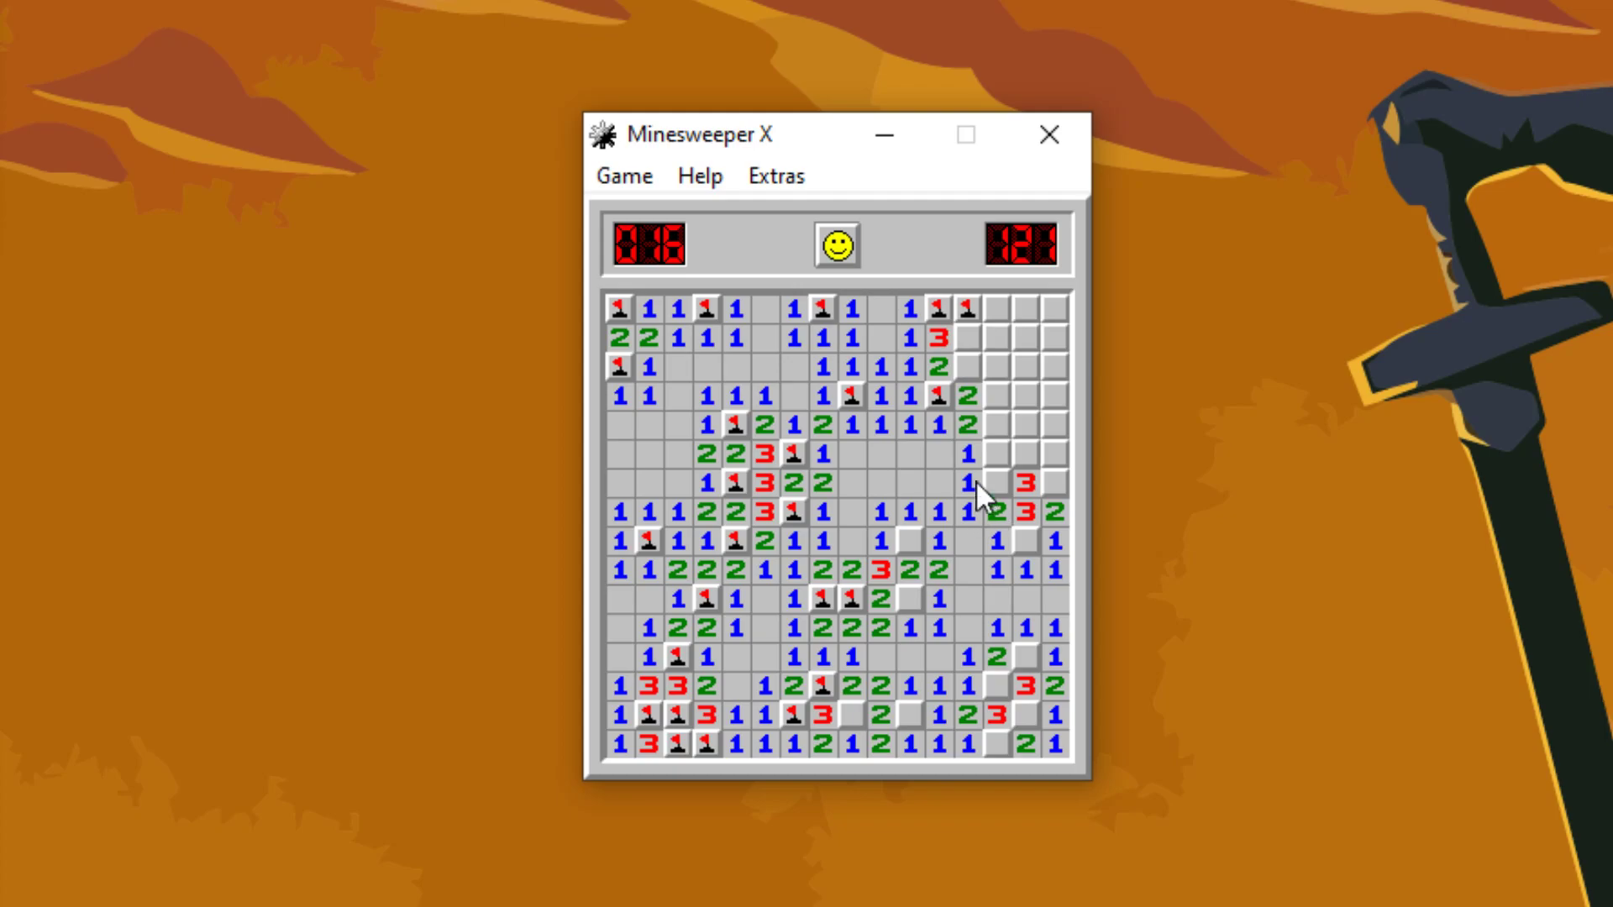
click(998, 508)
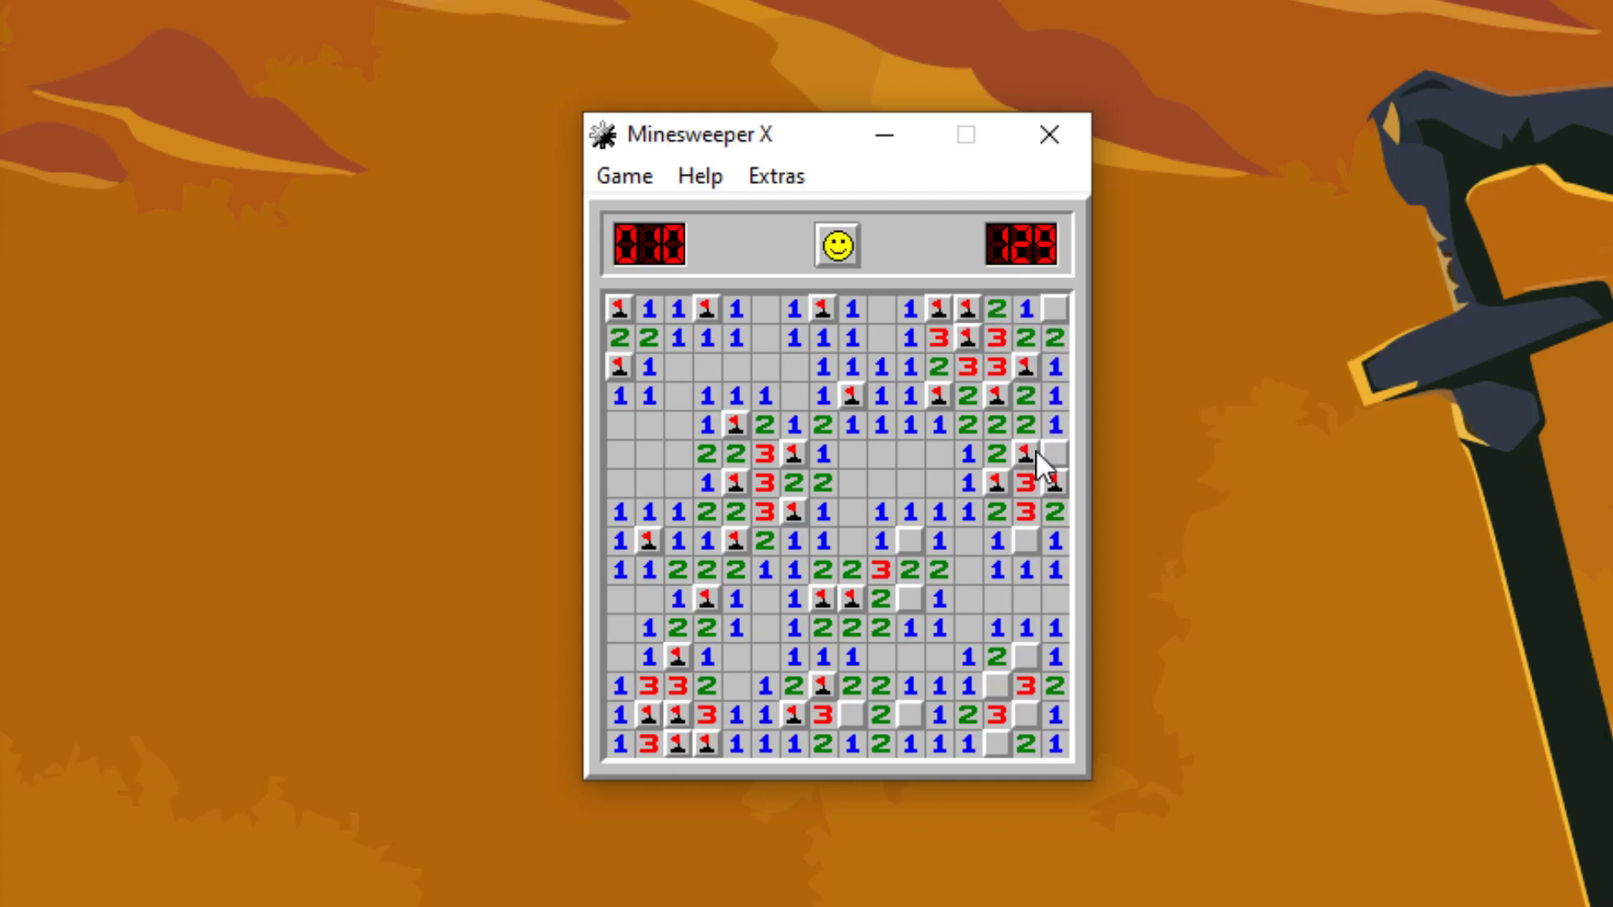
click(835, 247)
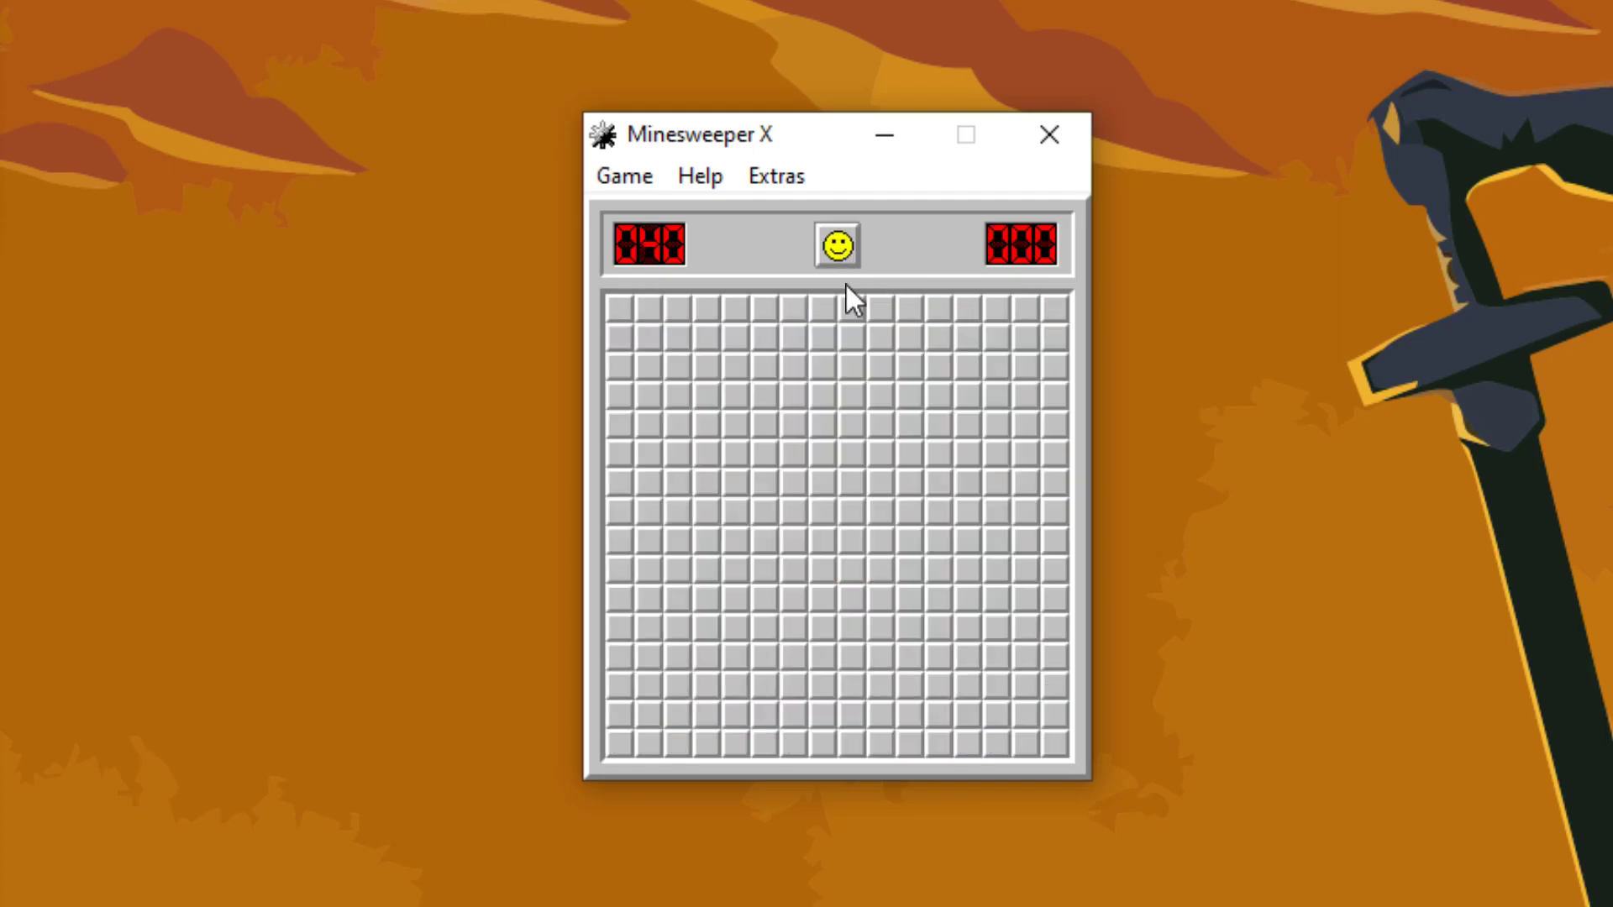
Step: Open the new board, flag central mines and clear the upper-left and left-middle areas
click(851, 395)
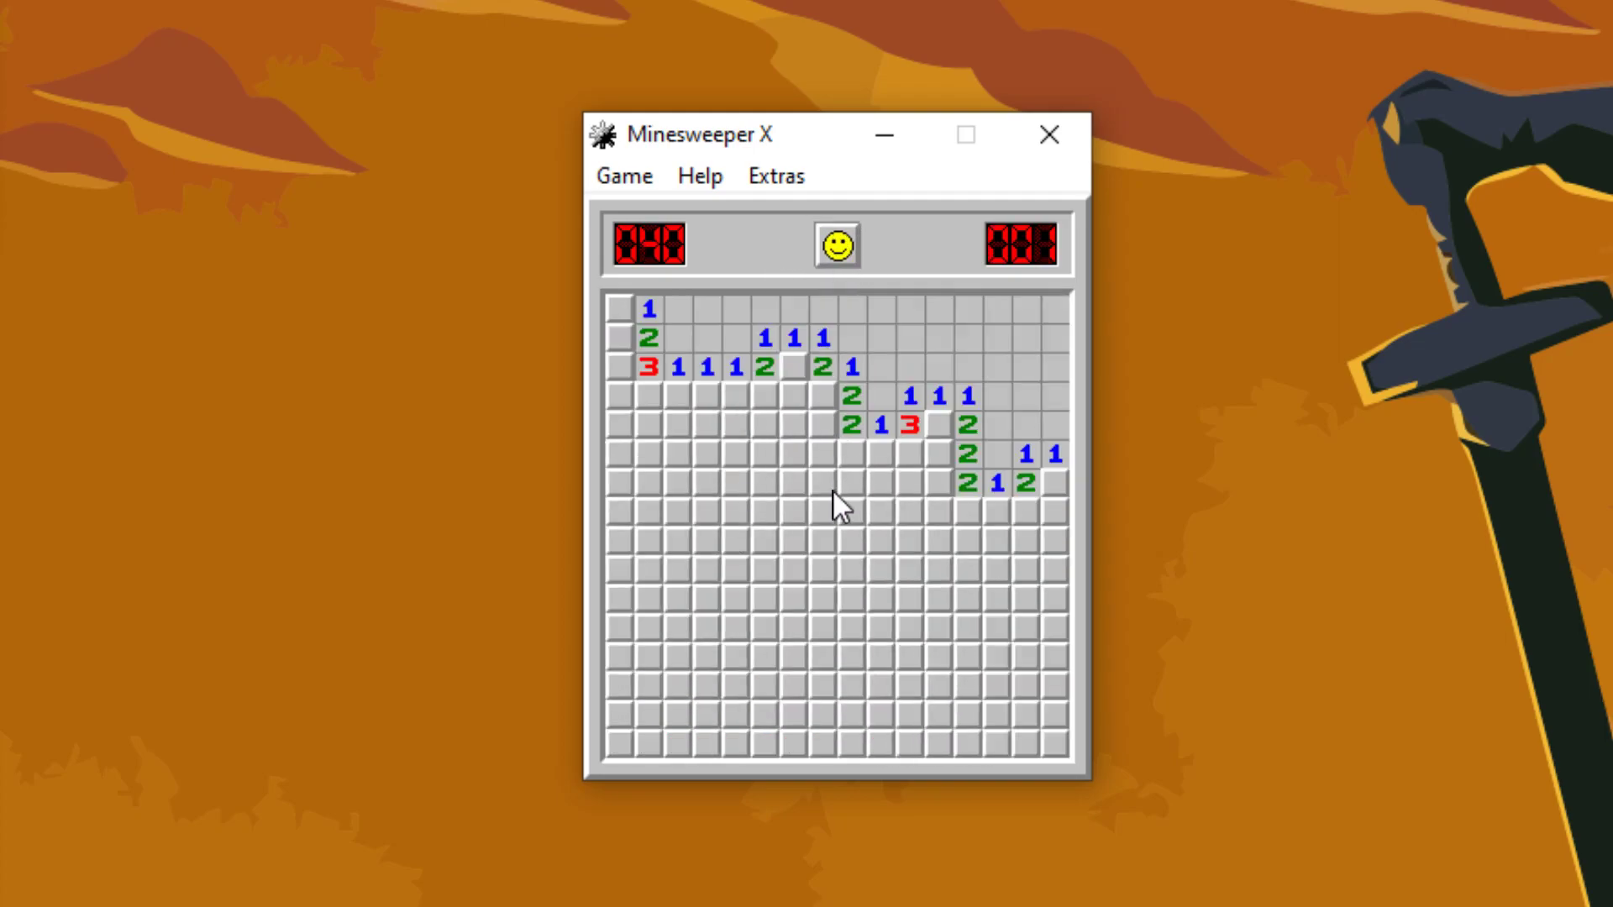
click(894, 453)
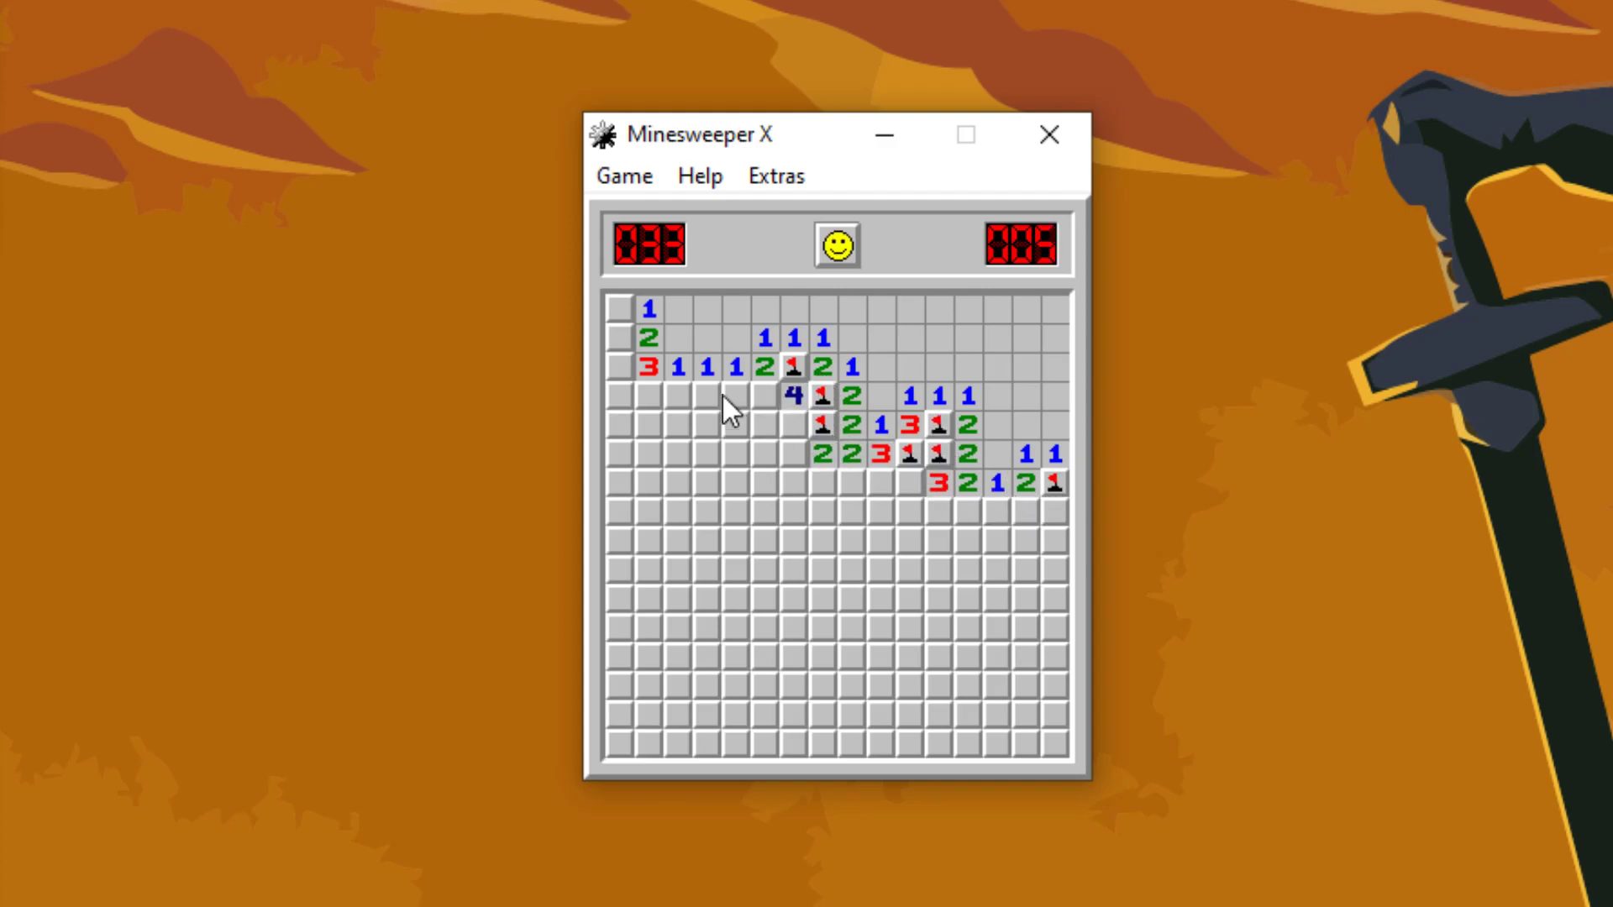
click(678, 422)
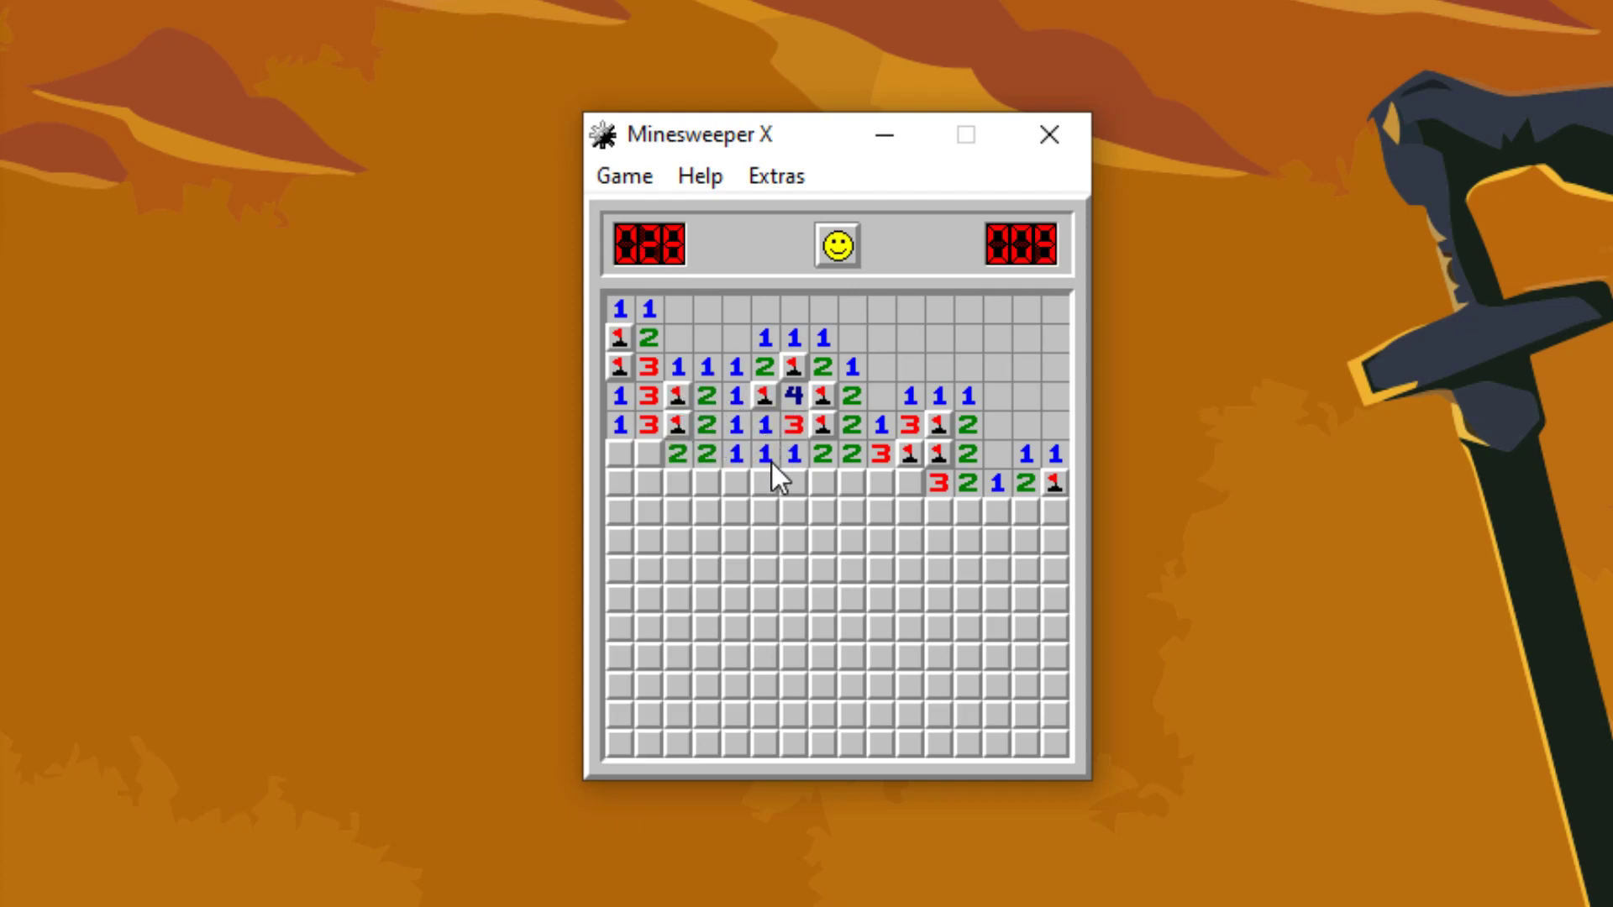
click(650, 481)
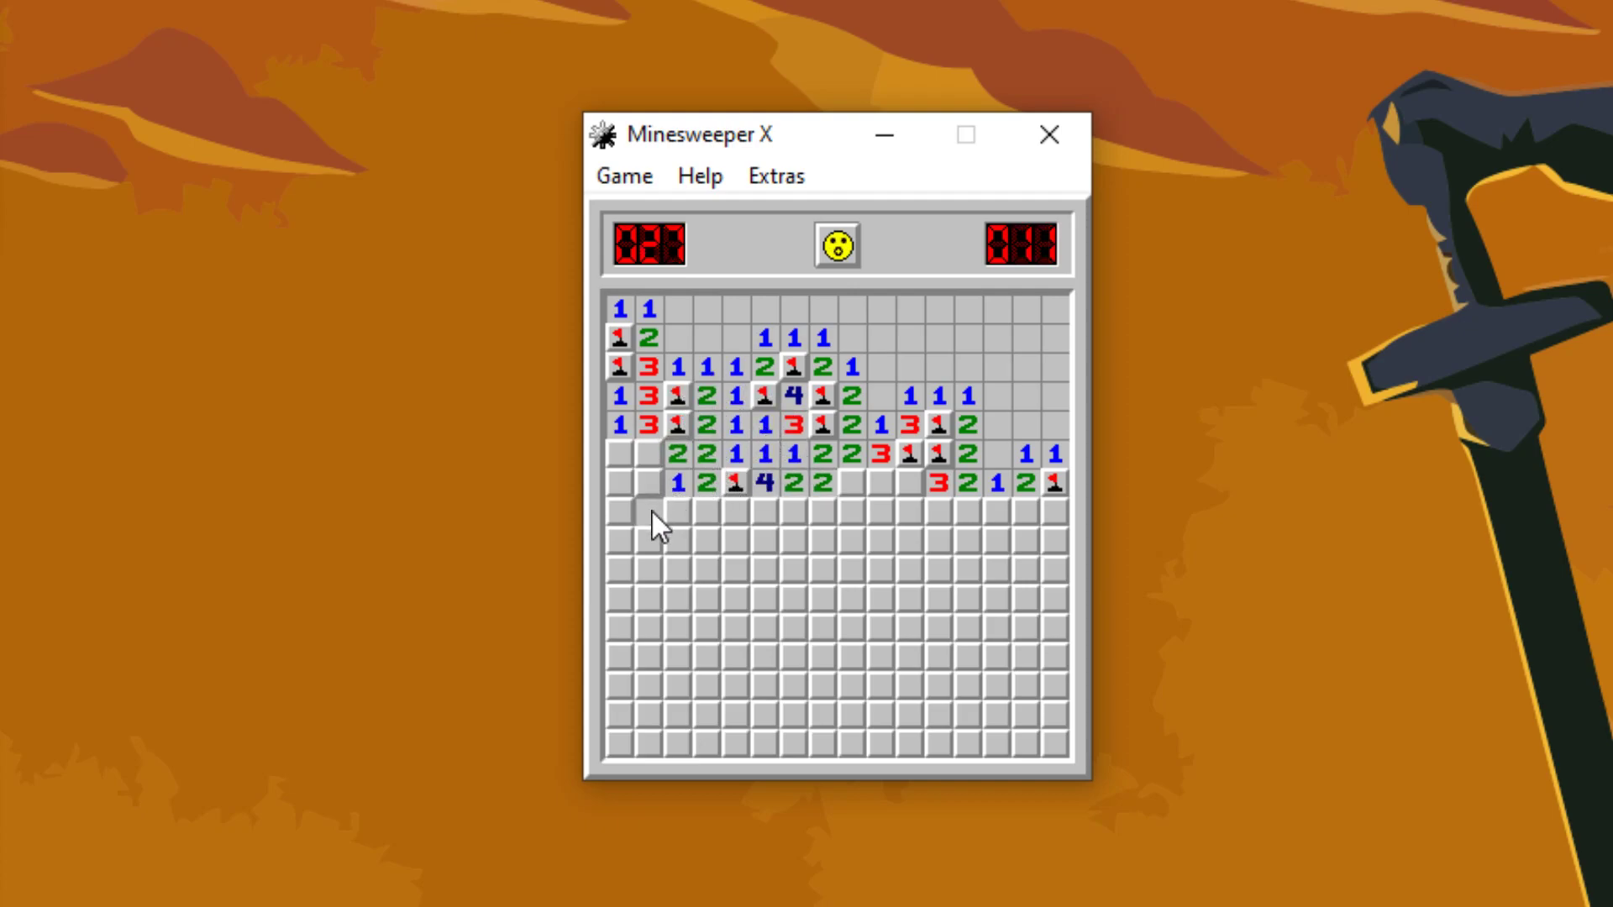
click(678, 541)
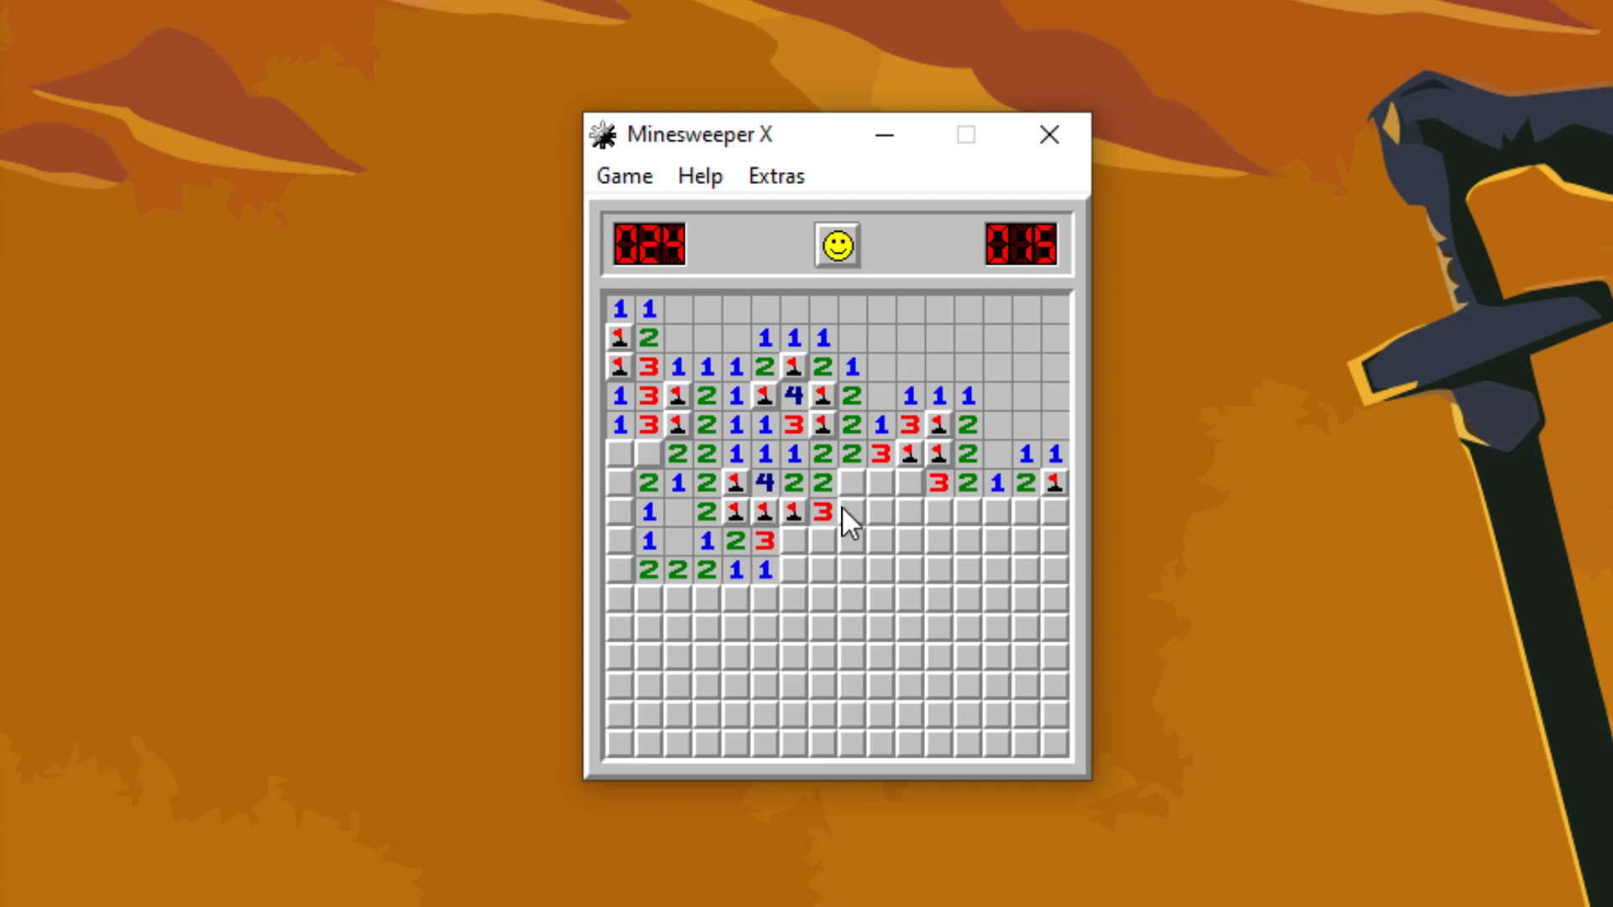
click(864, 509)
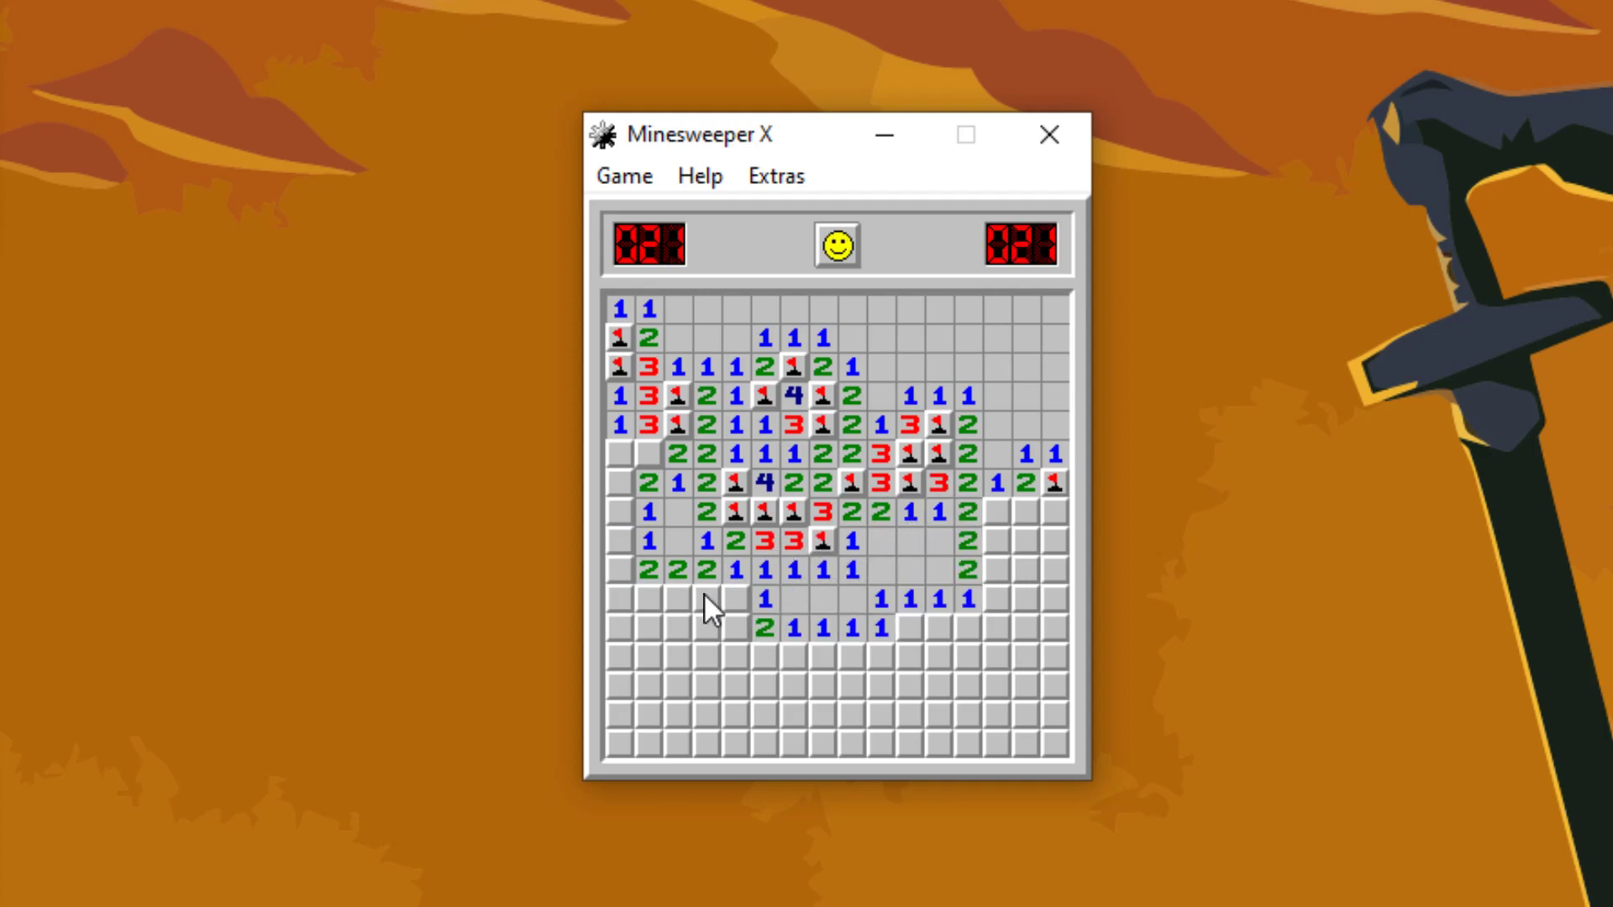
Step: Flag and clear the bottom rows and right edge until the board is won in 39 seconds
click(710, 602)
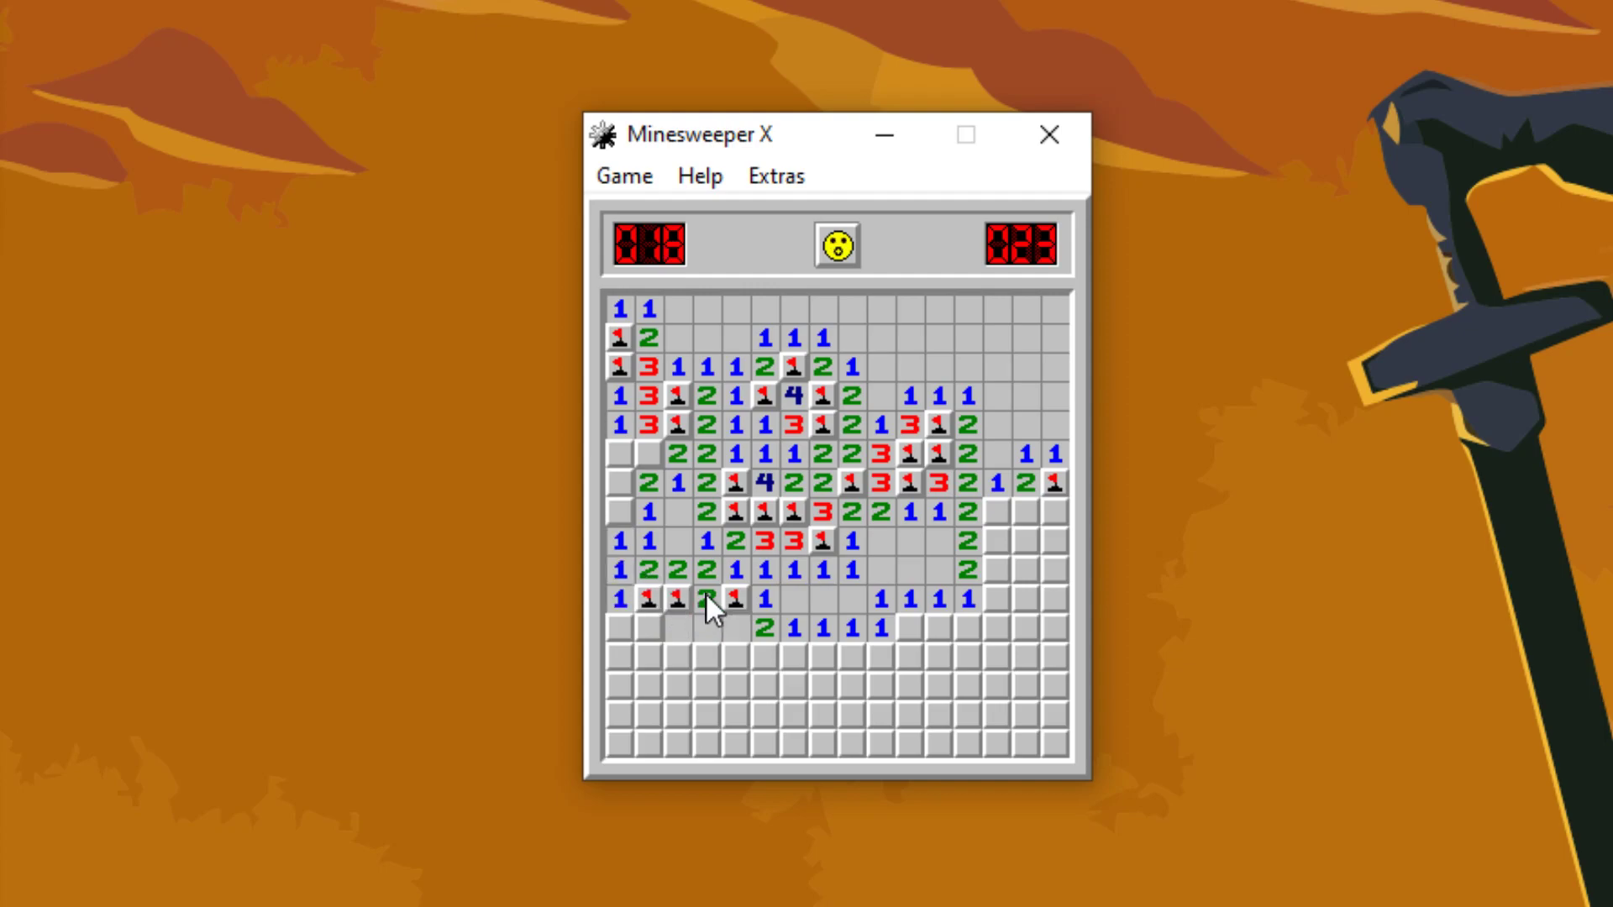
click(673, 628)
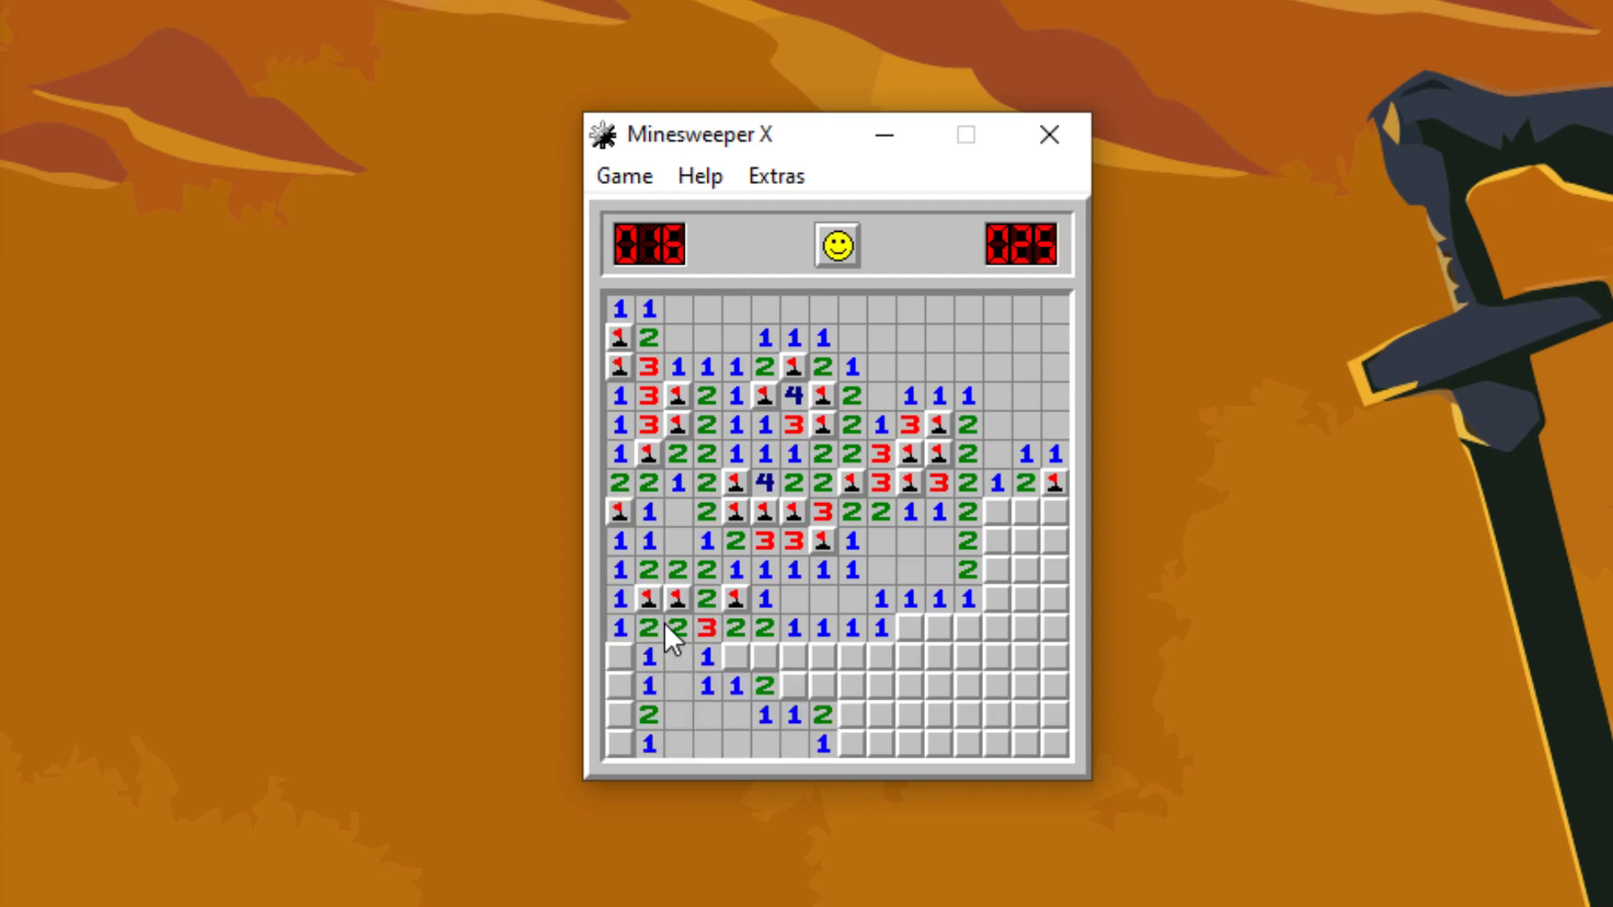
click(787, 654)
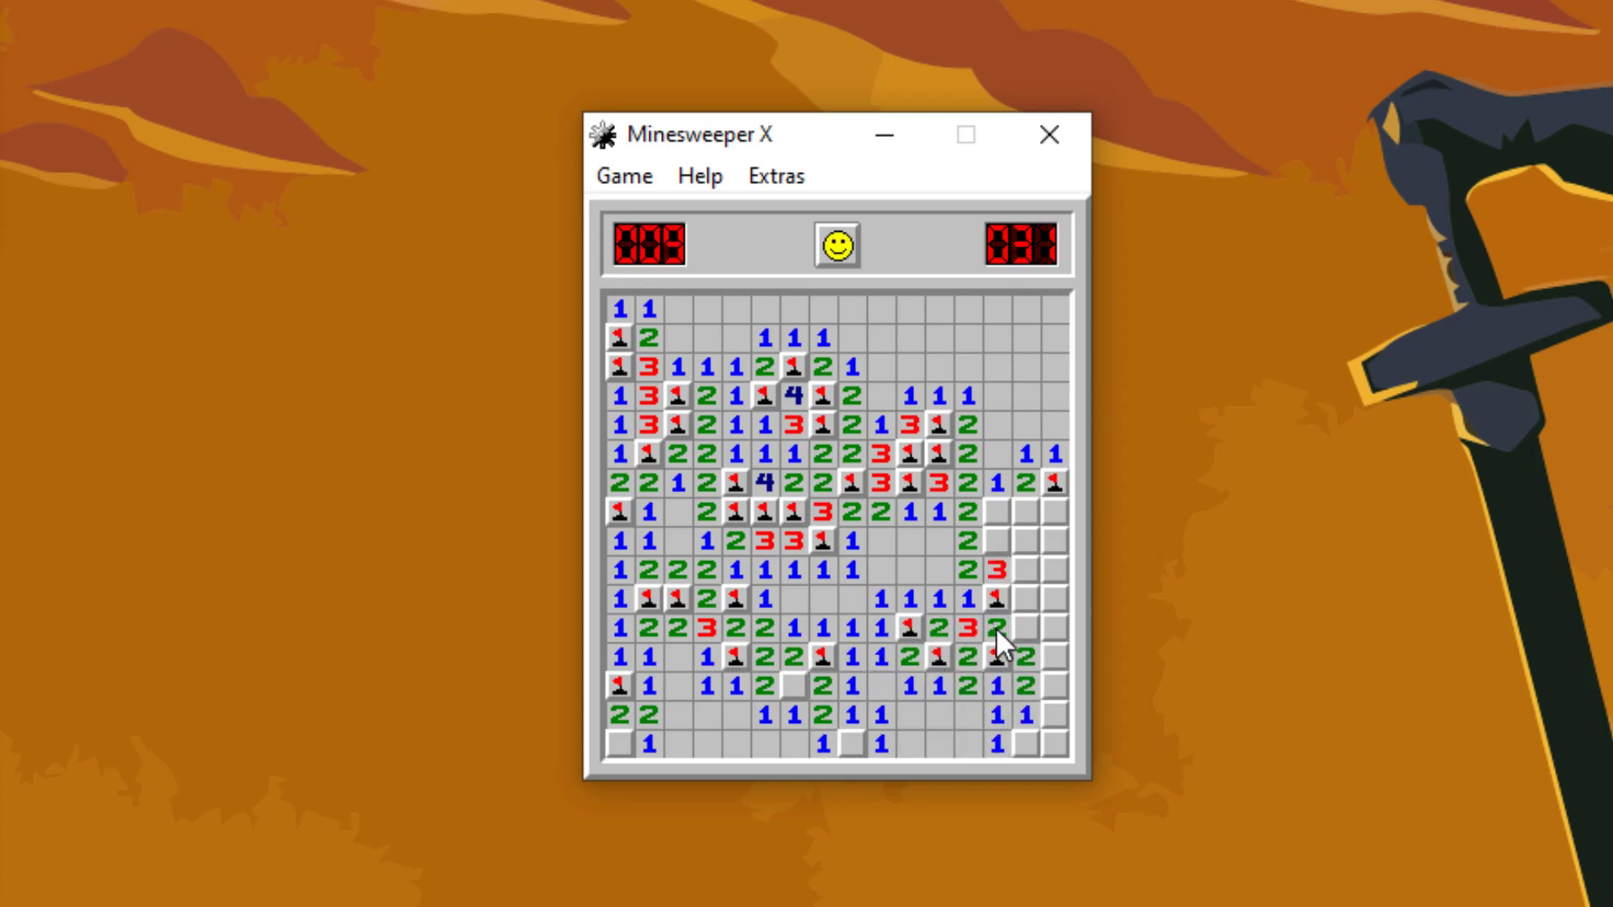
click(1013, 642)
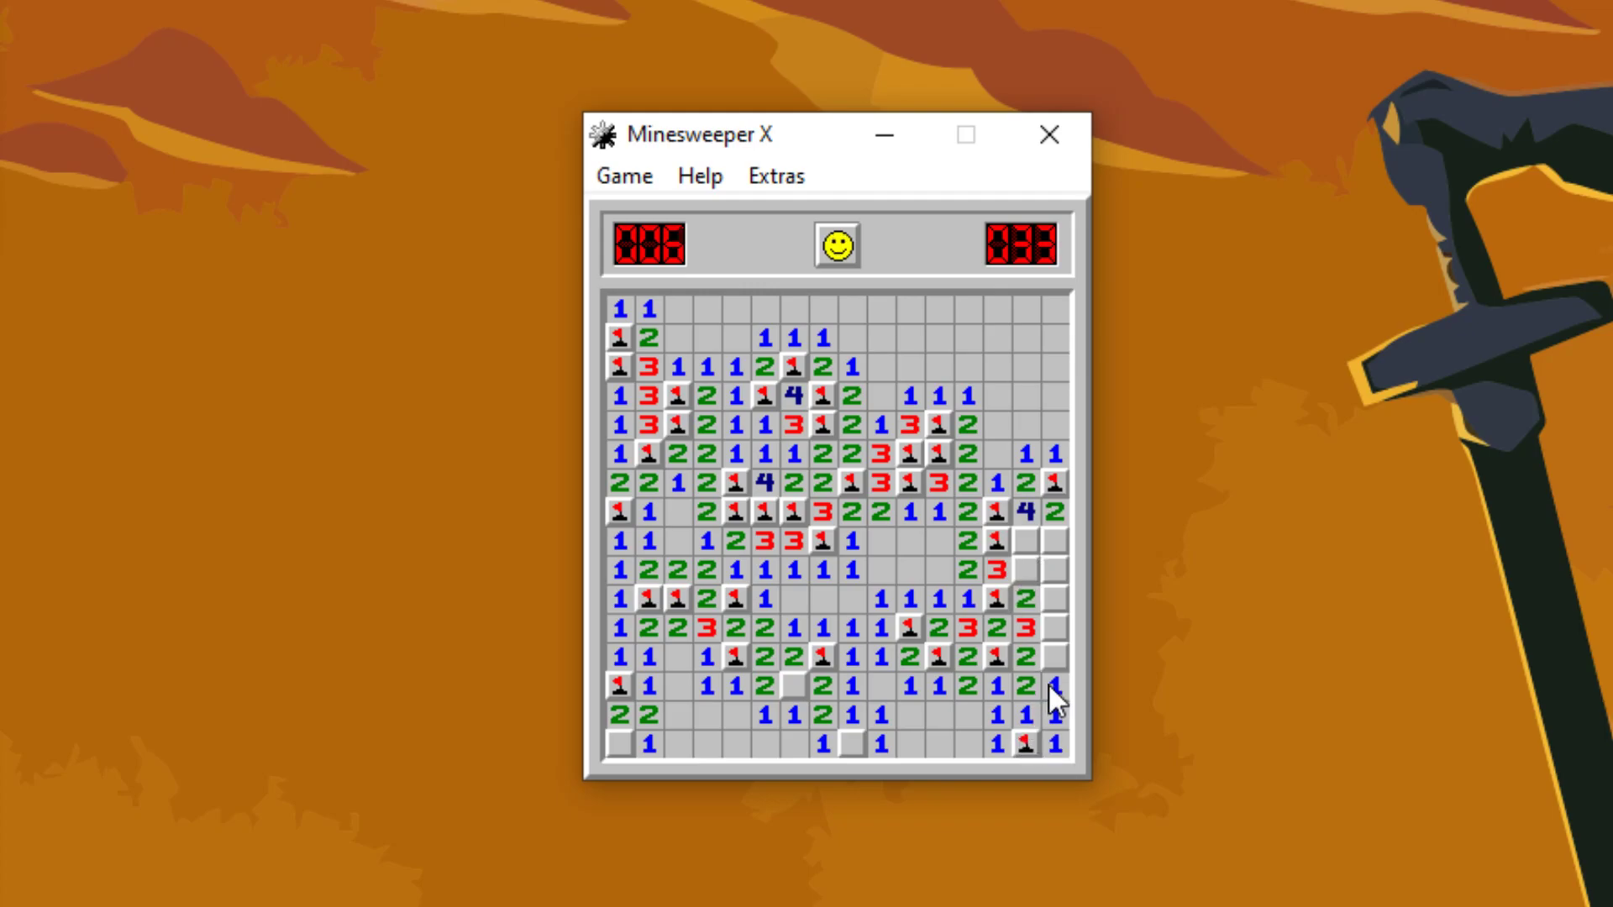
click(1051, 679)
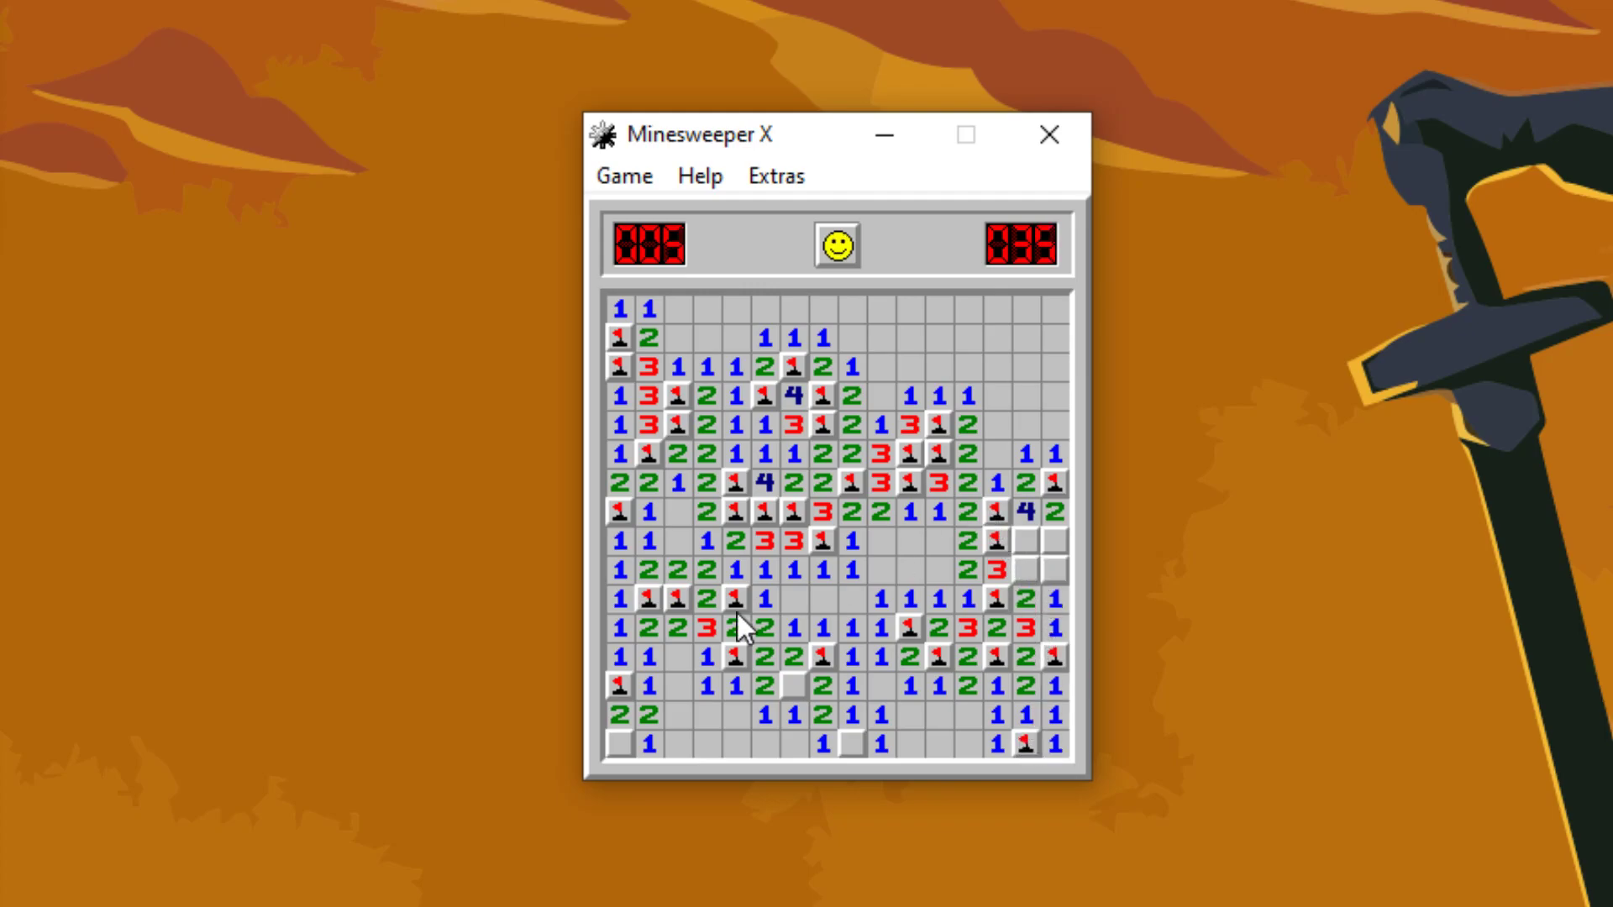
click(856, 746)
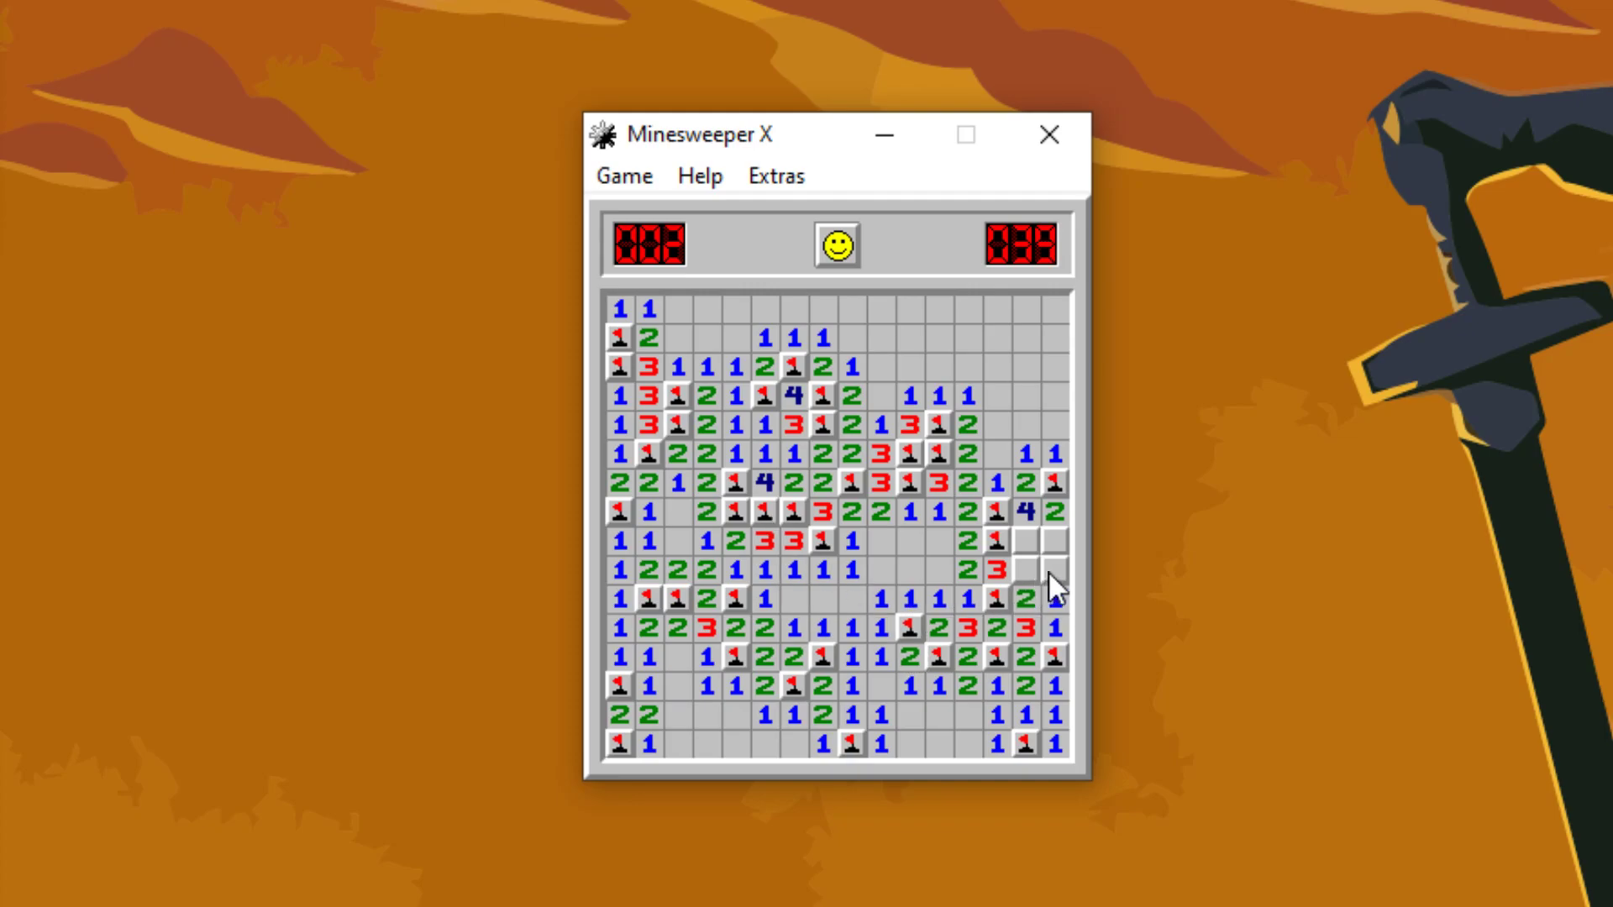
click(1044, 576)
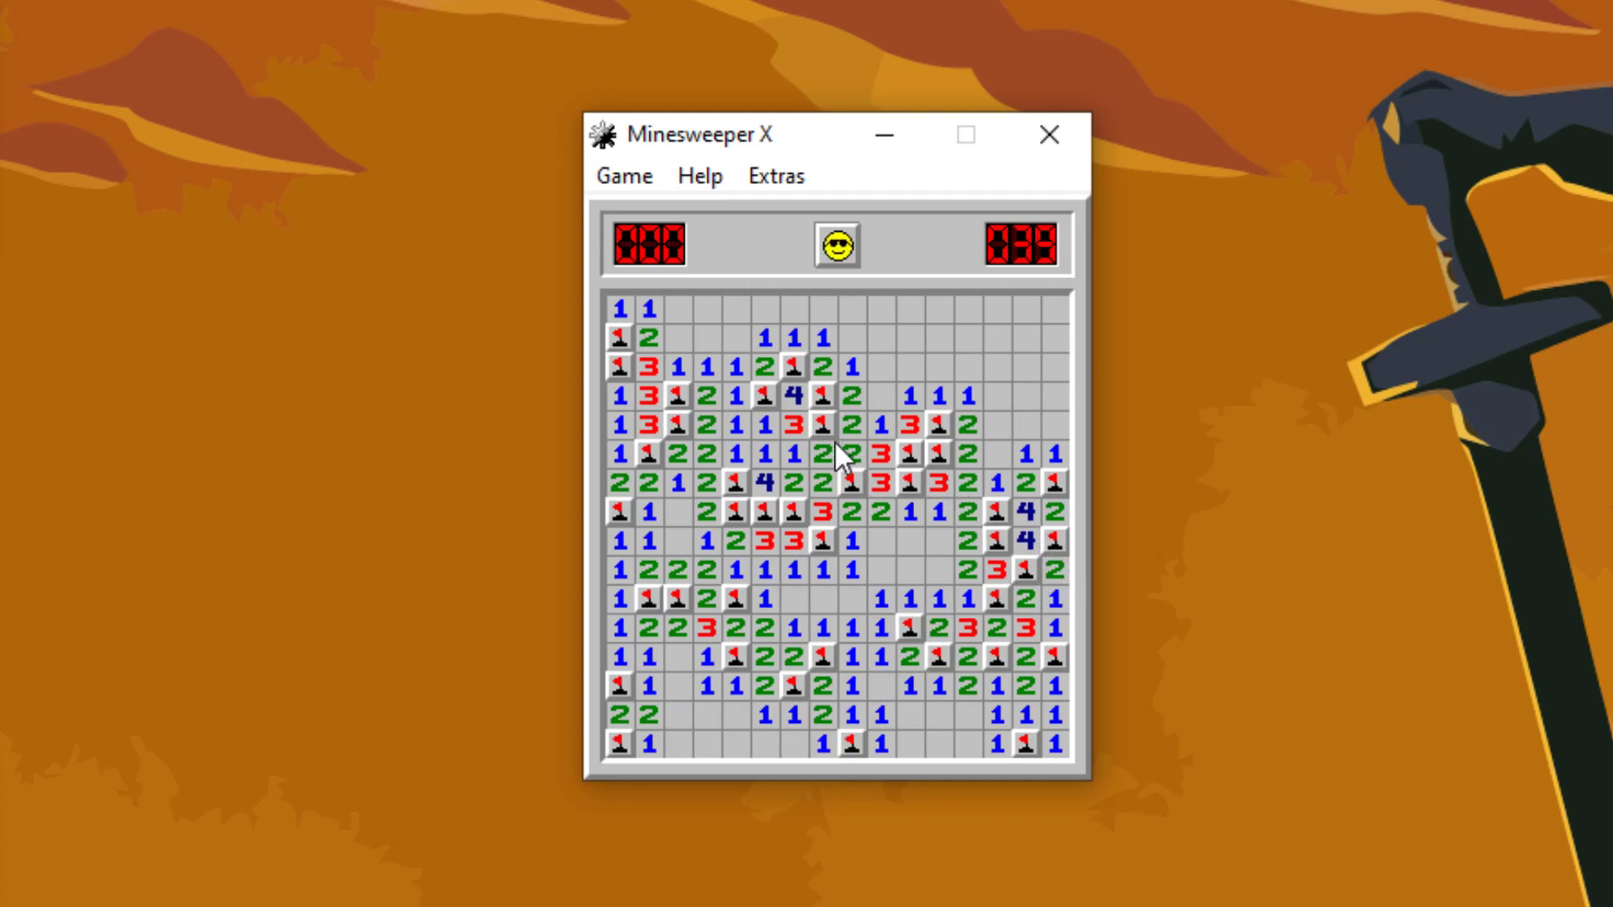
Step: Start another board, open a blank top region and flag and clear the centre cluster
click(837, 244)
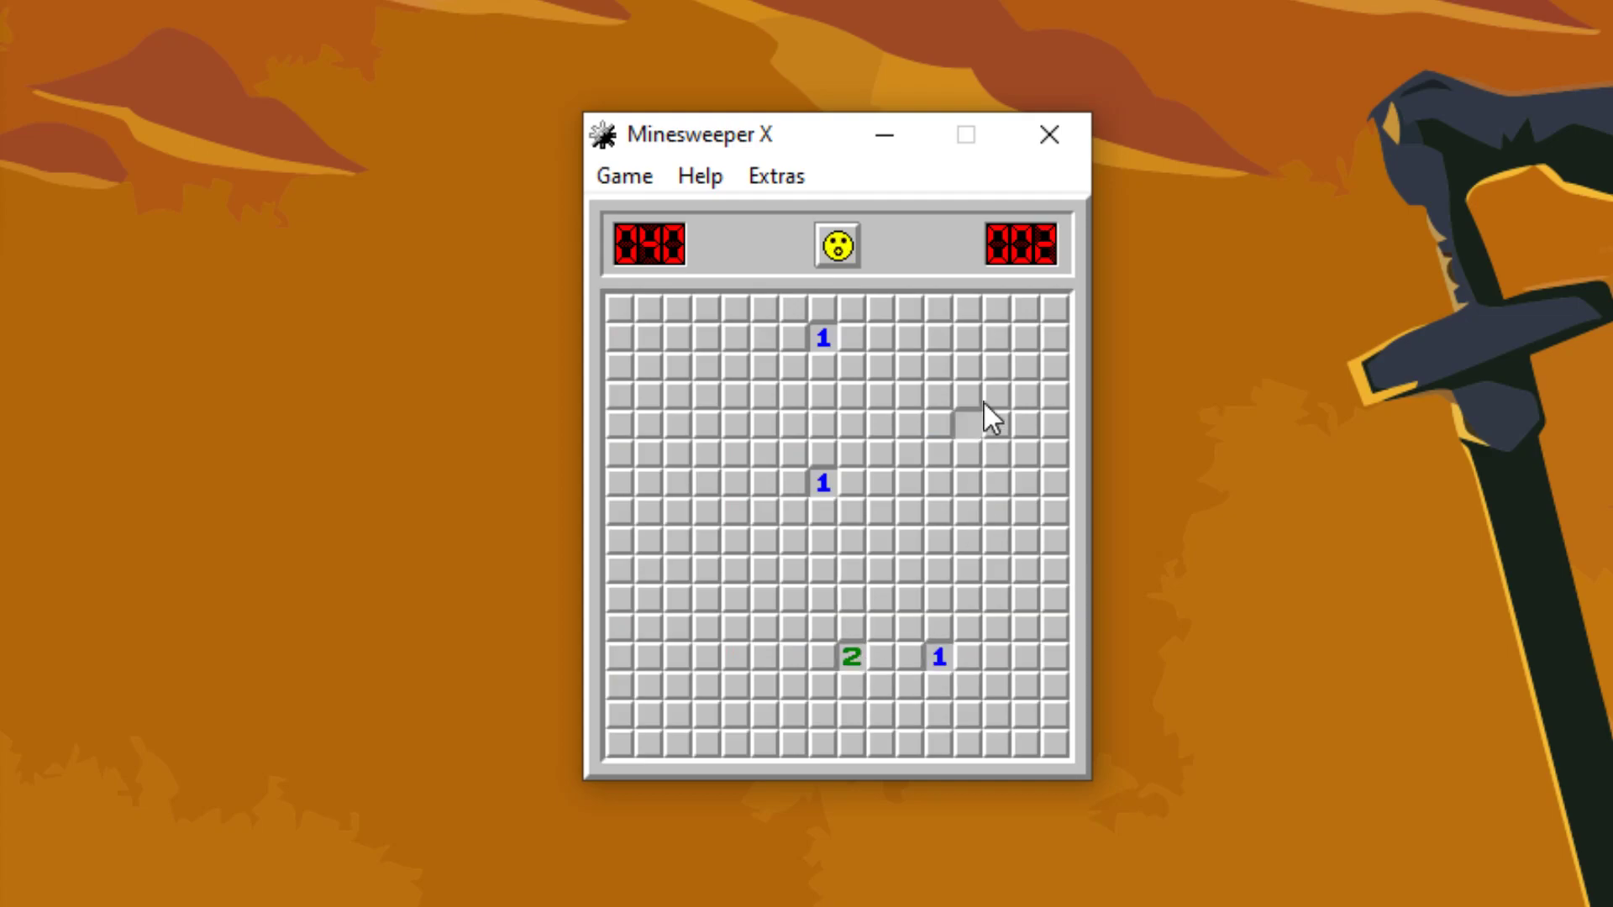
click(785, 422)
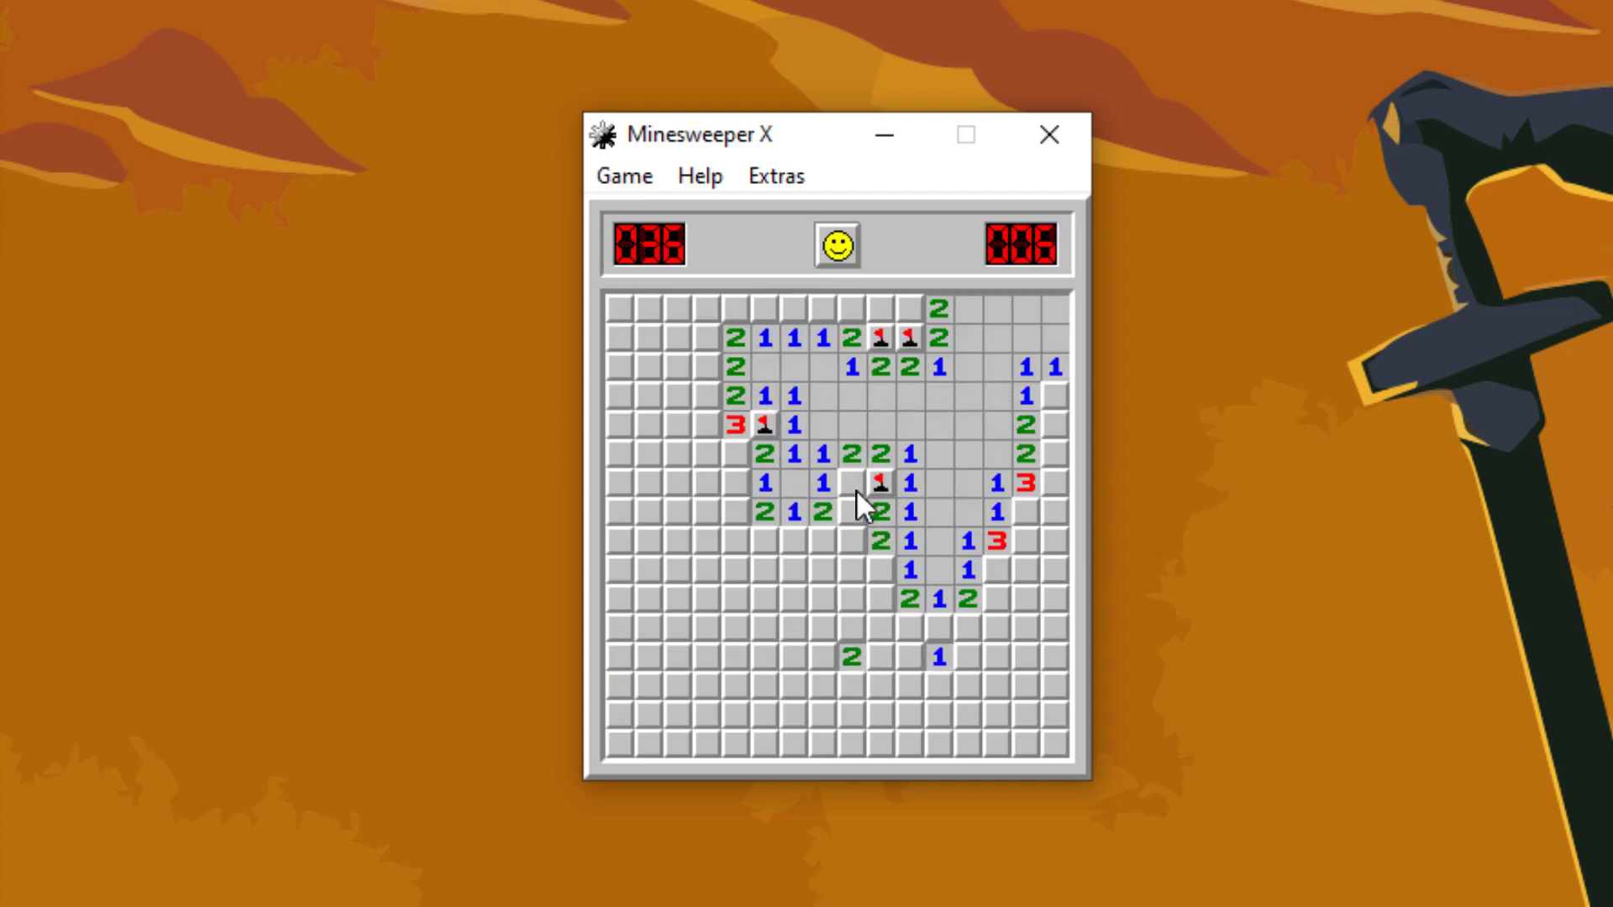
click(811, 538)
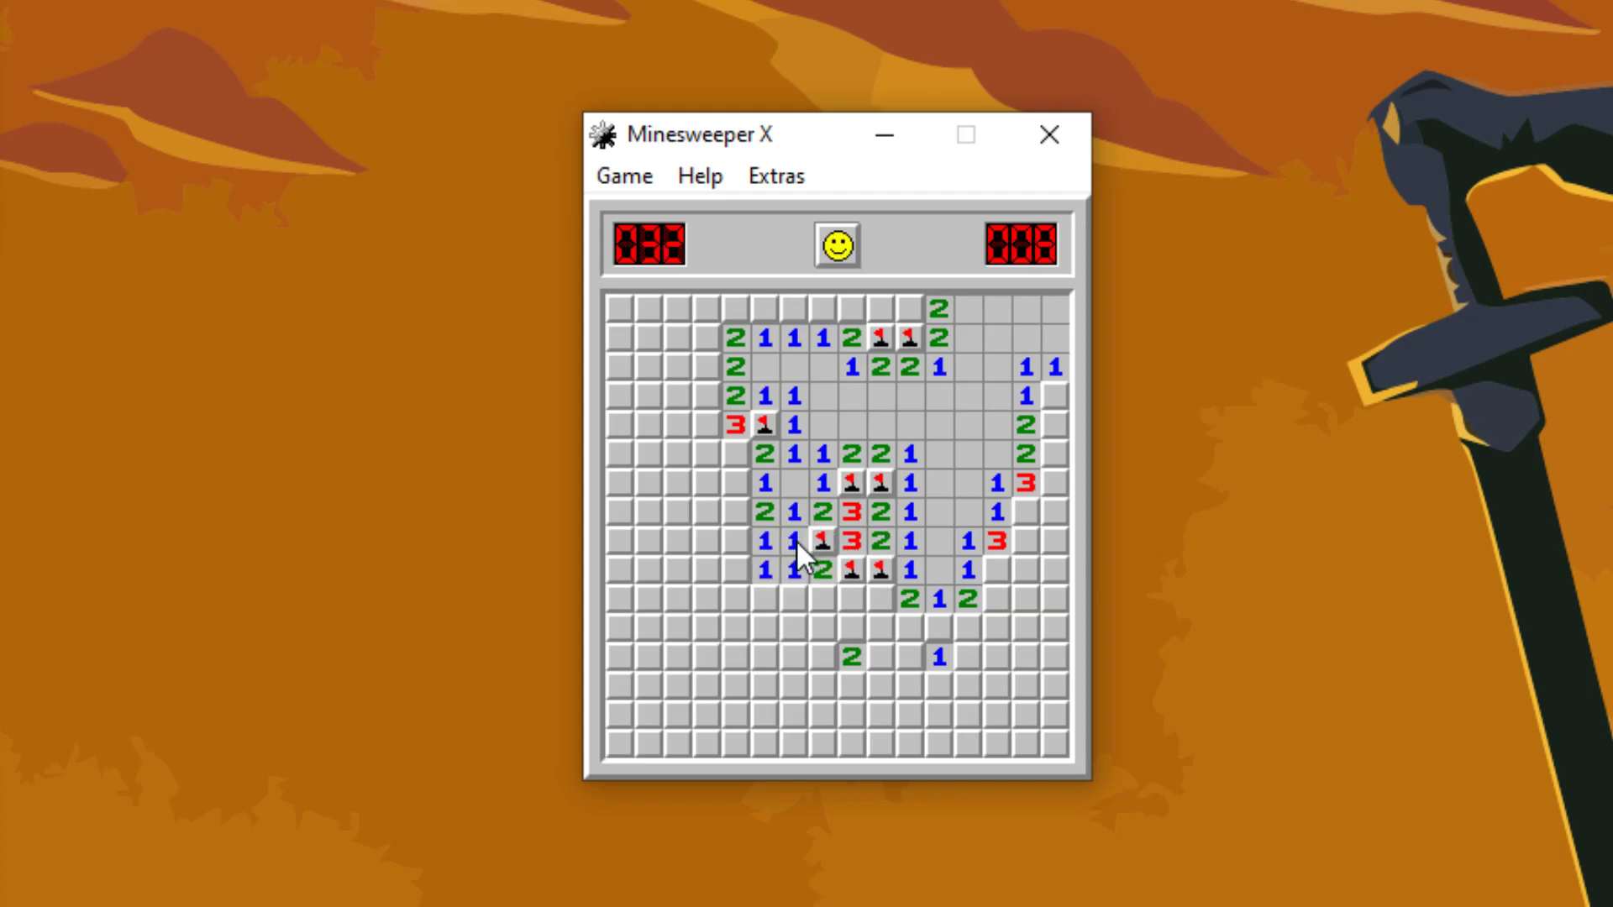
click(888, 599)
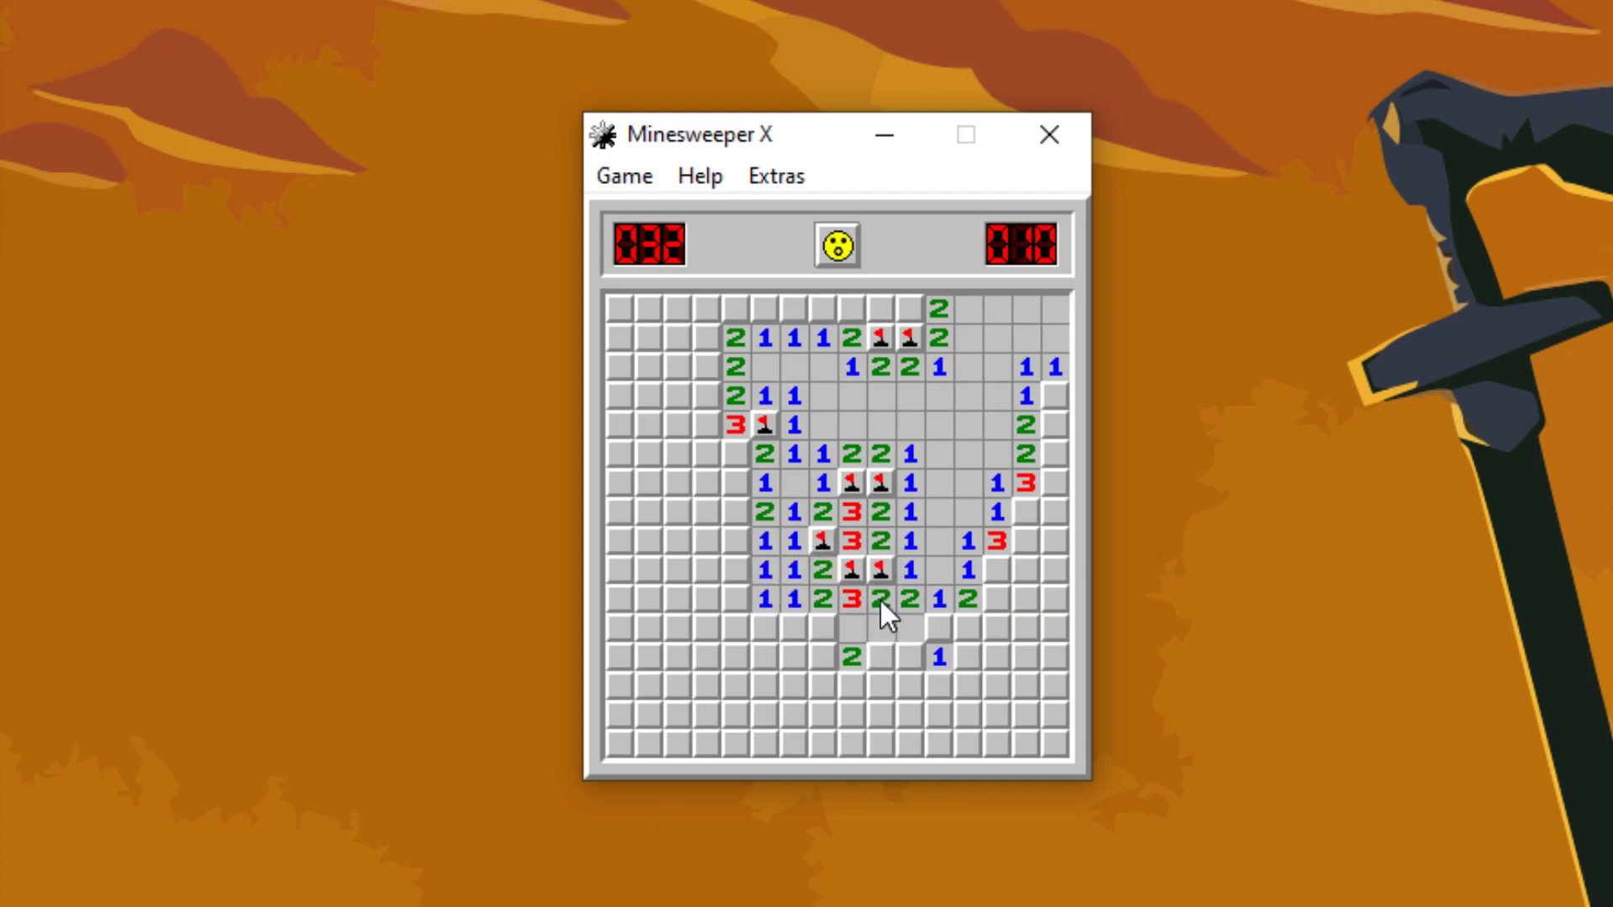
click(886, 621)
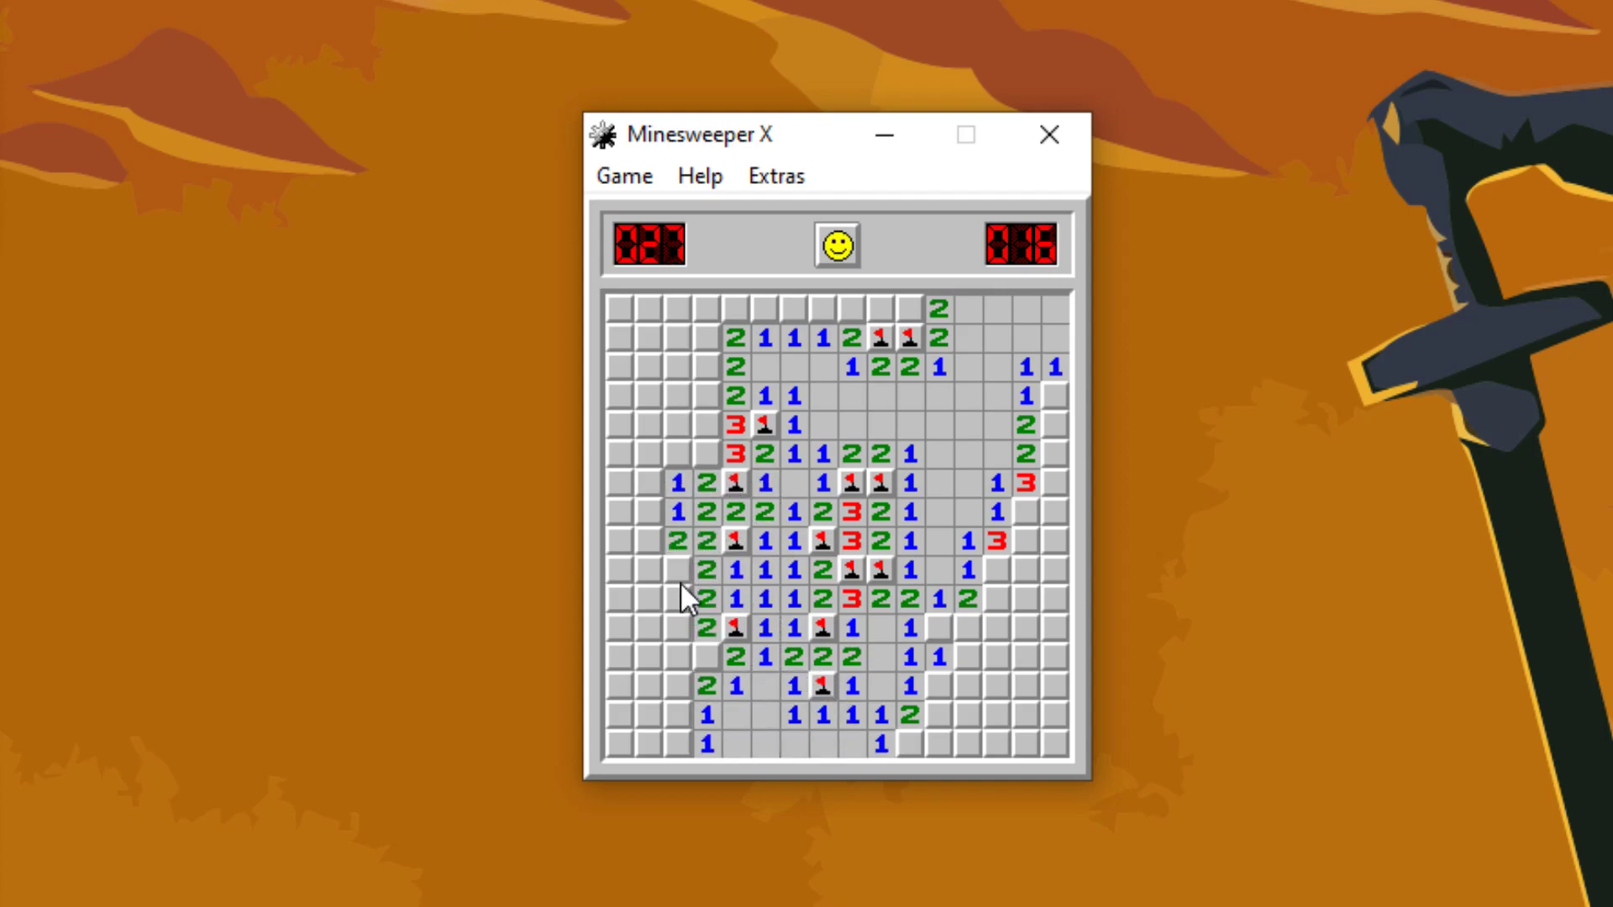
Step: Extend clearing and flags to the left column, lower right and right edge, leaving 13 mines
click(673, 746)
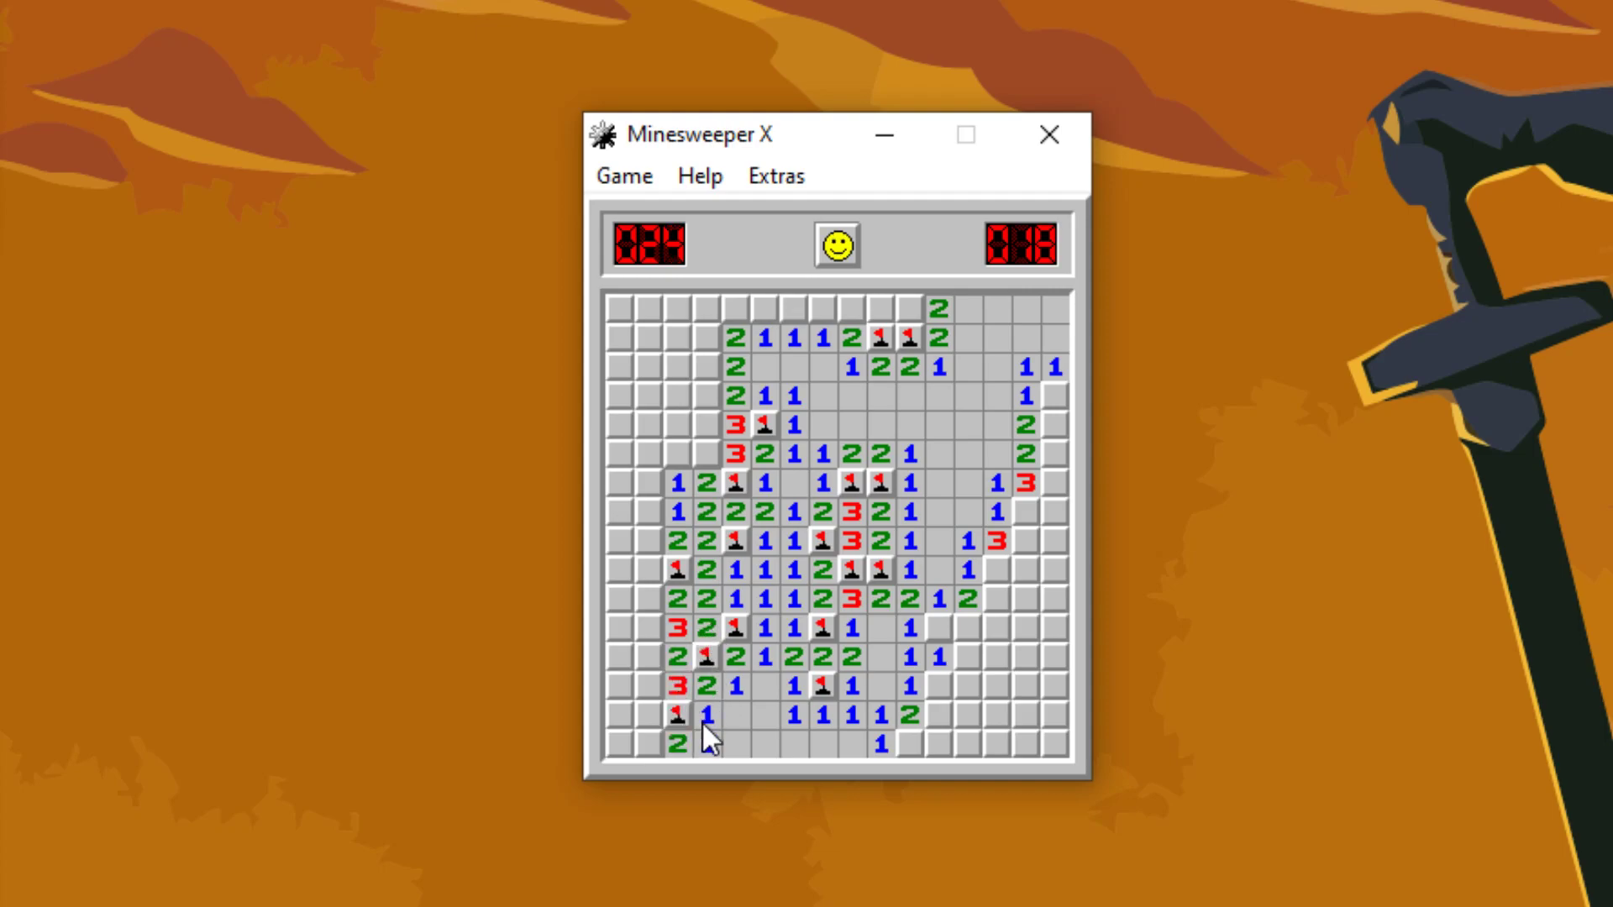
click(938, 713)
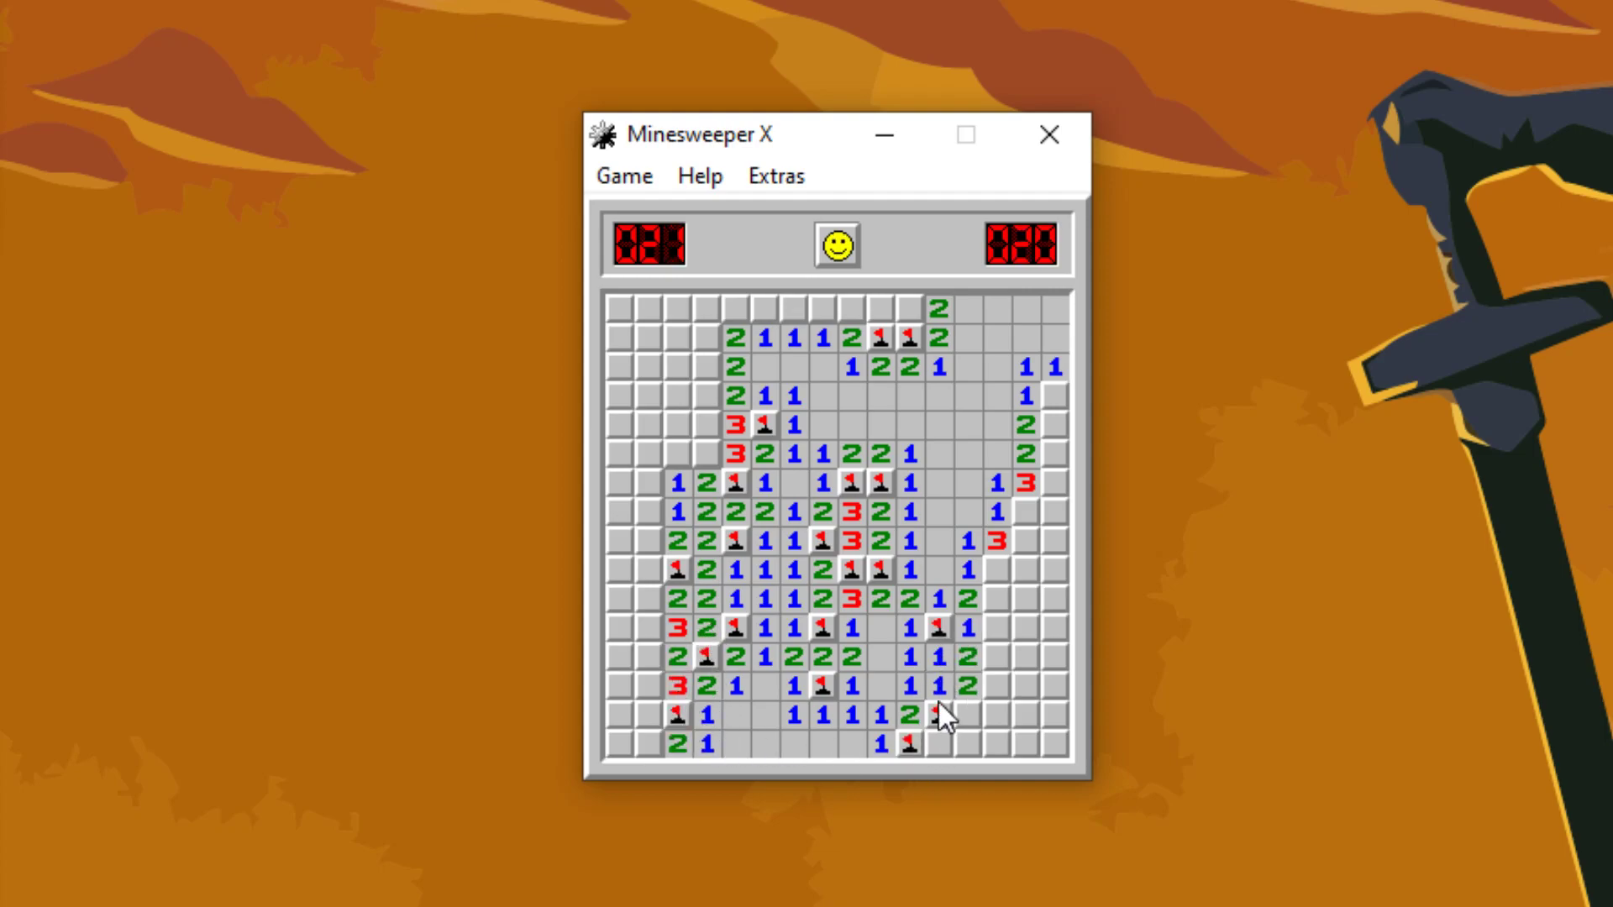
click(1034, 613)
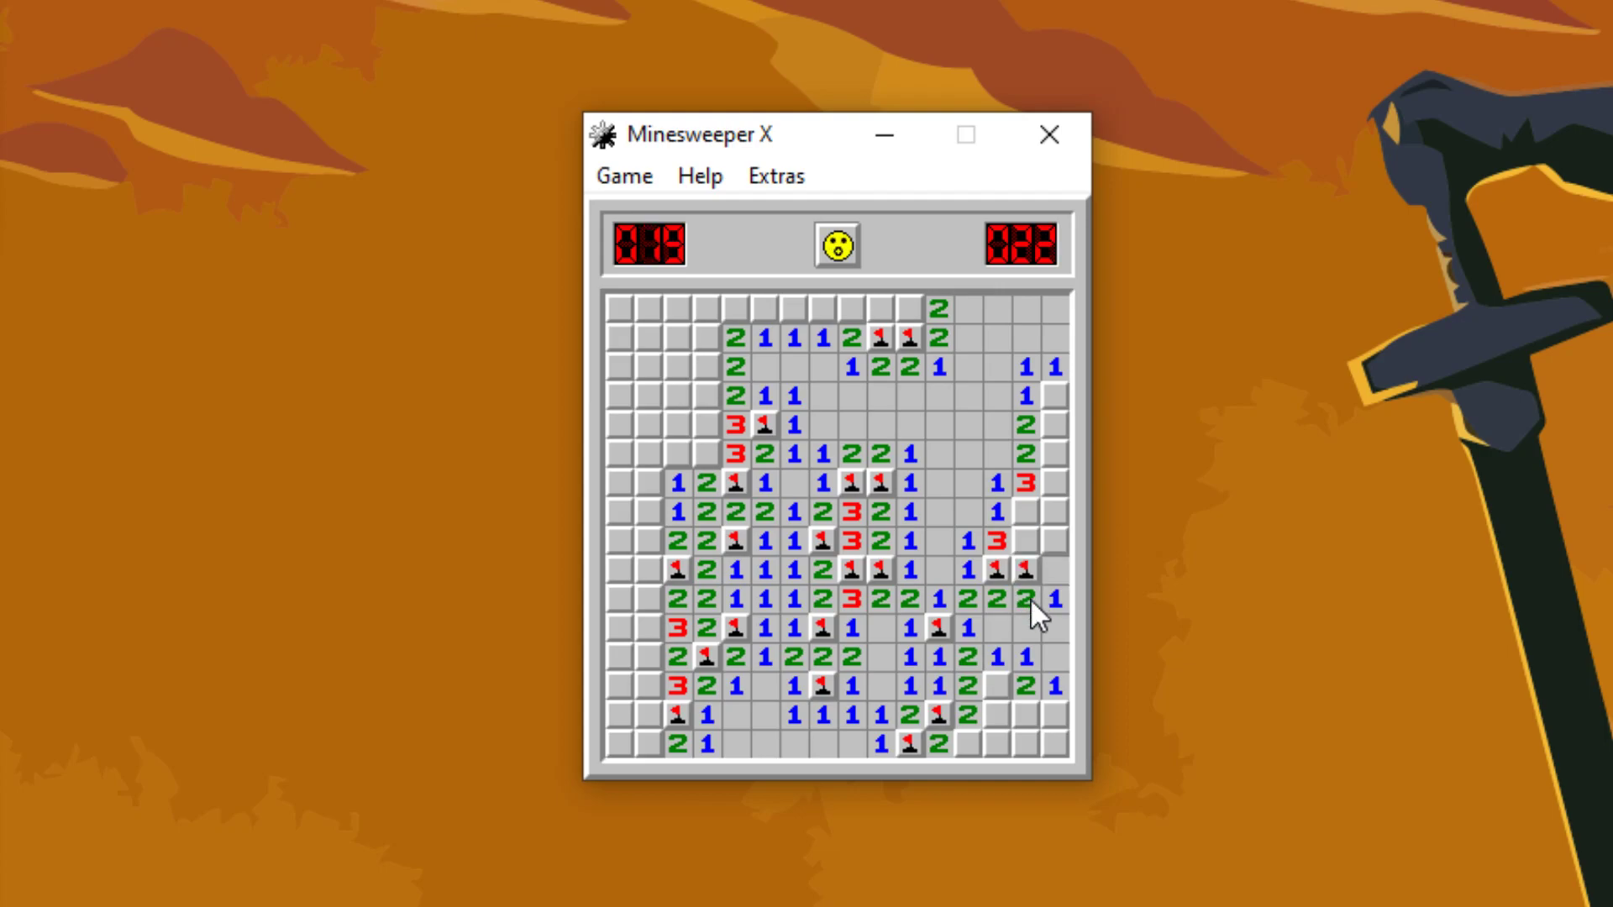
click(1050, 402)
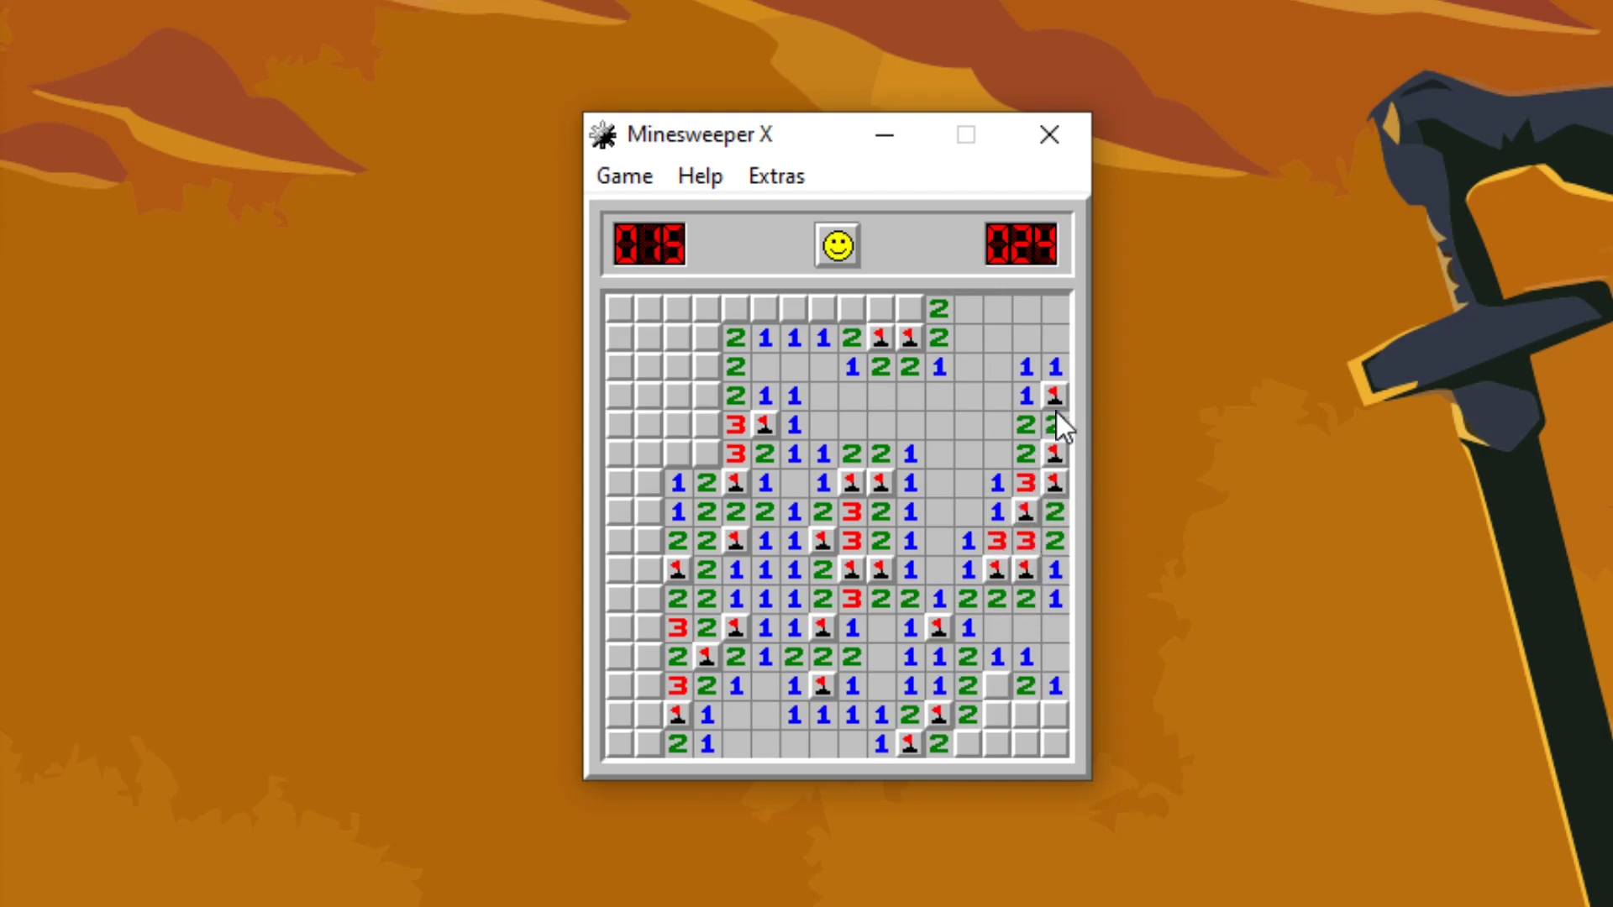
click(1039, 715)
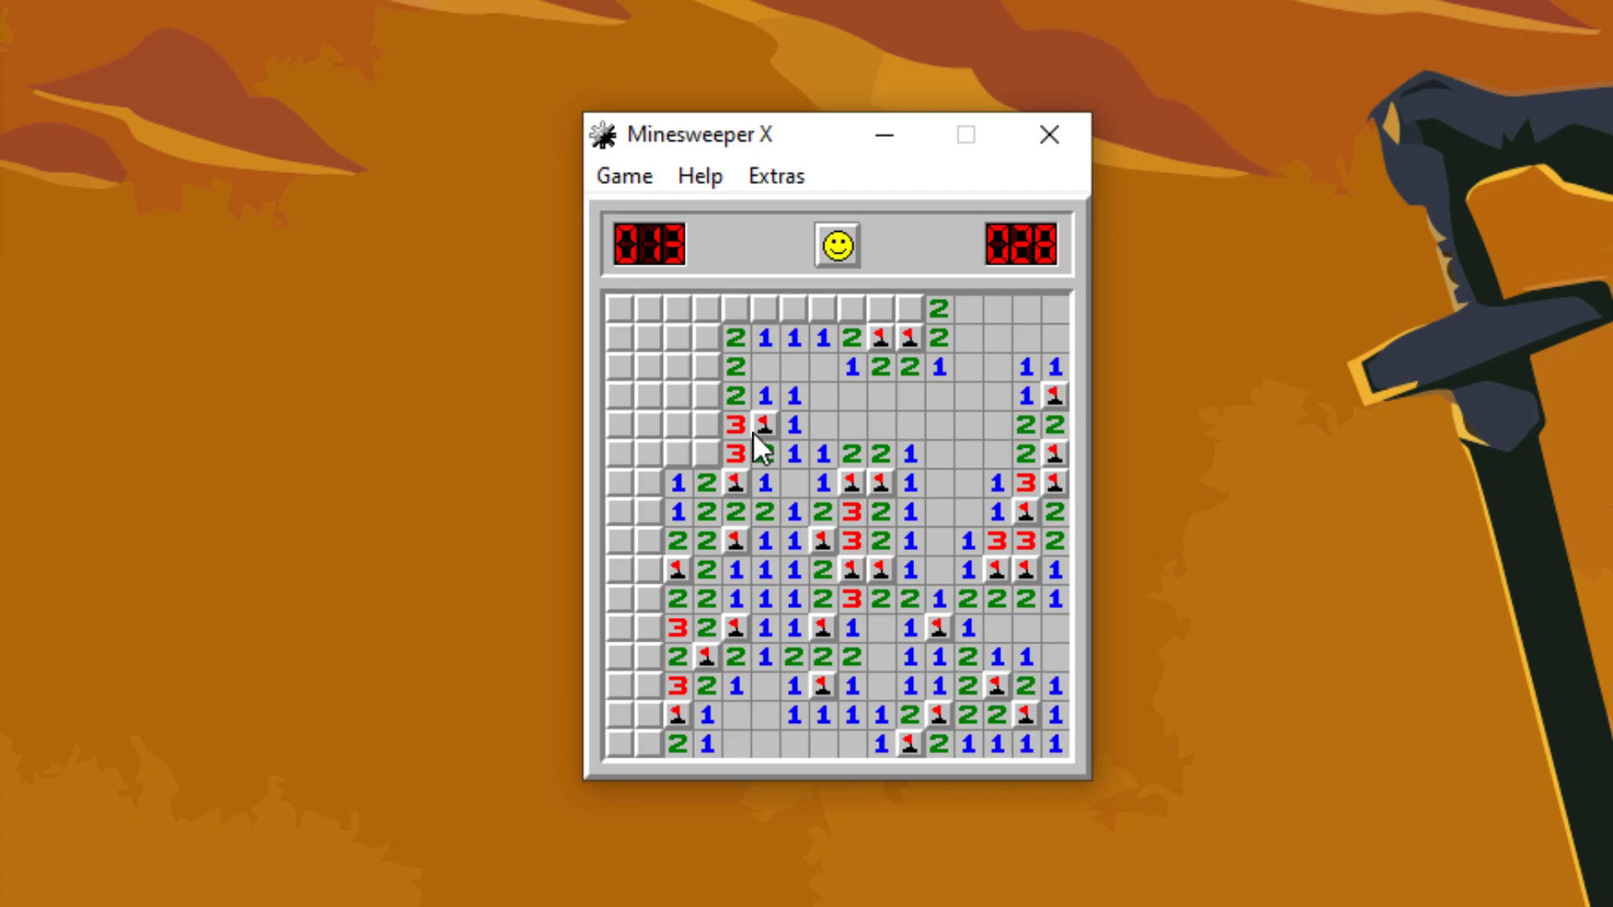
click(677, 420)
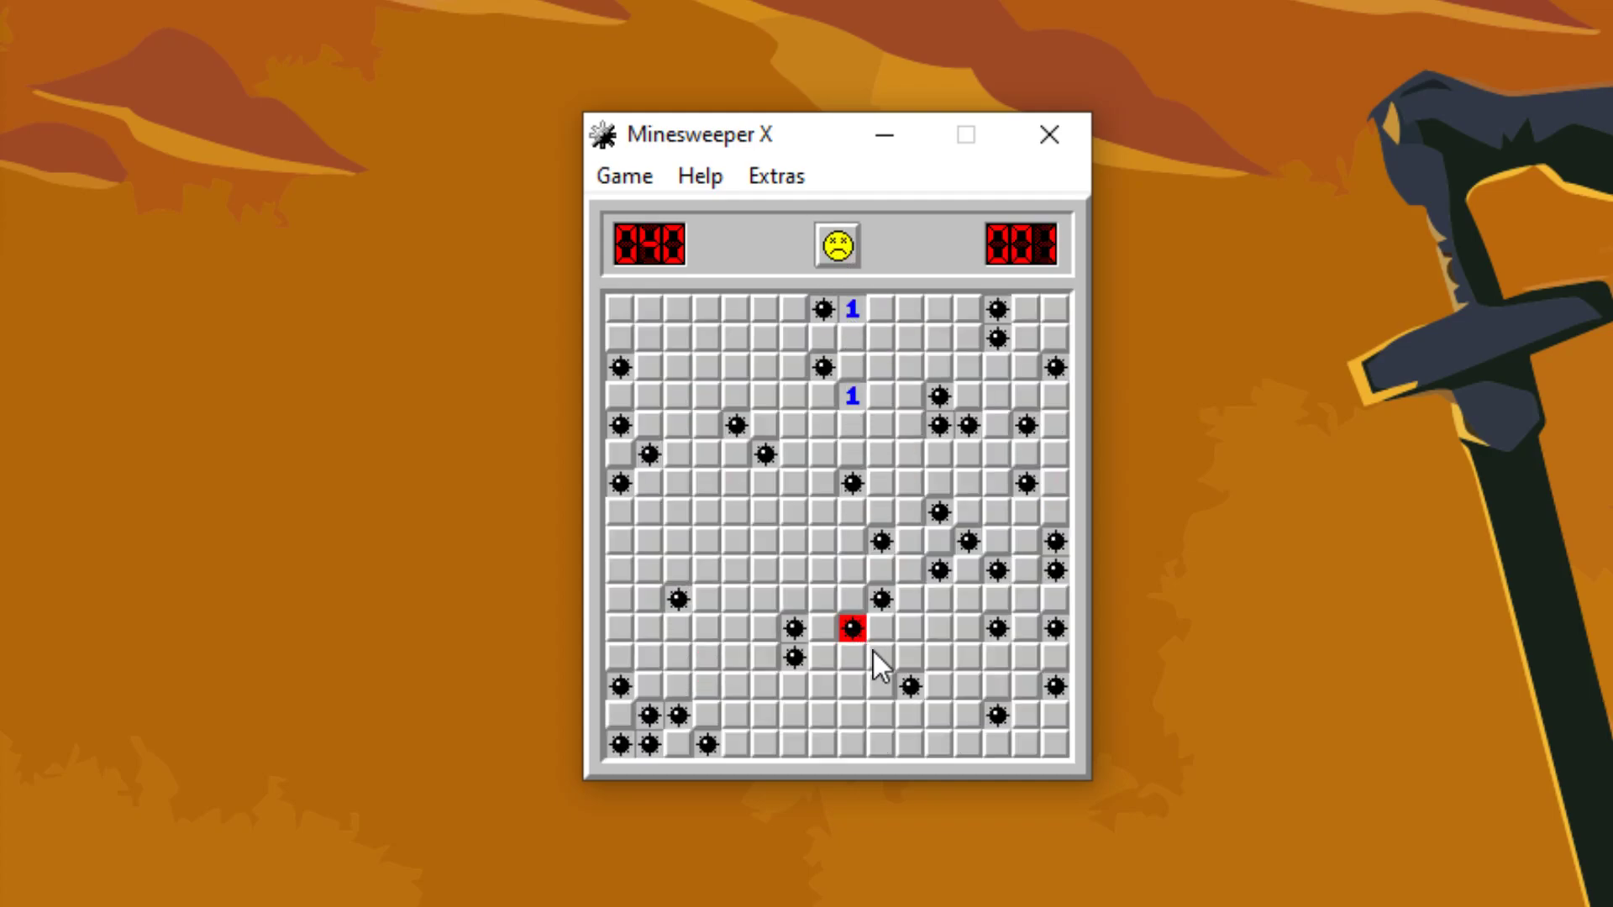
Step: Restart after two lost boards and open a large central area on the fresh board
click(883, 684)
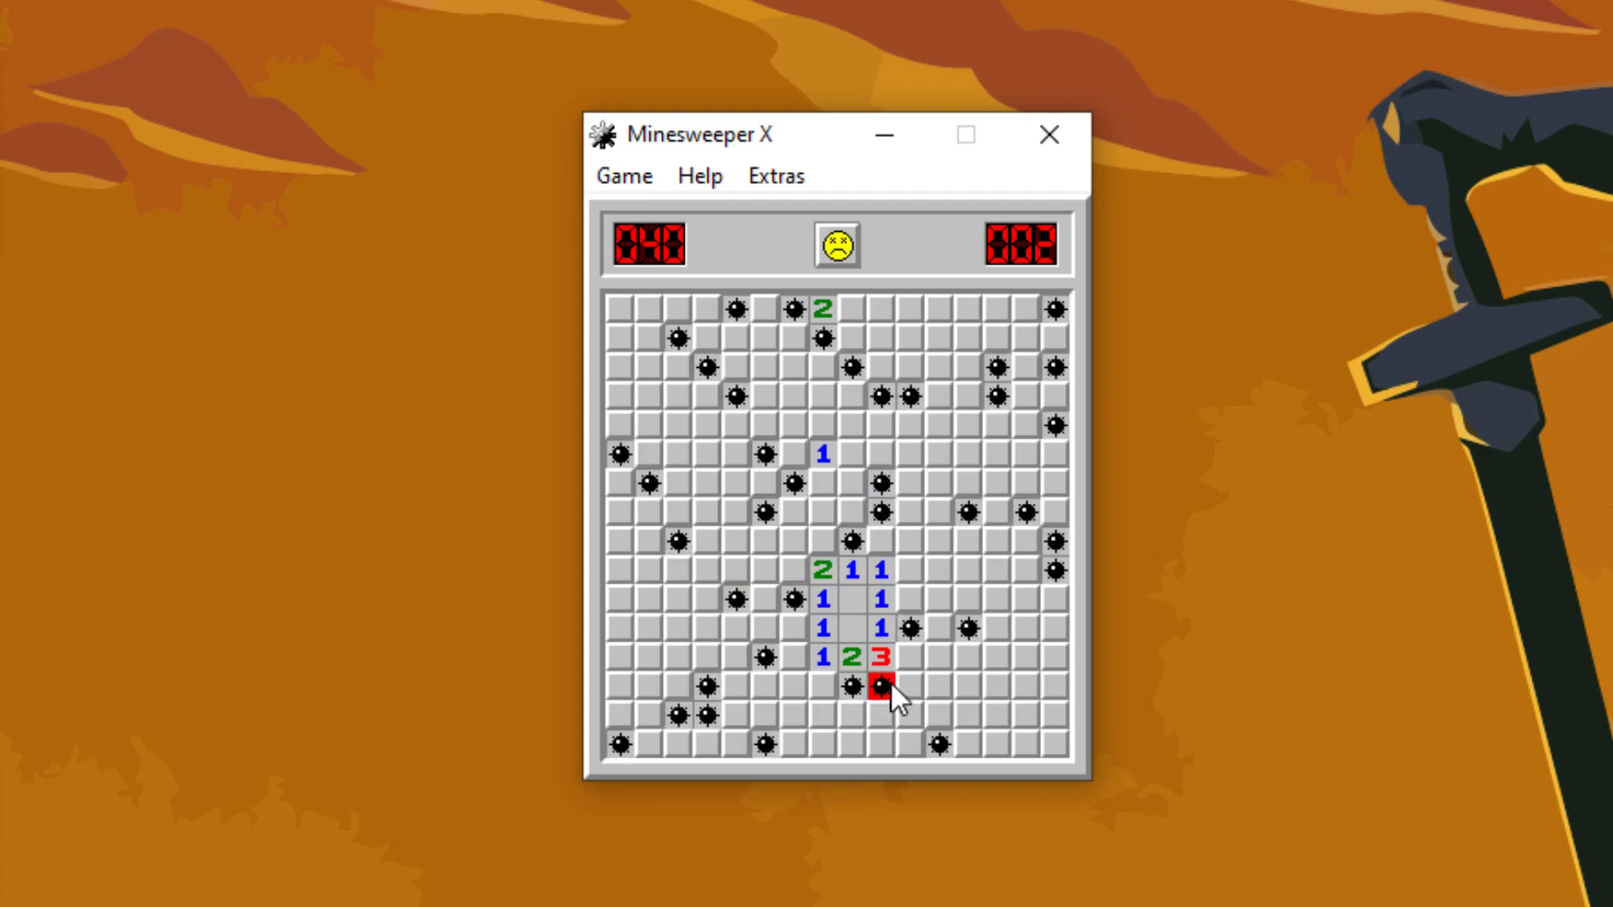
click(837, 244)
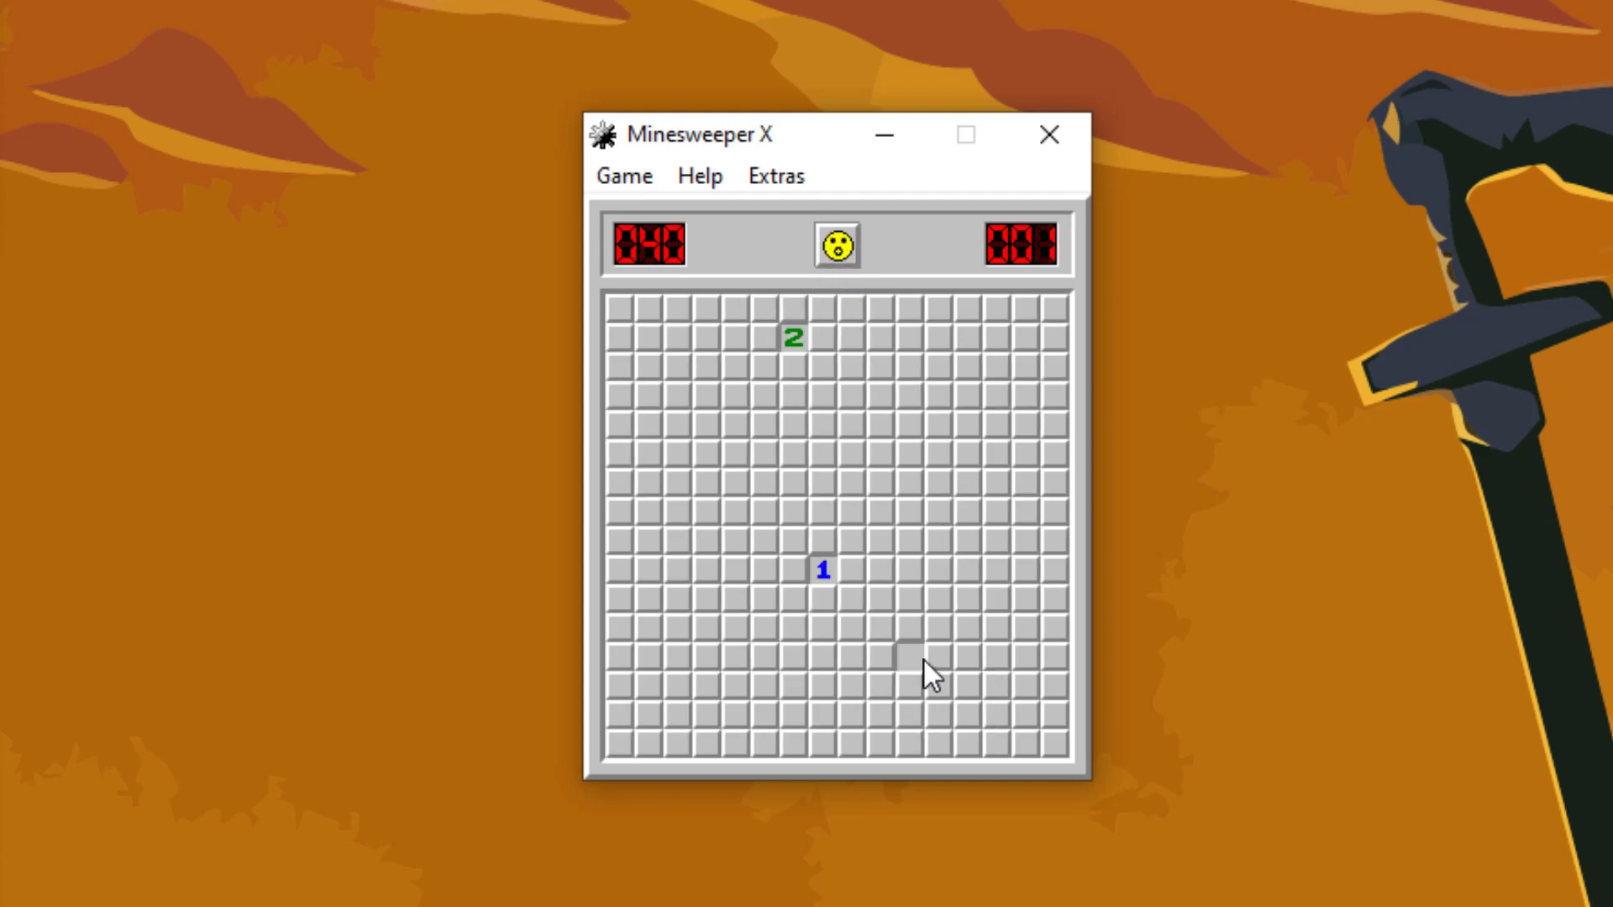
click(909, 655)
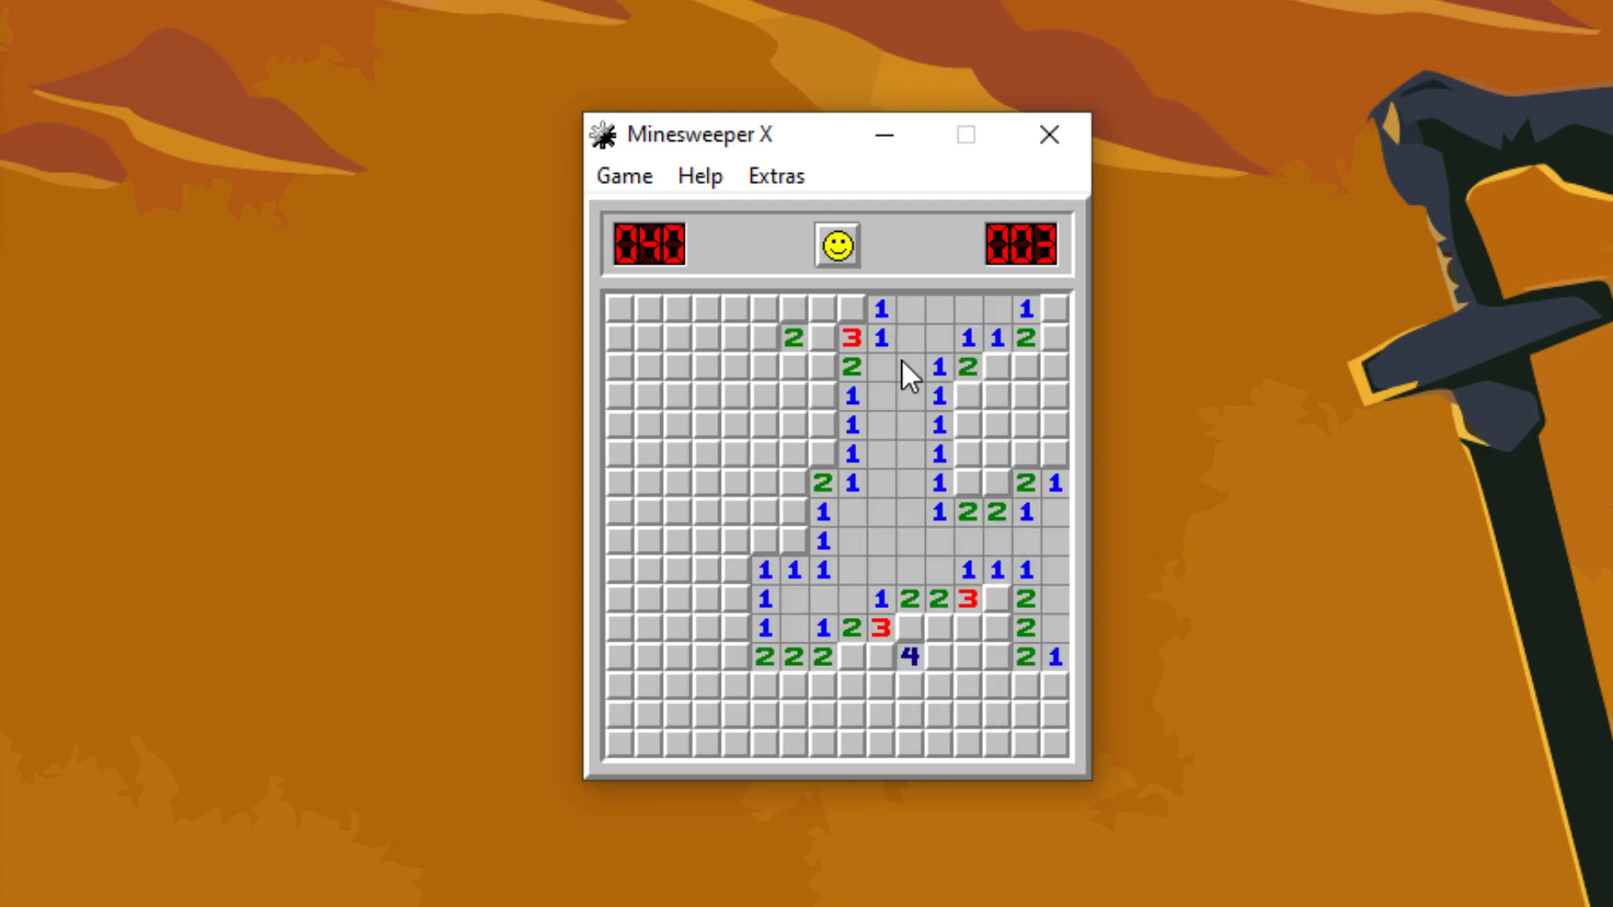